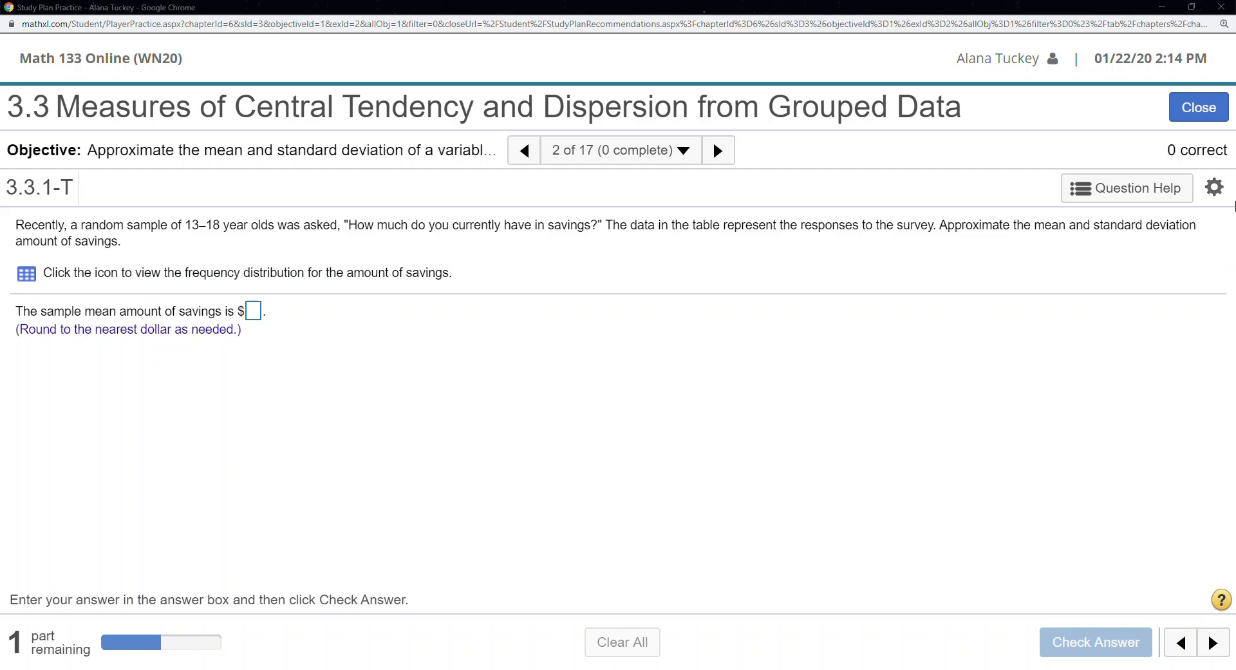
Step: Show the worked example for the grouped savings sample-mean problem via Question Help
left_click(1127, 188)
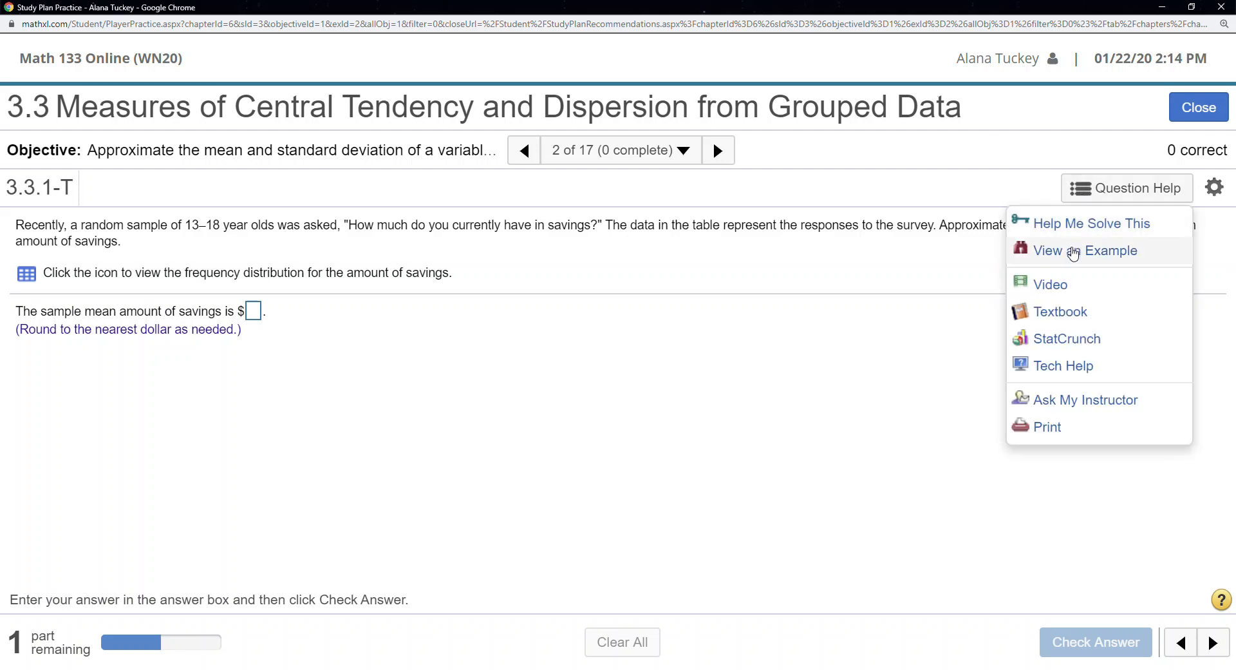
left_click(1087, 251)
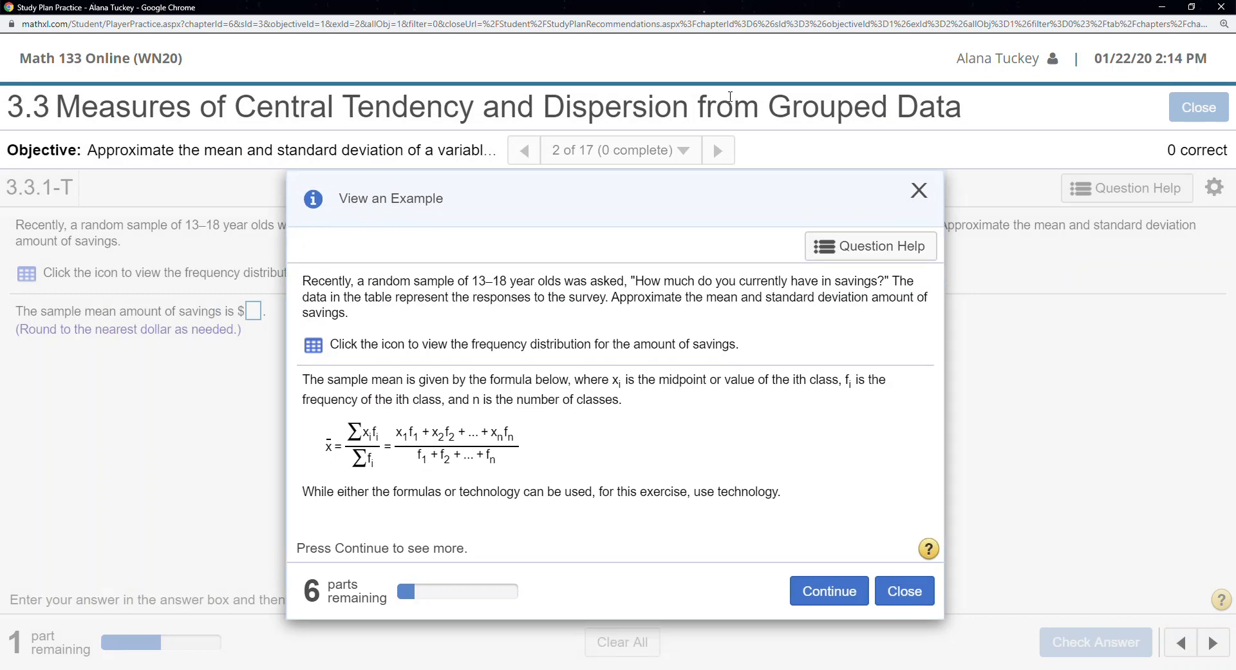
mouse_move(827, 281)
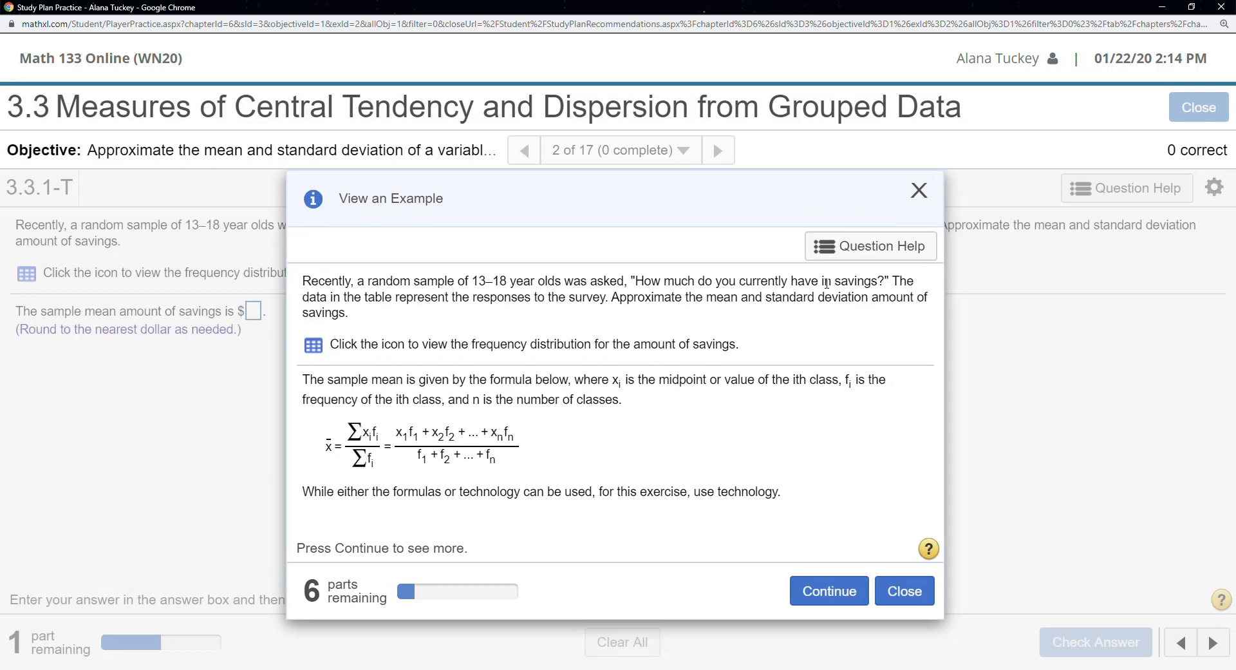
mouse_move(943, 342)
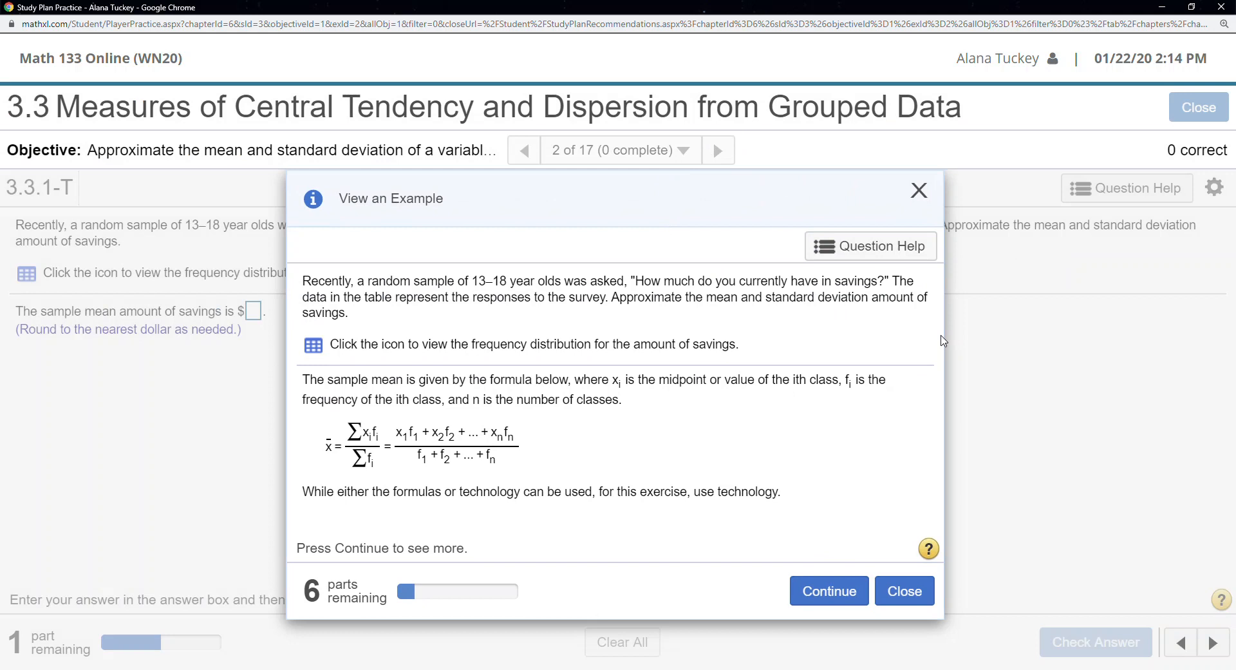
double_click(478, 281)
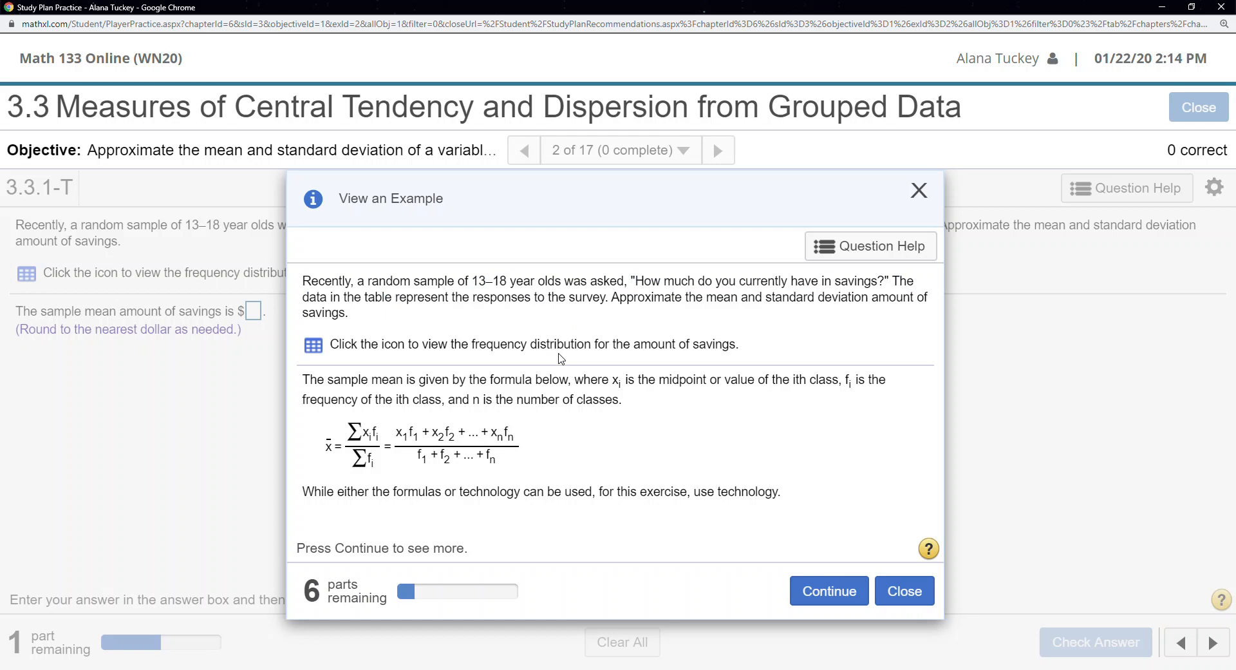
mouse_move(413, 355)
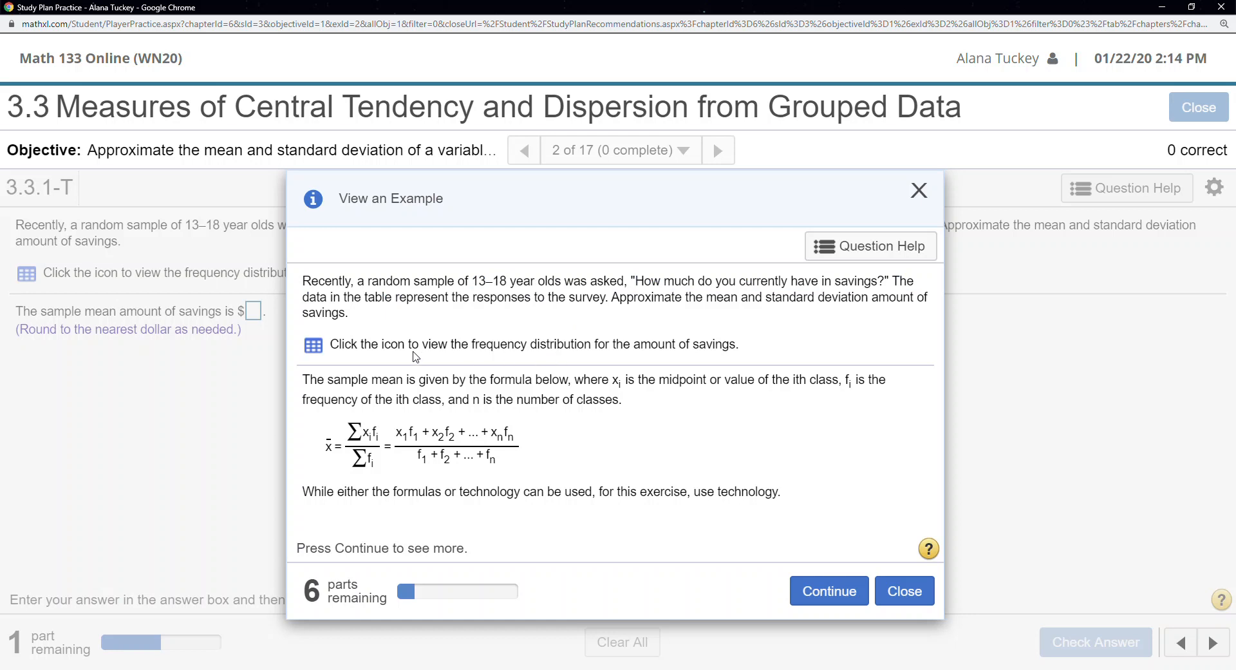
mouse_move(324, 393)
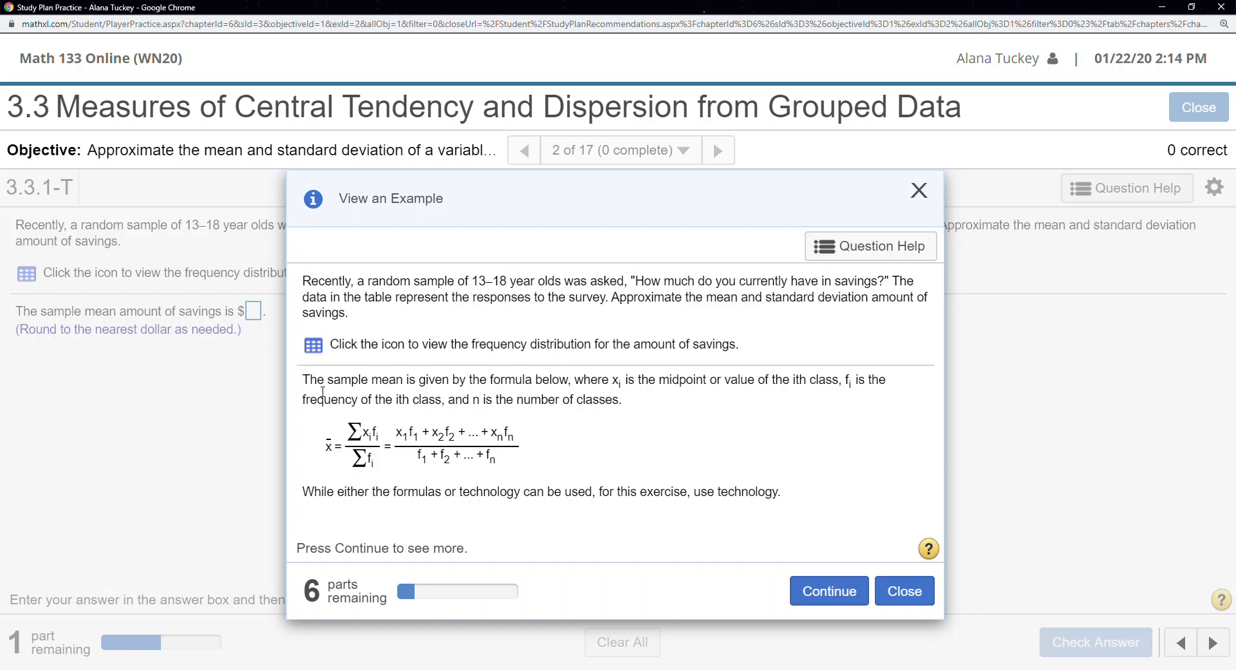
Step: Copy the savings frequency distribution table to the clipboard from its export menu
left_click(313, 345)
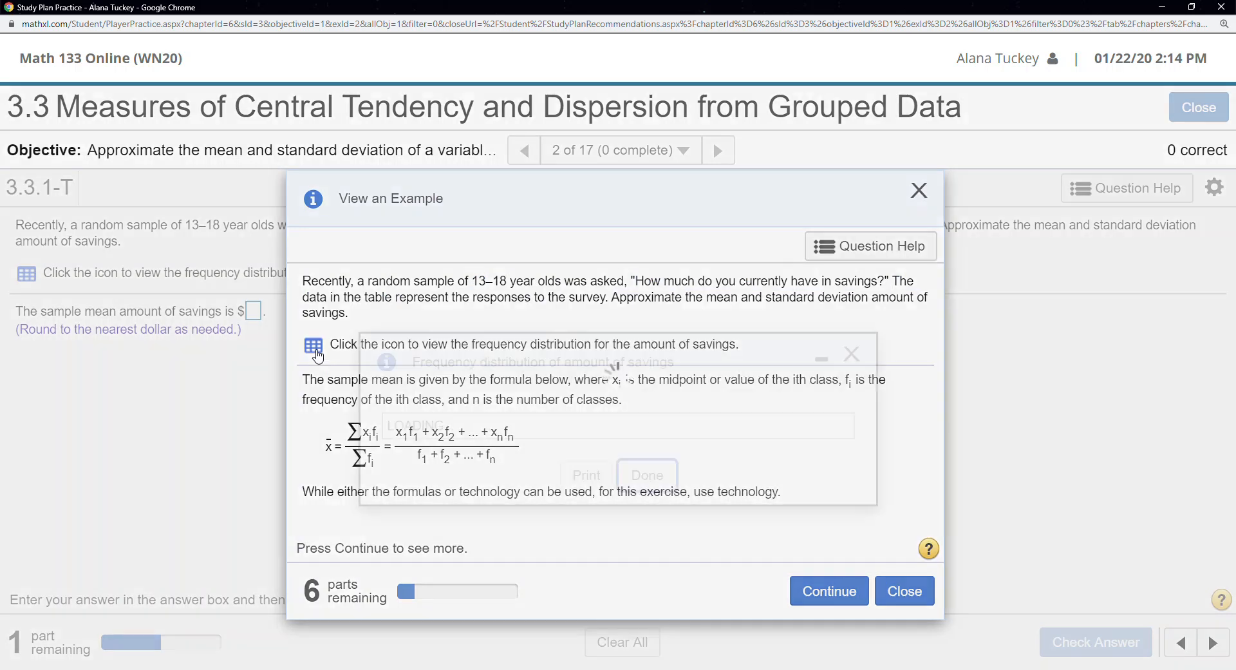
left_click(313, 345)
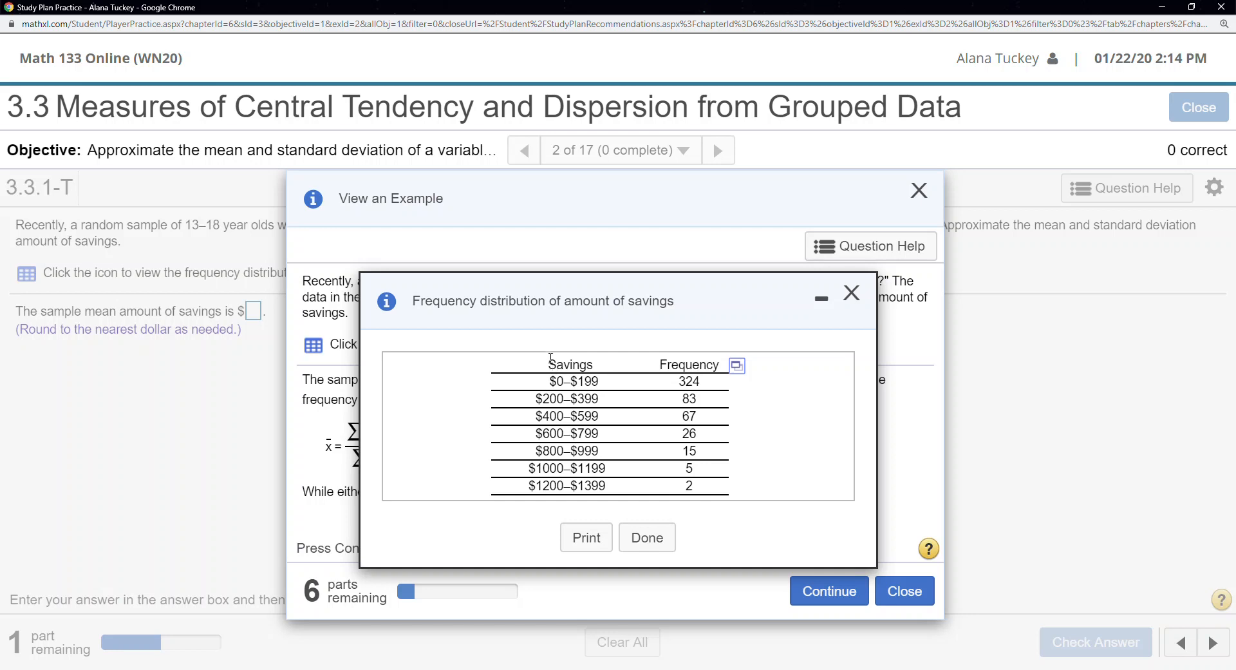
mouse_move(737, 365)
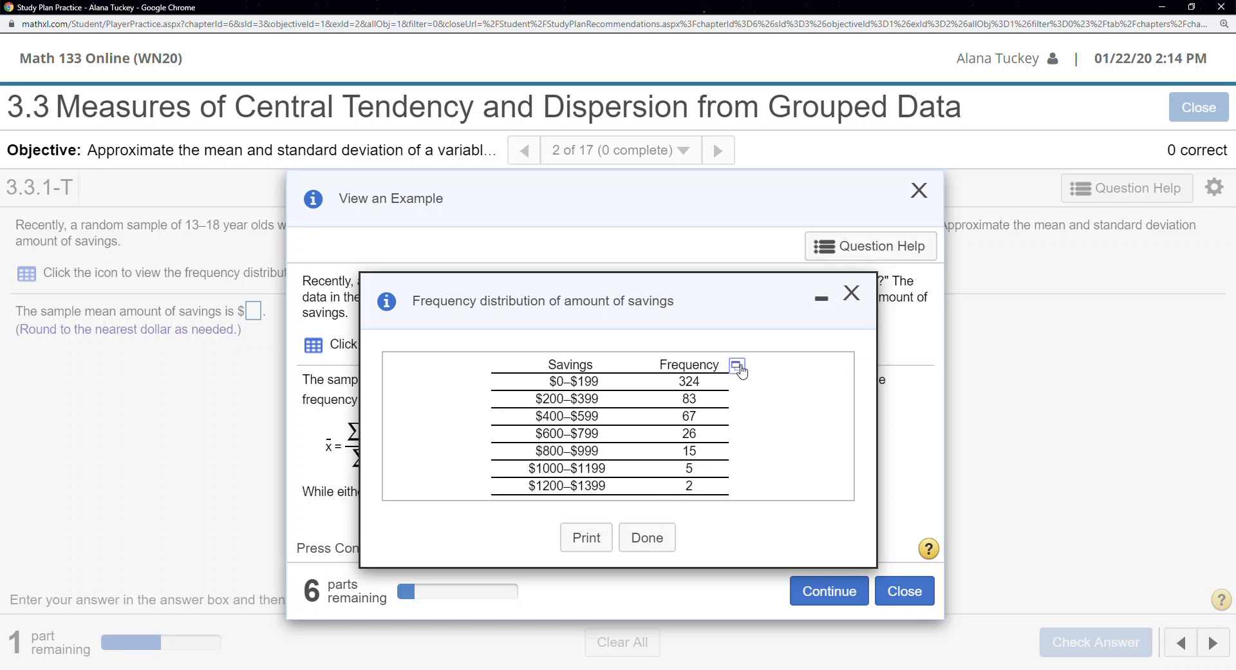
left_click(735, 366)
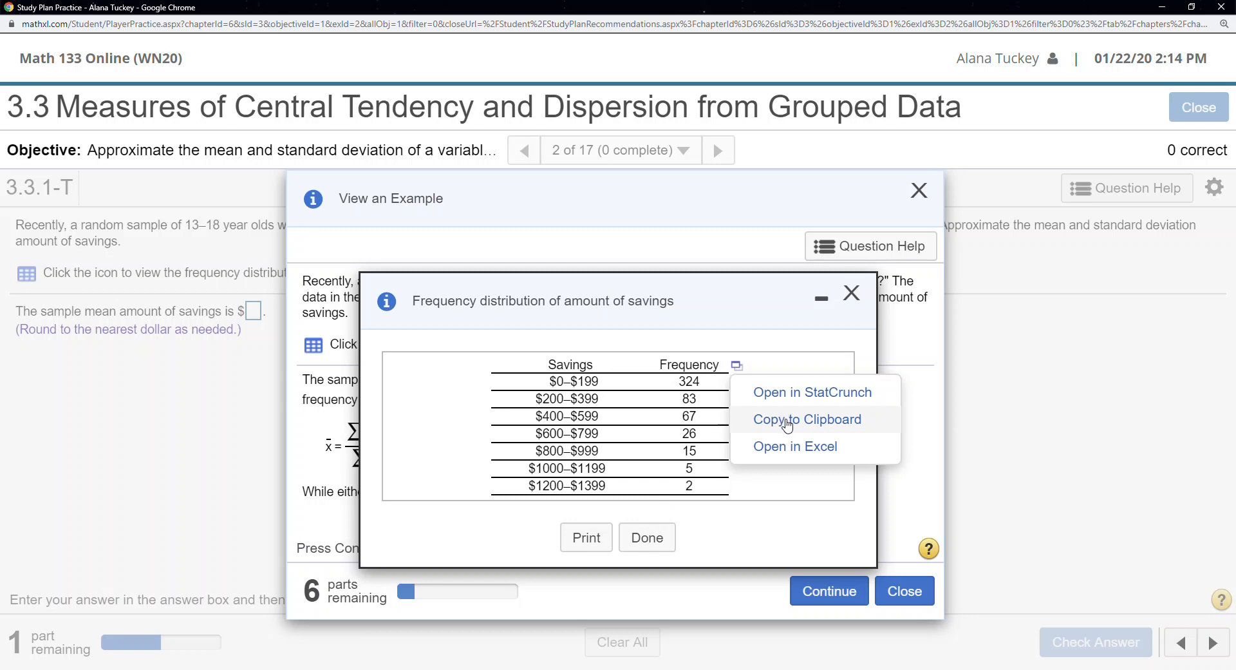
left_click(806, 420)
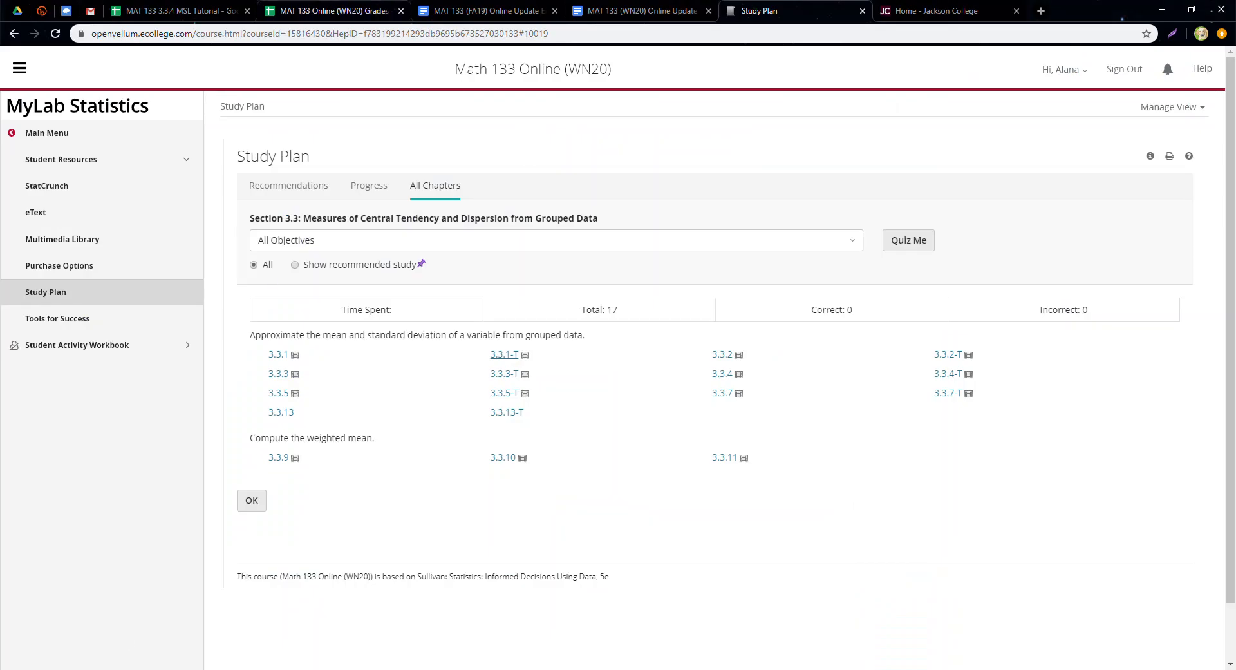
Step: In the savings spreadsheet, select the upper limits in column C and the frequencies 324 onward in column D
left_click(174, 10)
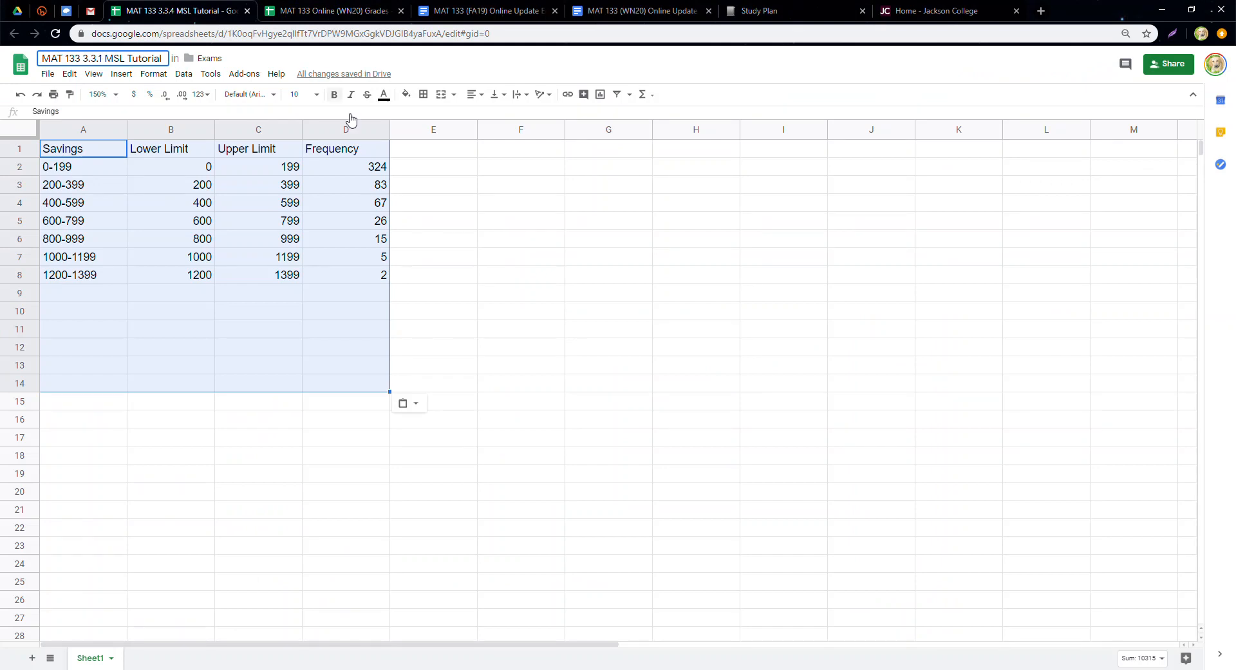
left_click(433, 203)
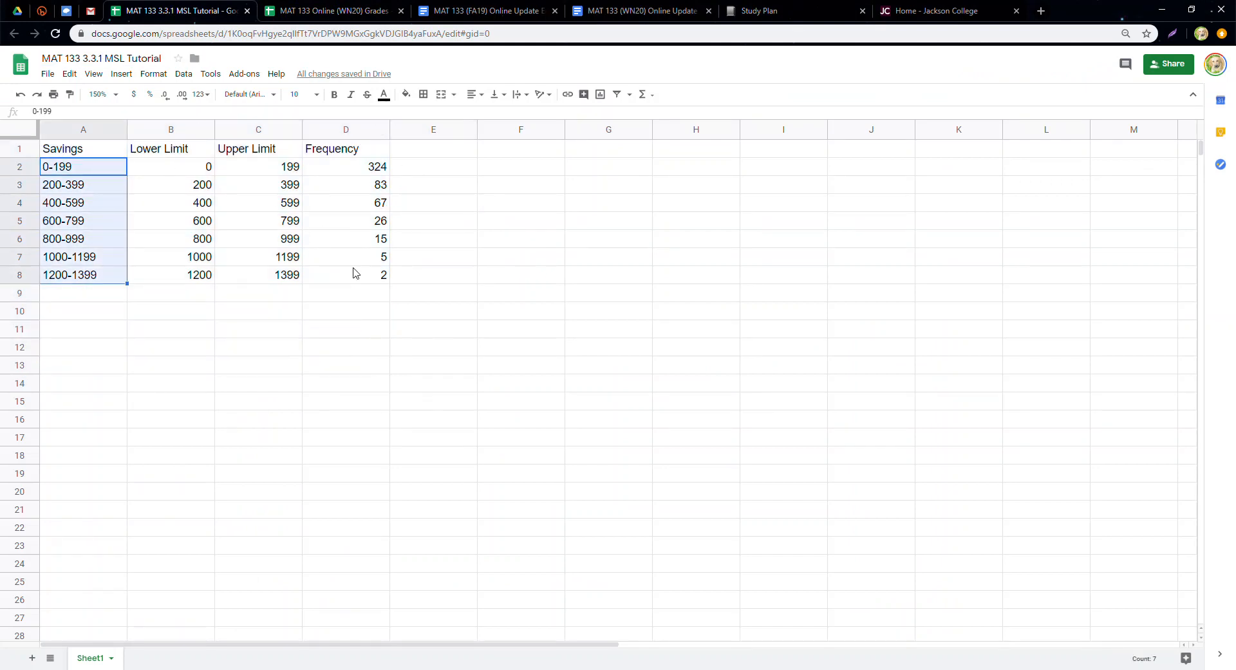
left_click(258, 166)
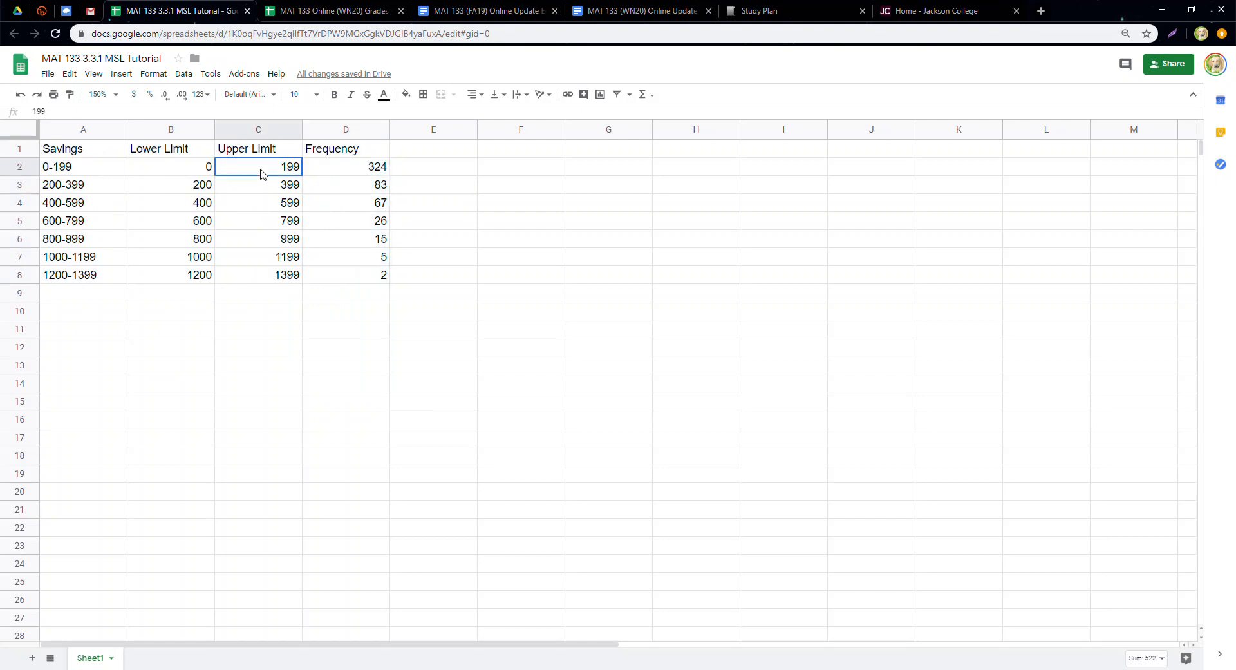
left_click_drag(258, 167, 257, 274)
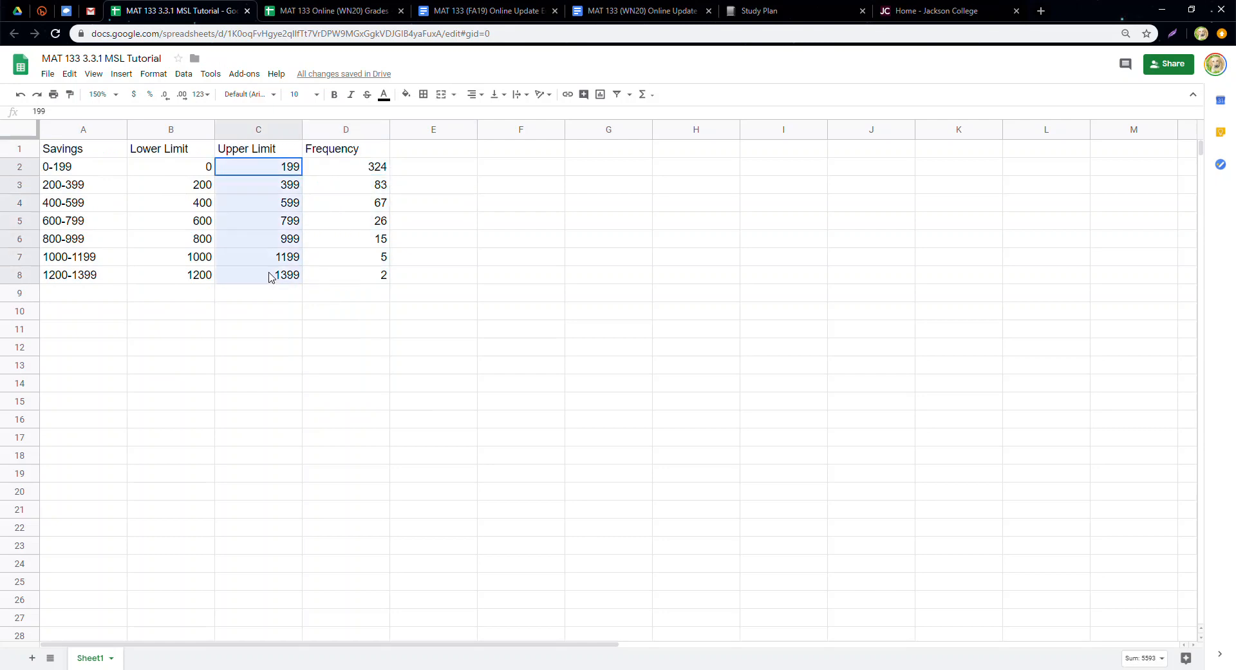
left_click(345, 166)
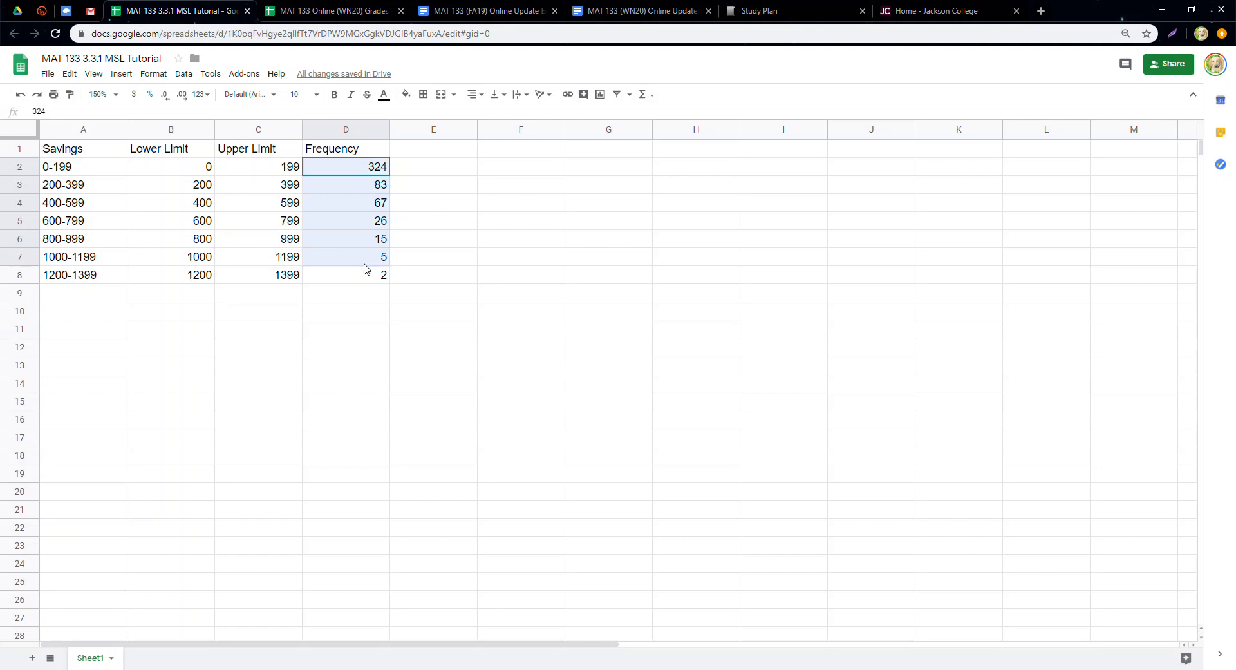
left_click_drag(345, 166, 345, 274)
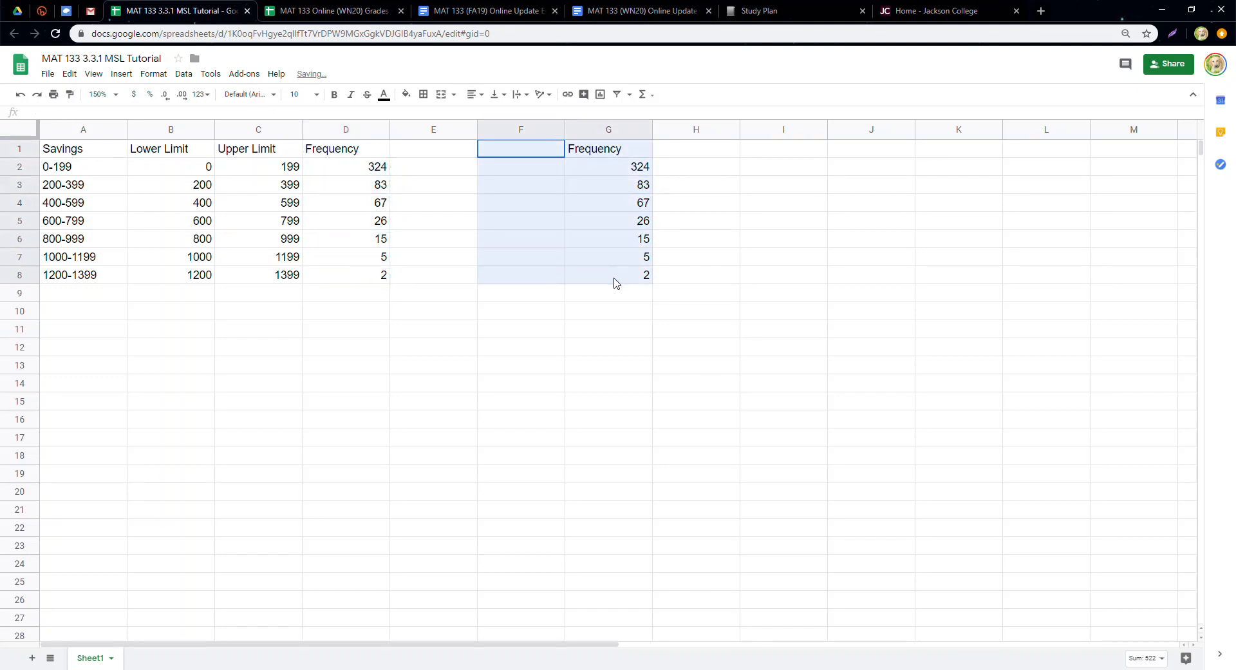
Step: Border every cell of F1:G8, head column F 'Midpoints', and zoom the sheet to 200%
left_click(423, 94)
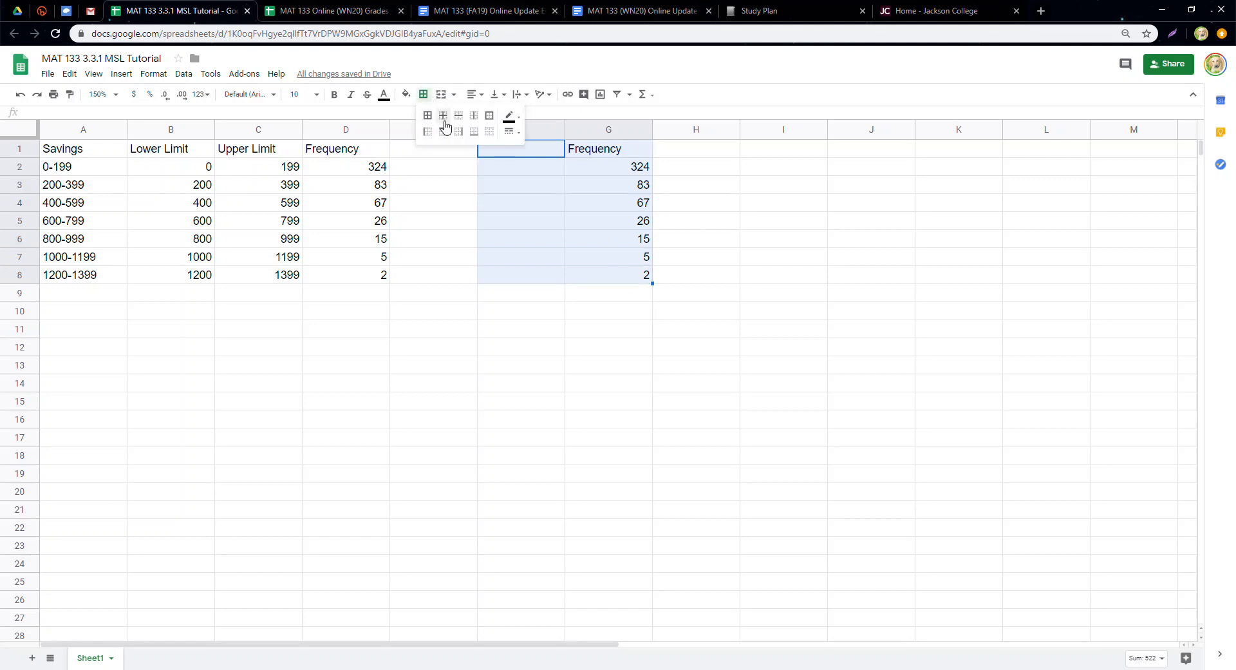
left_click(443, 115)
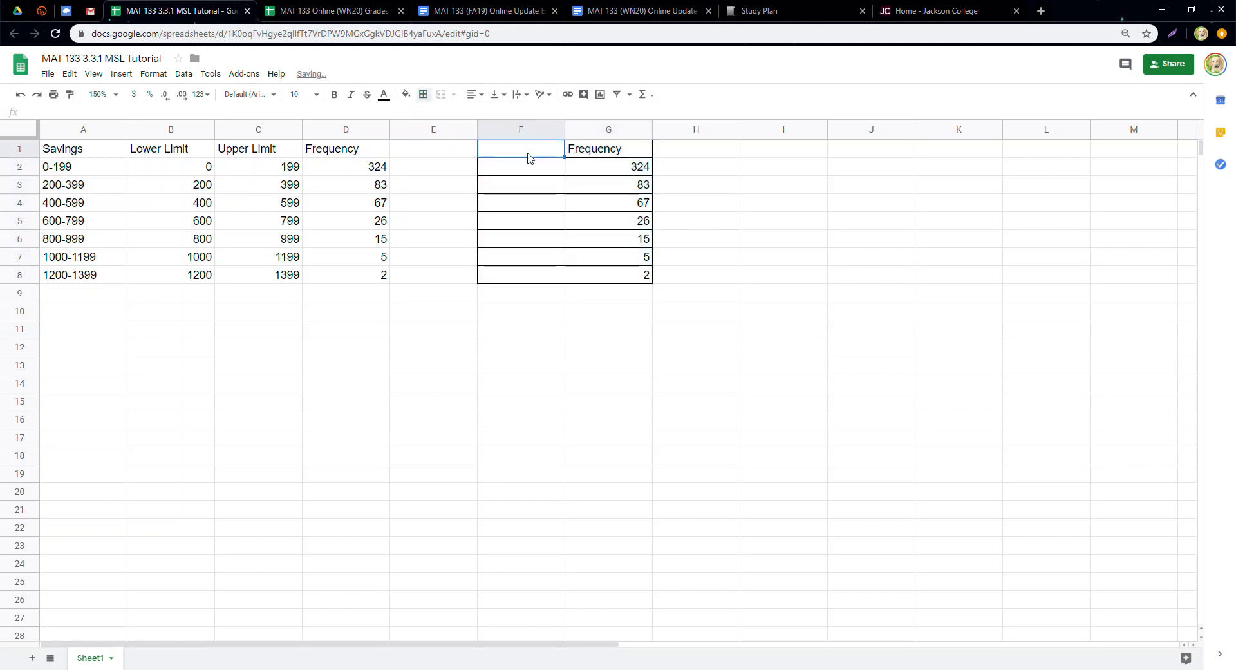
type("Midpoints")
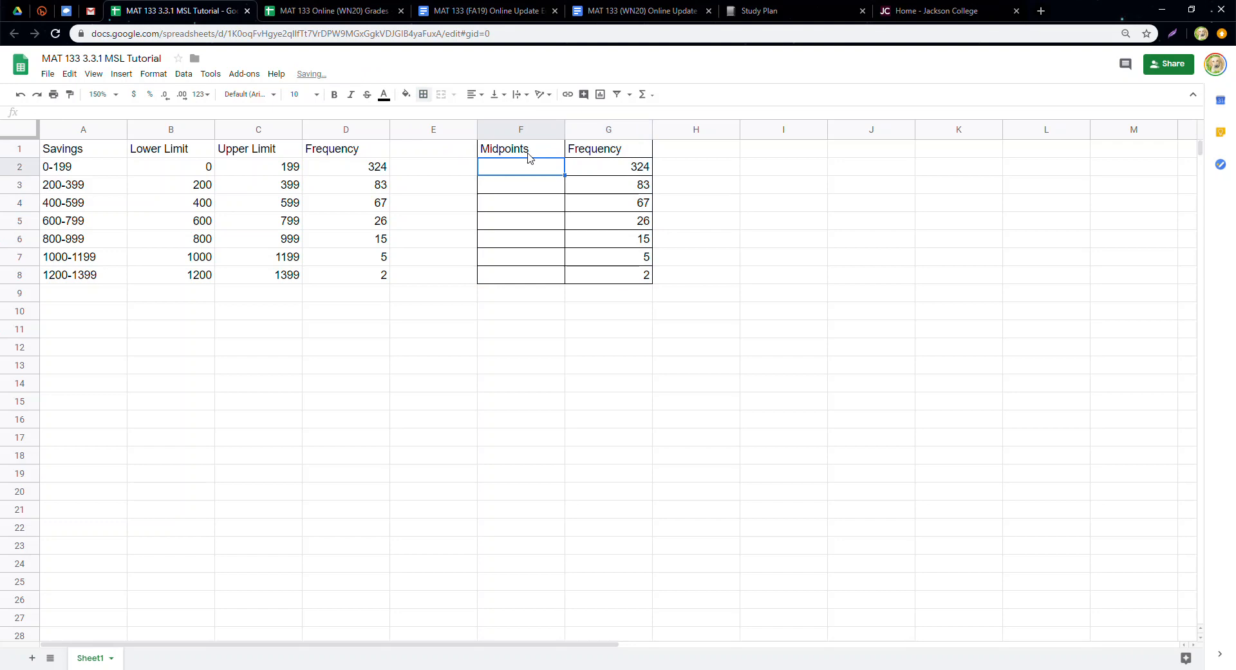
left_click_drag(521, 148, 520, 292)
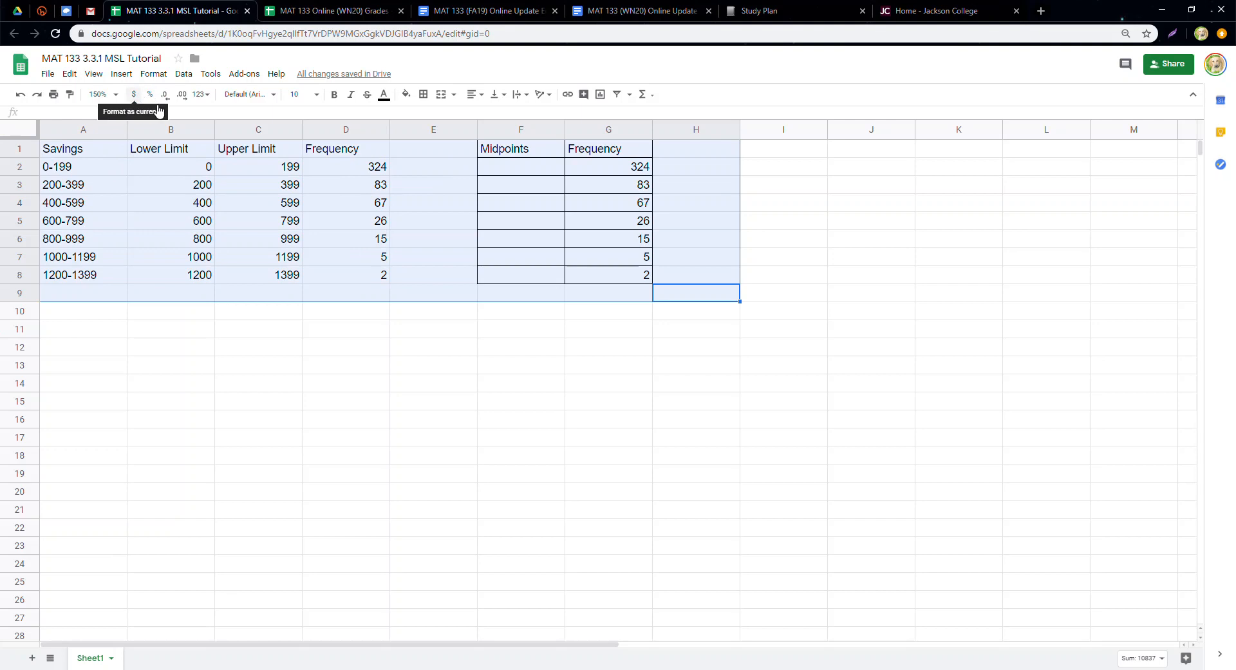
left_click(103, 94)
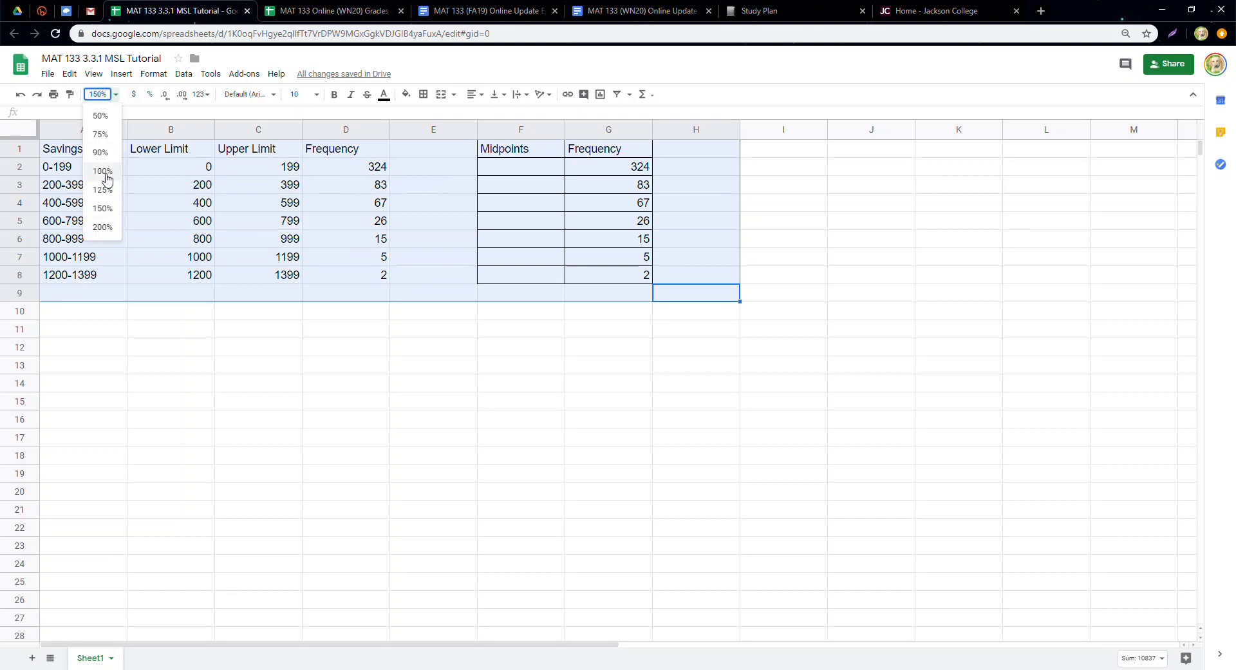
left_click(102, 171)
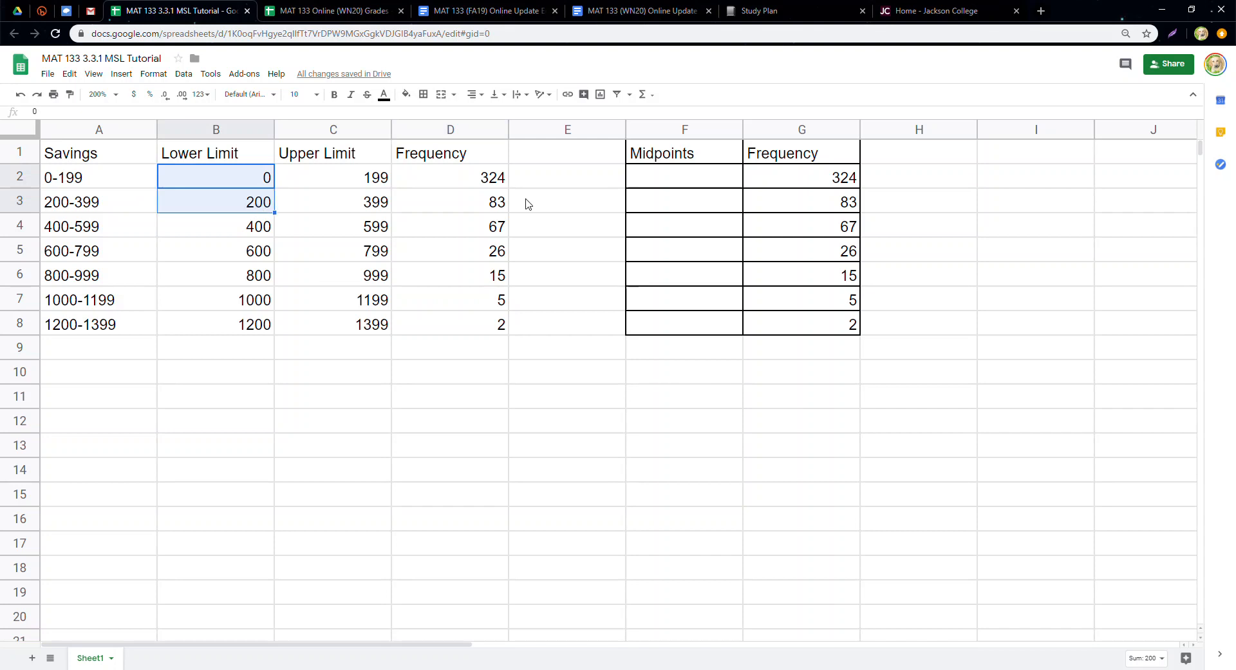
Step: Enter the first midpoint working (0+200)/2 and its formula =(0+200)/2 giving 100
left_click(682, 177)
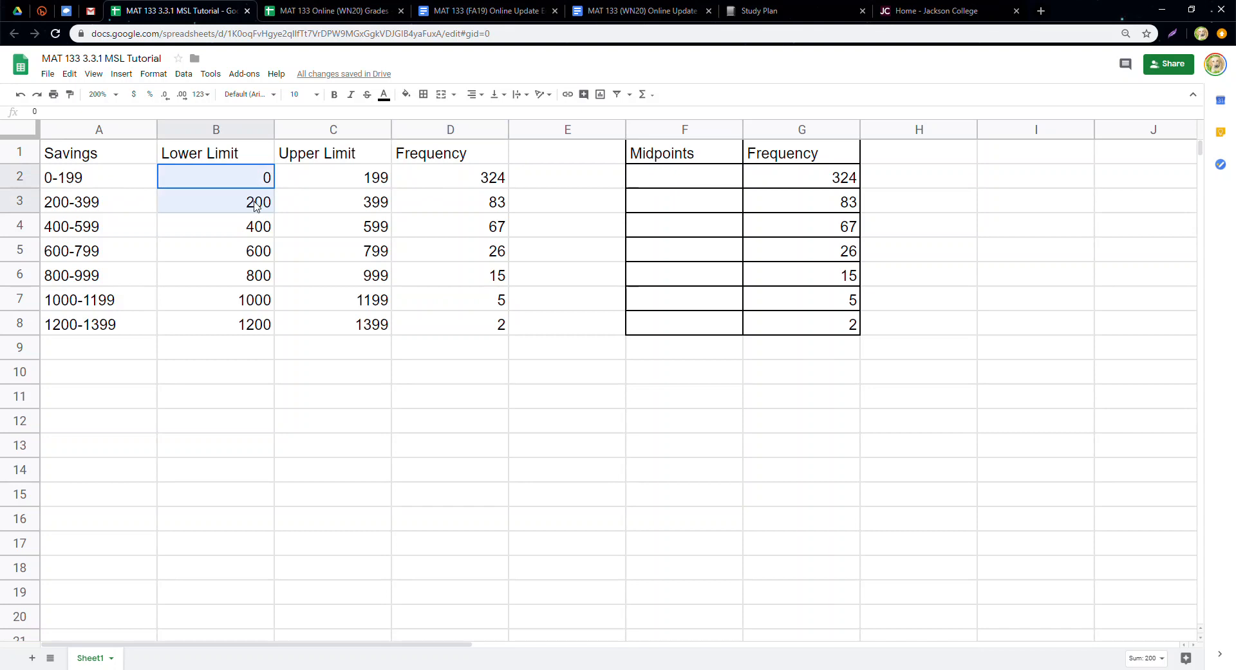
left_click(684, 176)
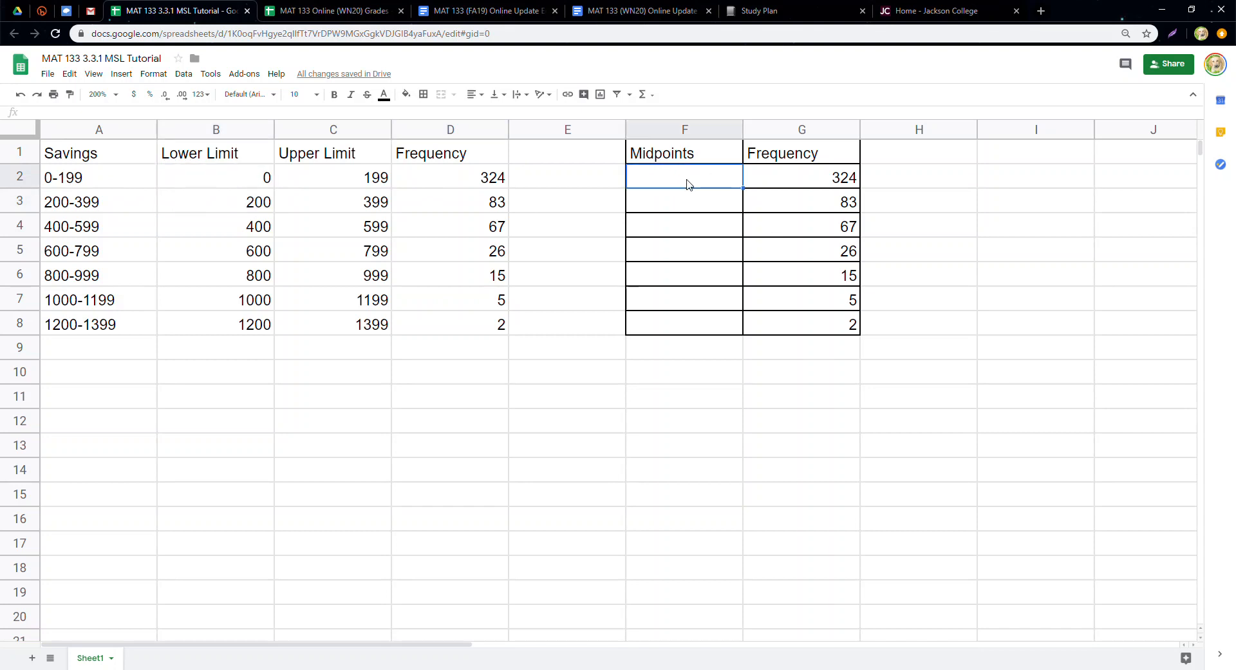
mouse_move(644, 166)
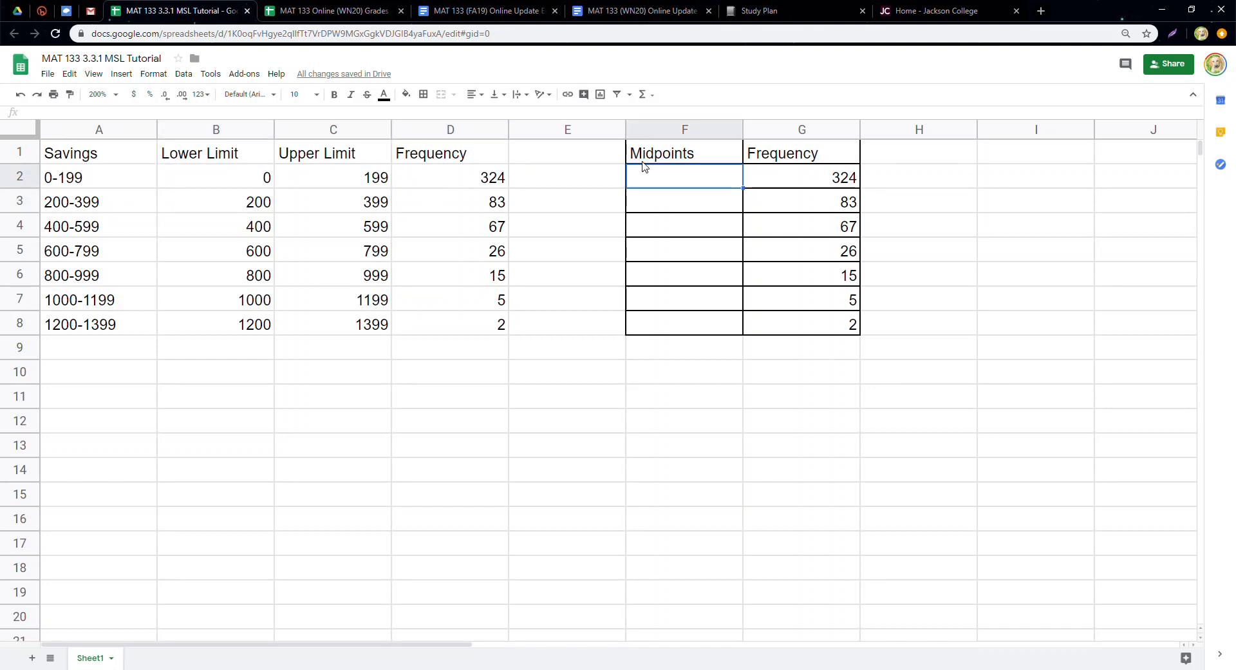
left_click(566, 130)
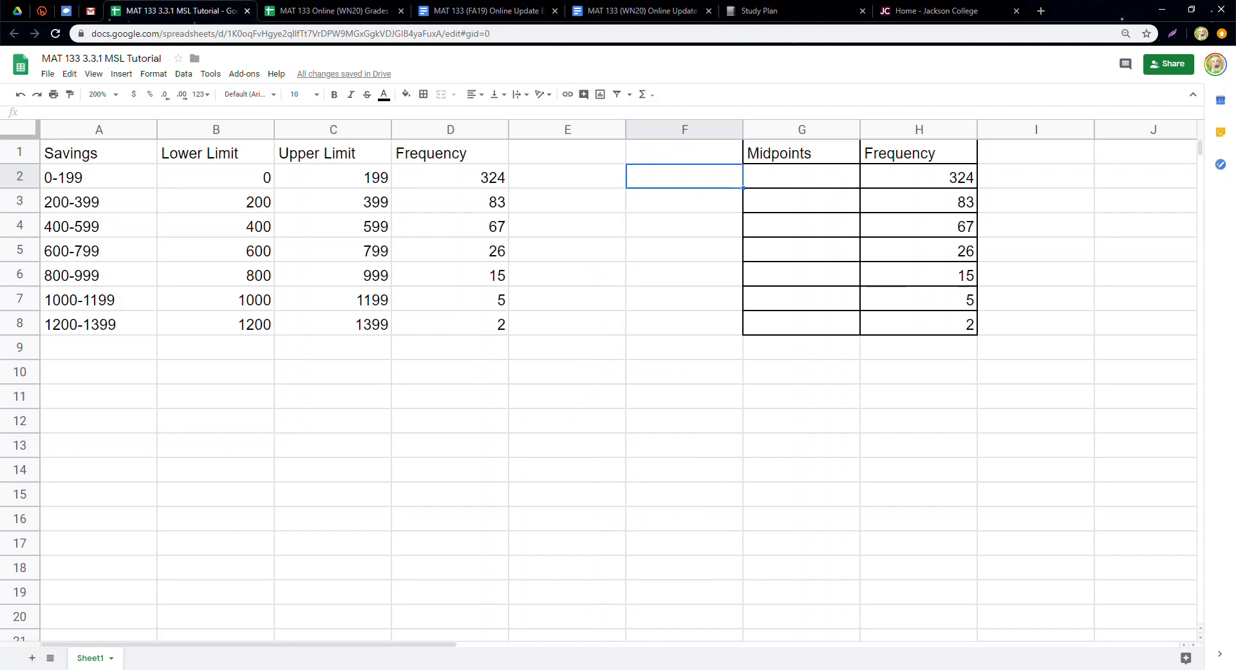
type("(0")
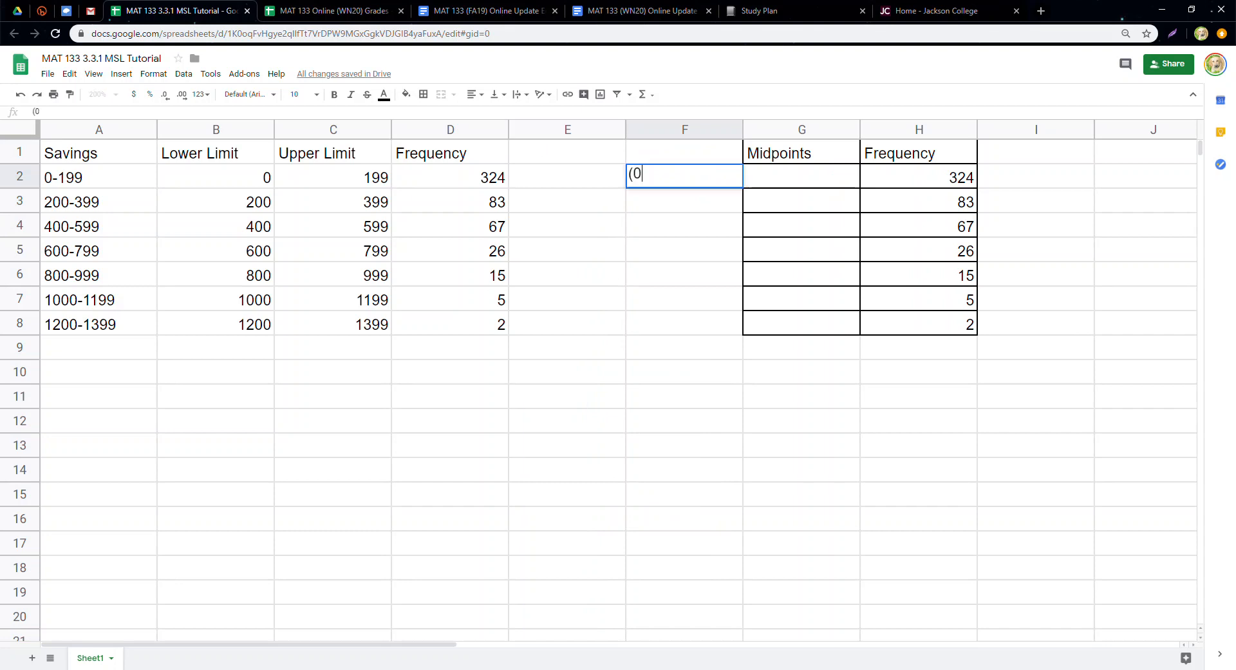
type("+200)")
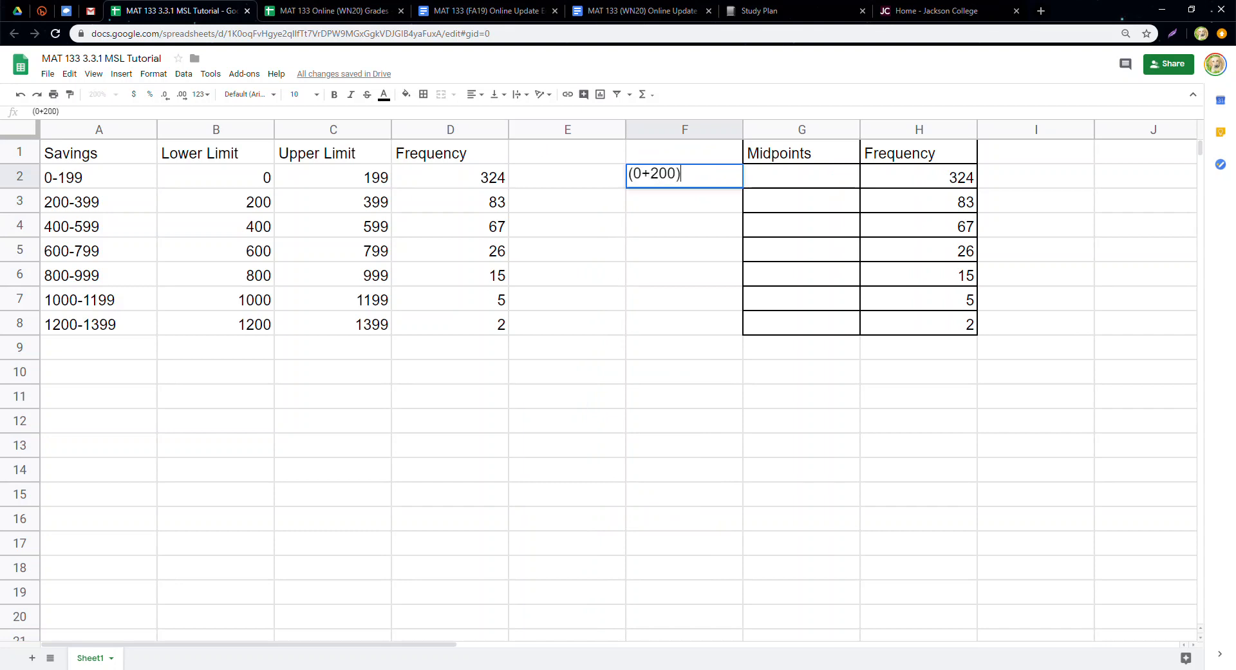
type("/")
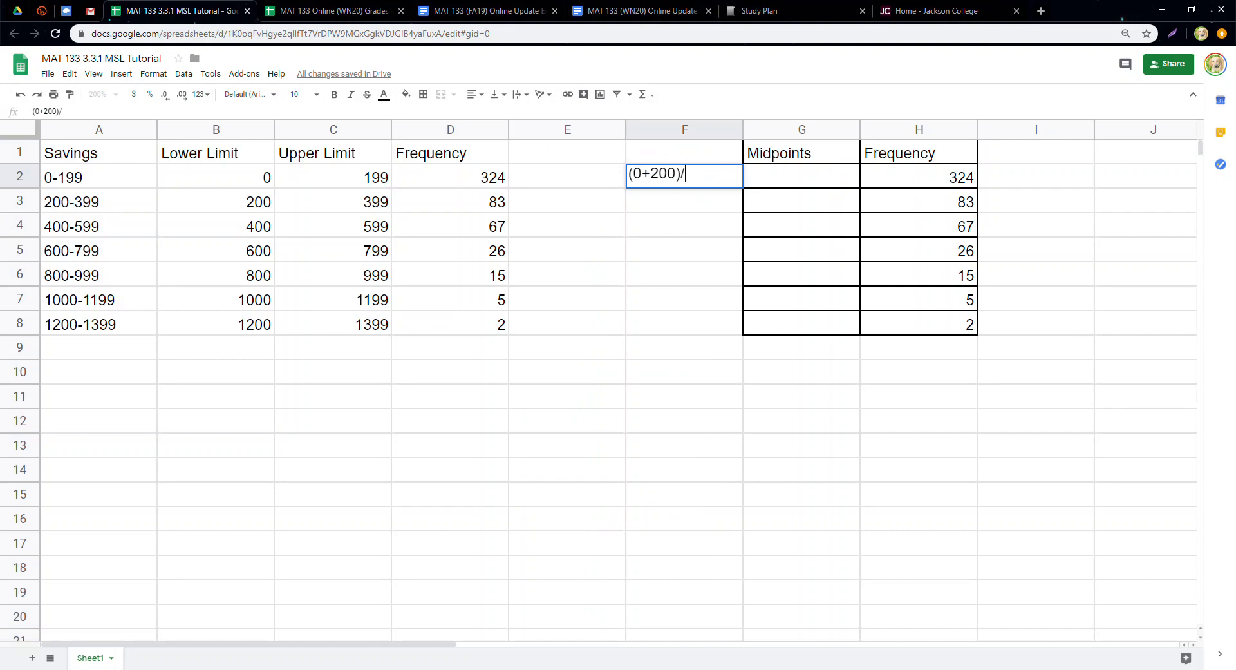
type("2")
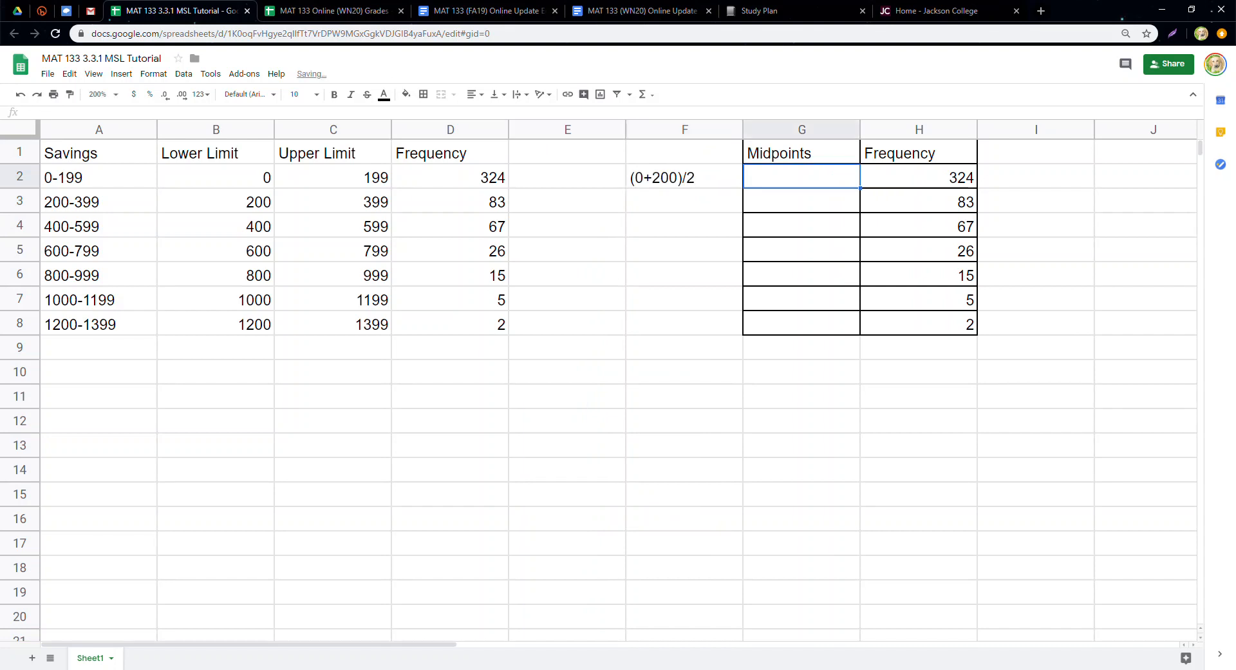
type("=(")
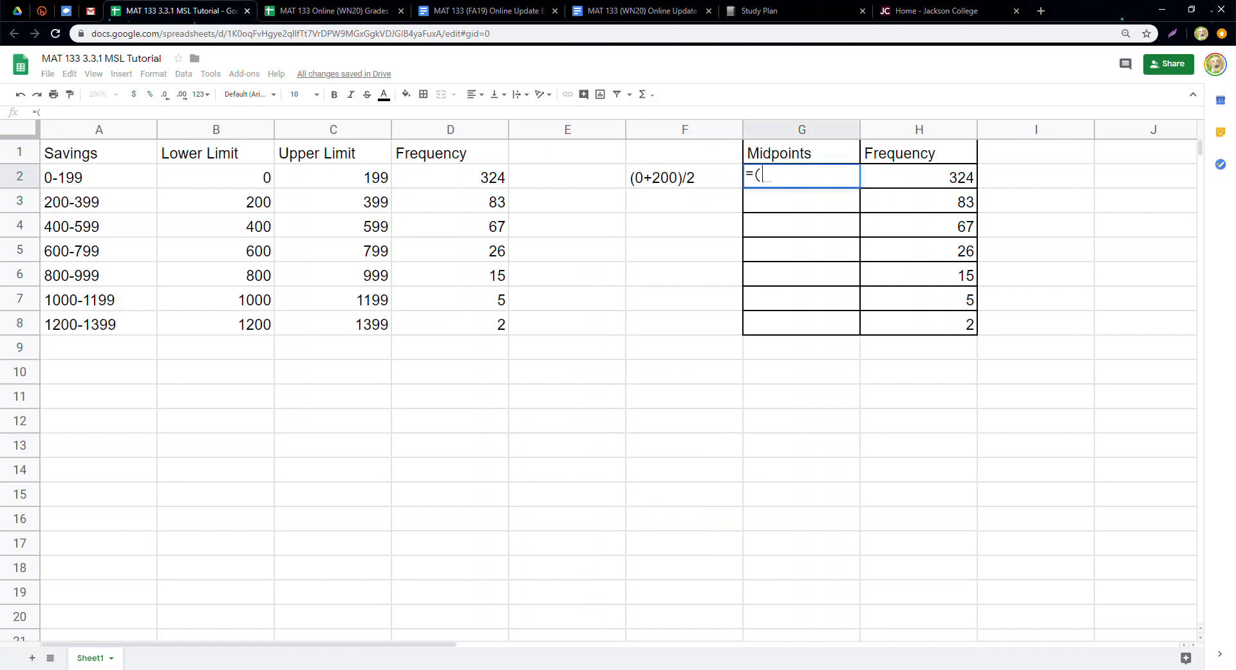
type("0+200)/2")
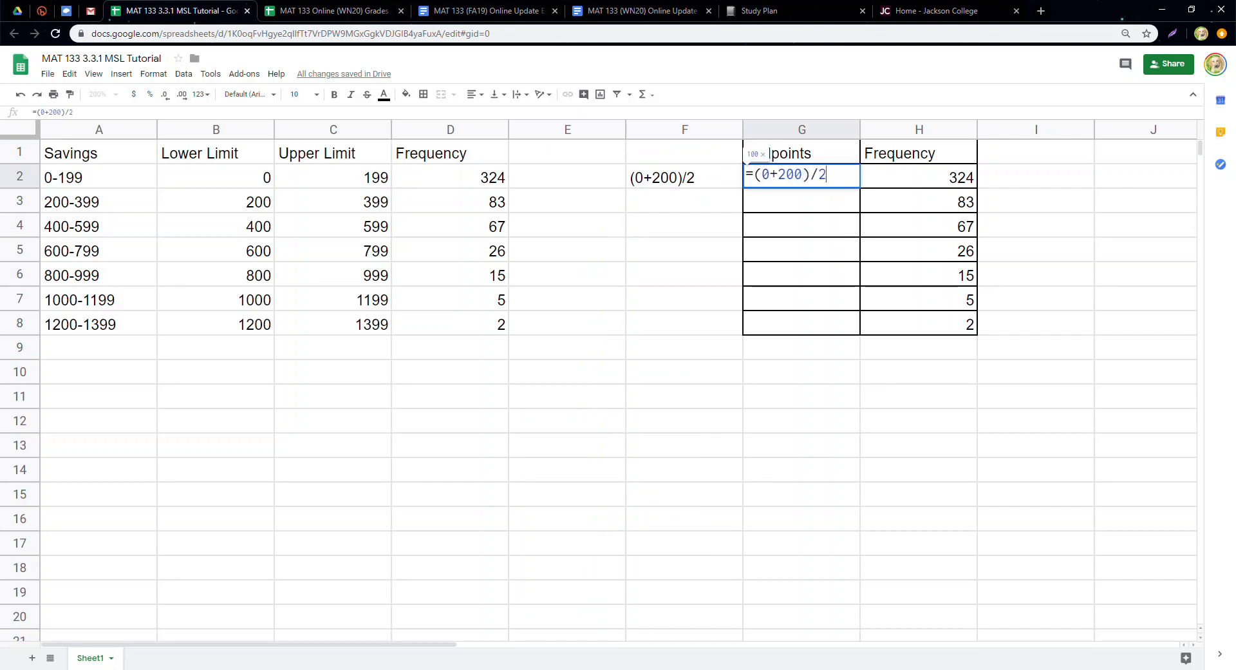
key("Enter")
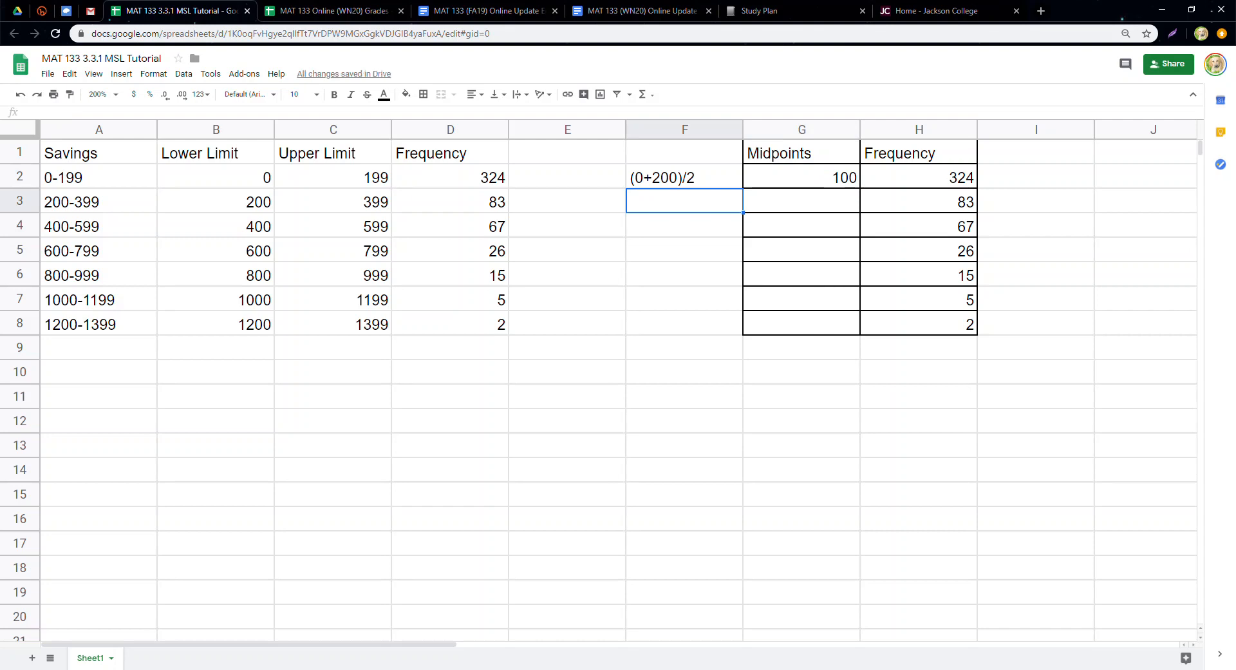
Step: Enter the second midpoint working (200+400)/2 and its formula giving 300
left_click(215, 201)
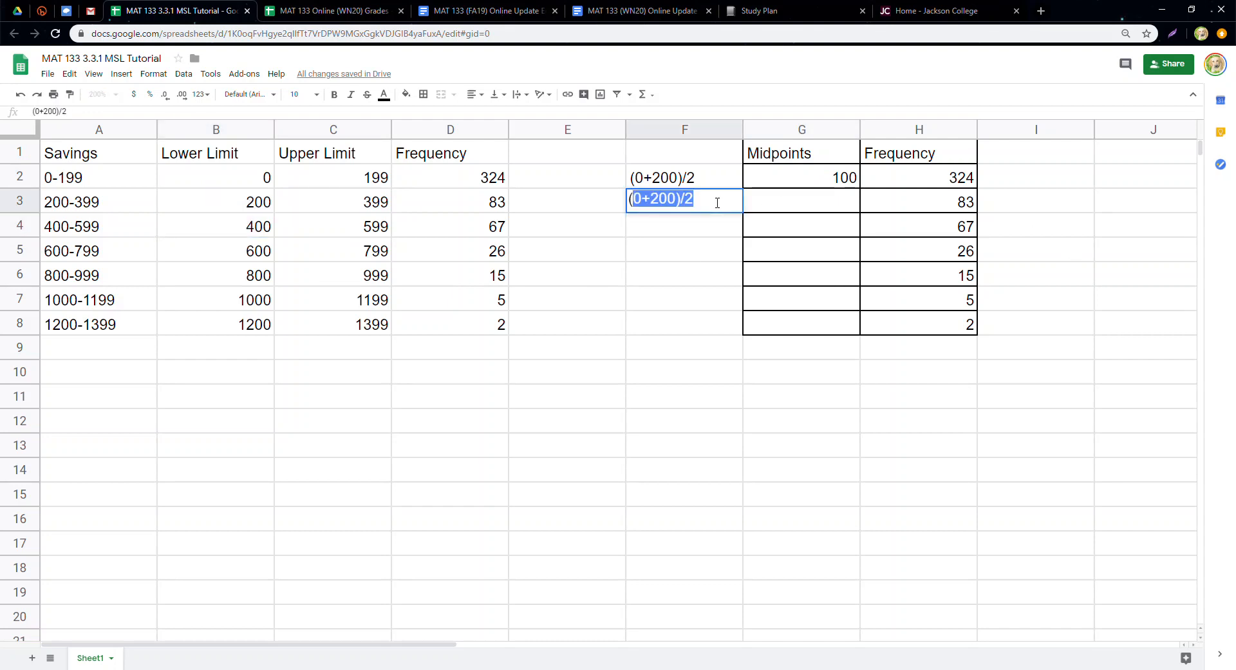
type("(200+")
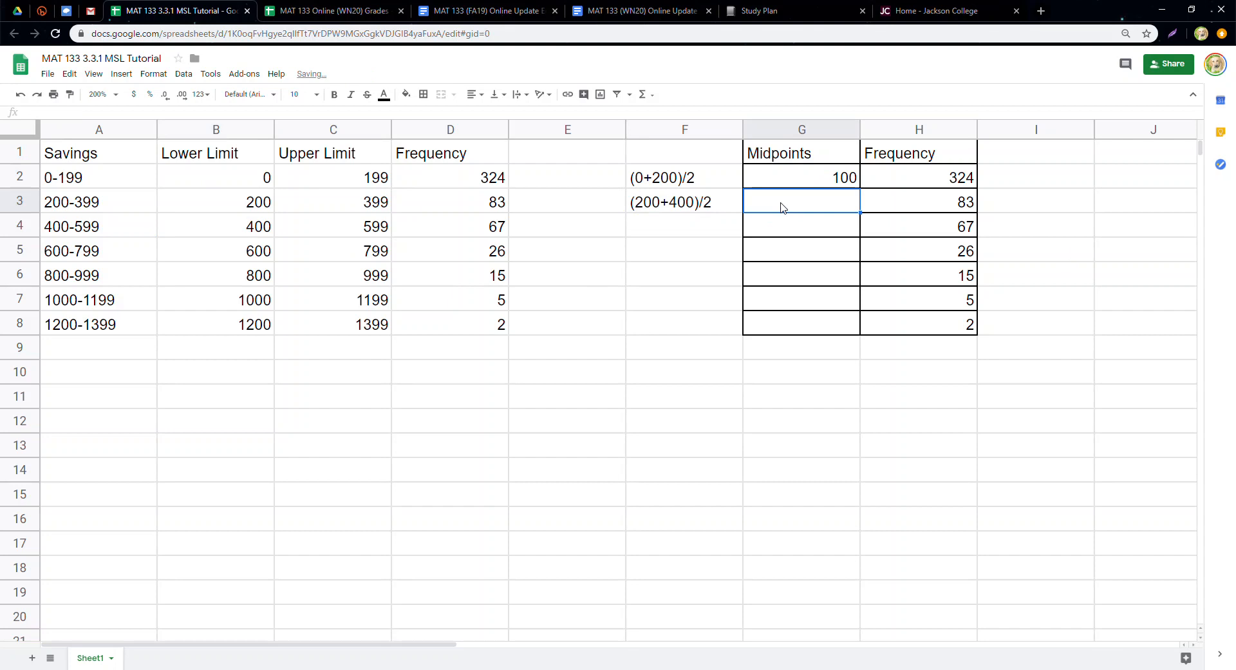
type("=(200")
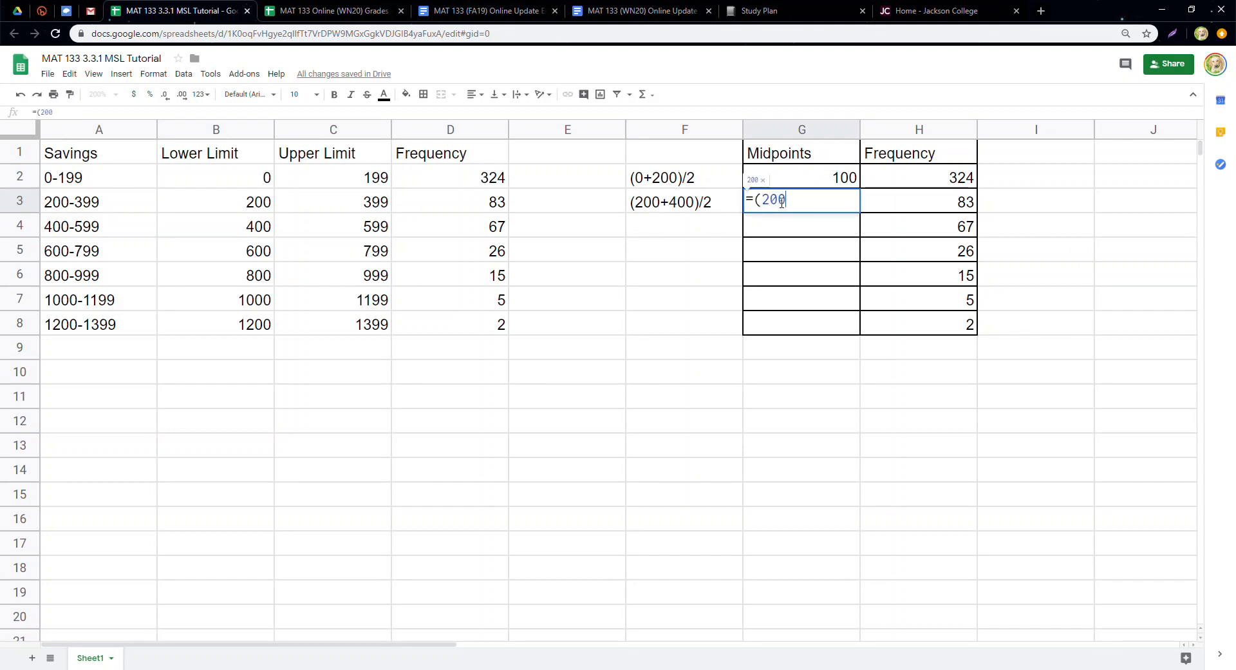
type("+400)/2")
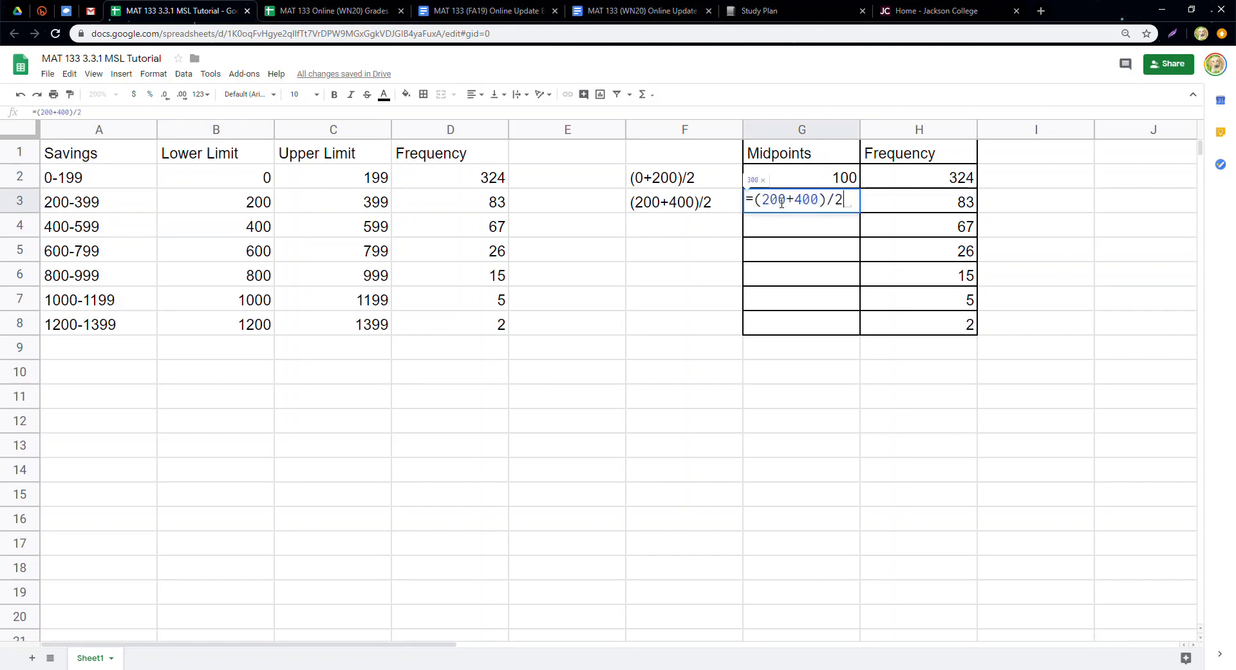
key("Enter")
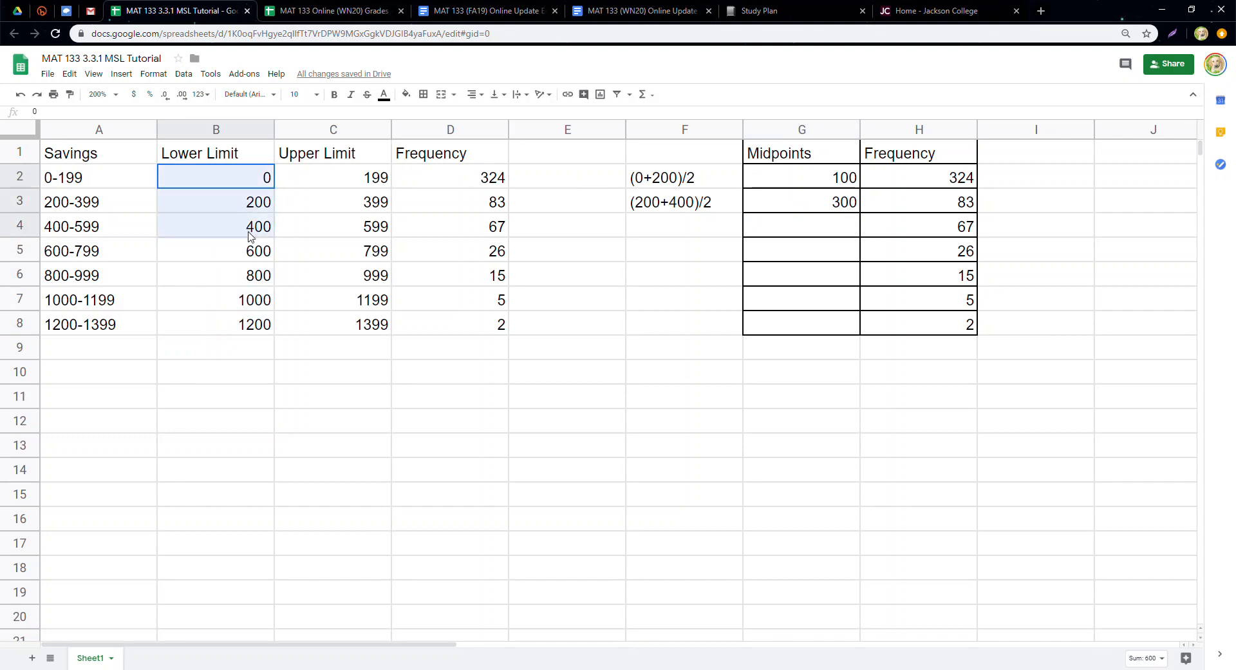
Step: Add the note 'Class Width = 400-200 = 200' below the table
left_click_drag(217, 176, 216, 250)
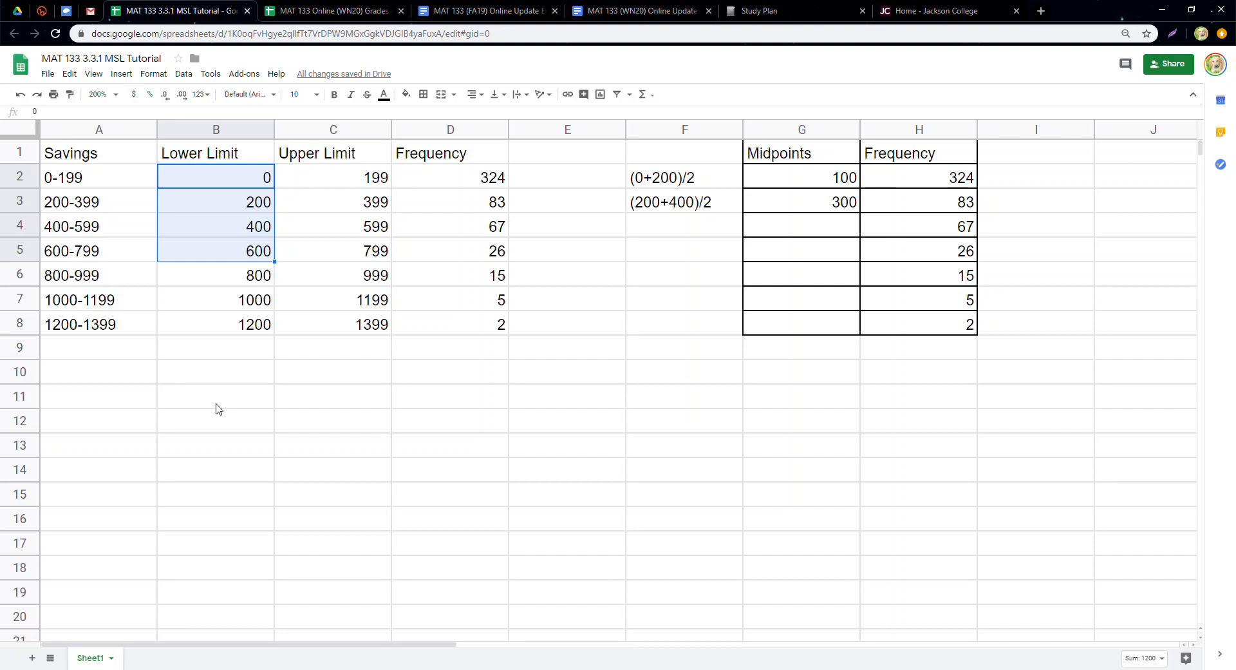
type("Note: Class Width =")
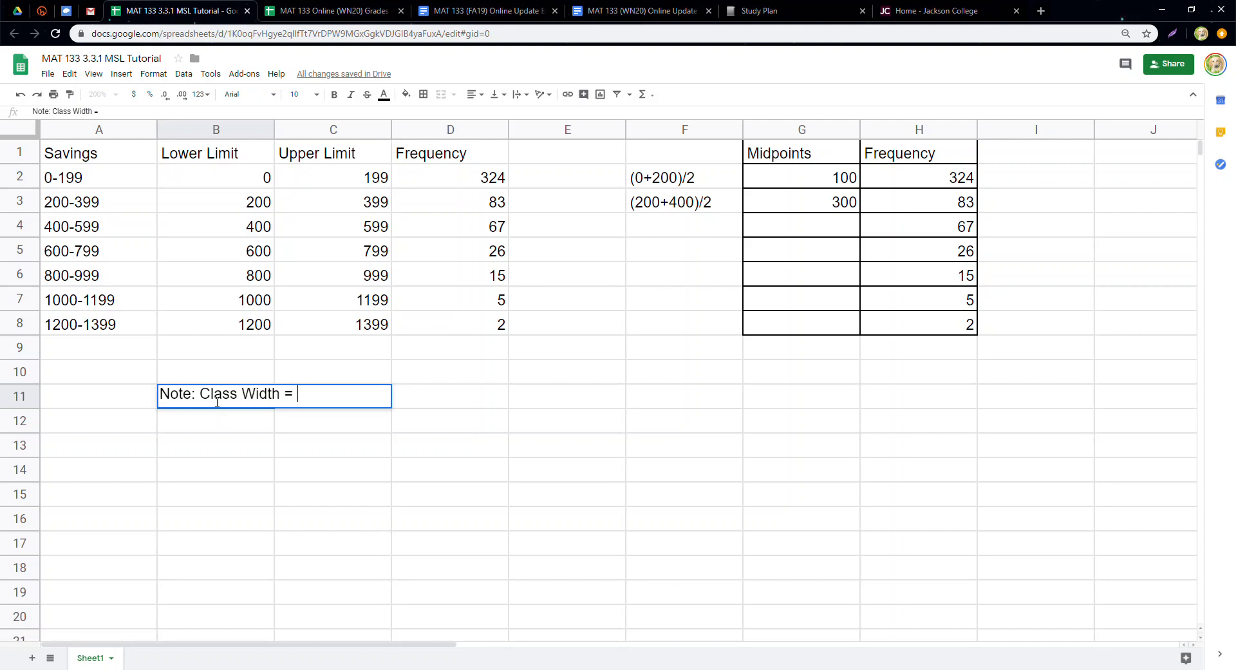
type("400-")
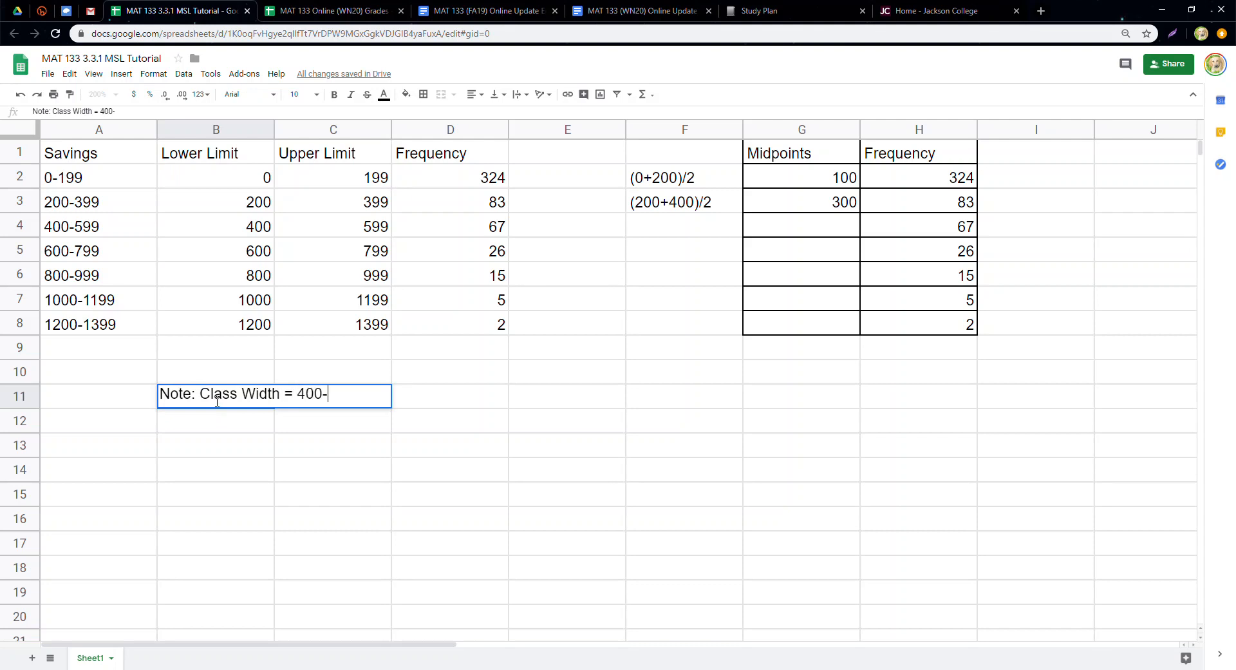
type("200")
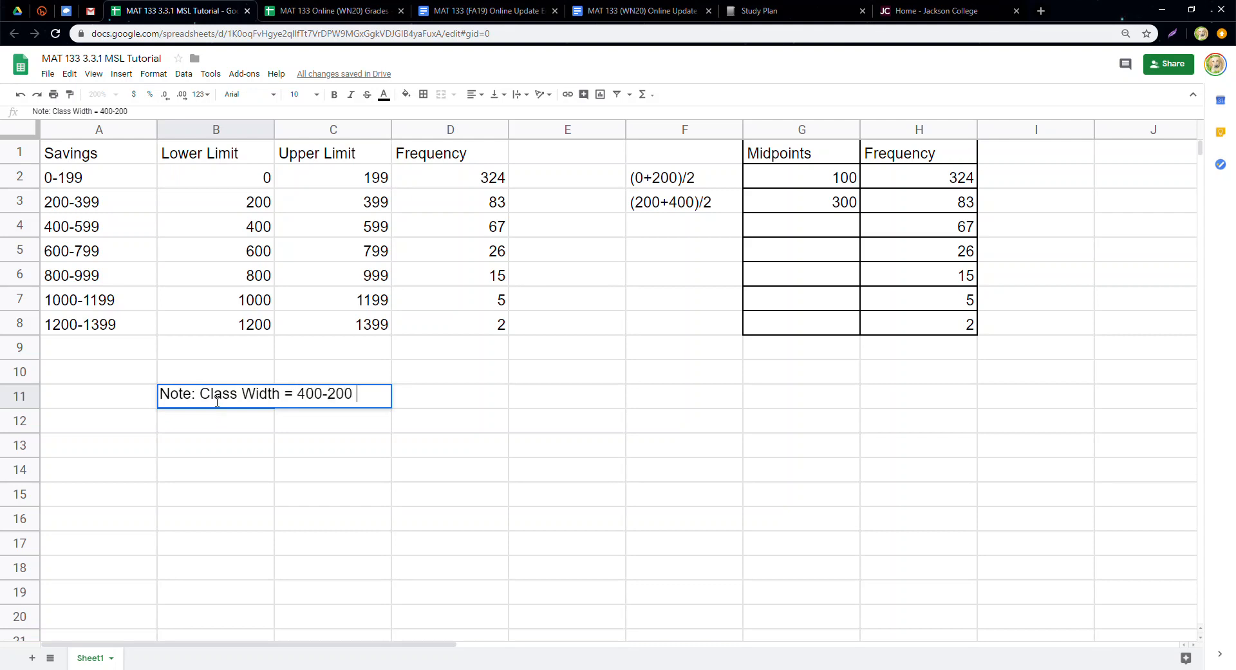
type("= 200")
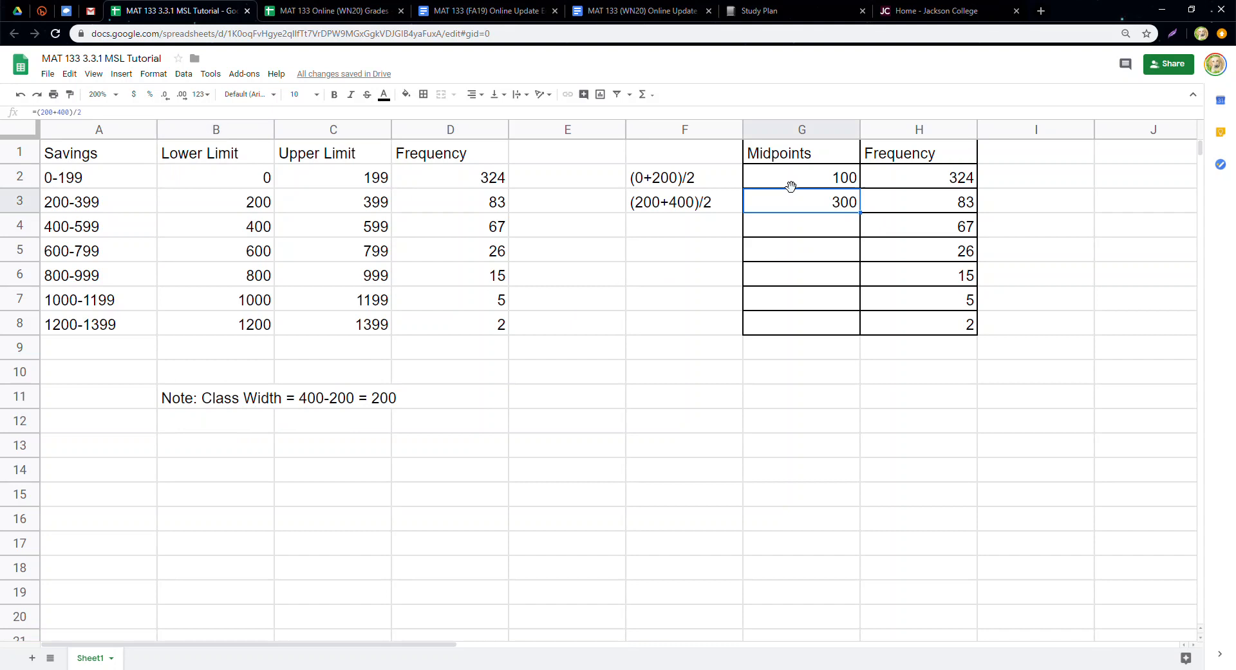
Step: Fill the remaining midpoints 500, 700, 900, 1100 and 1300 down the Midpoints column
left_click(682, 202)
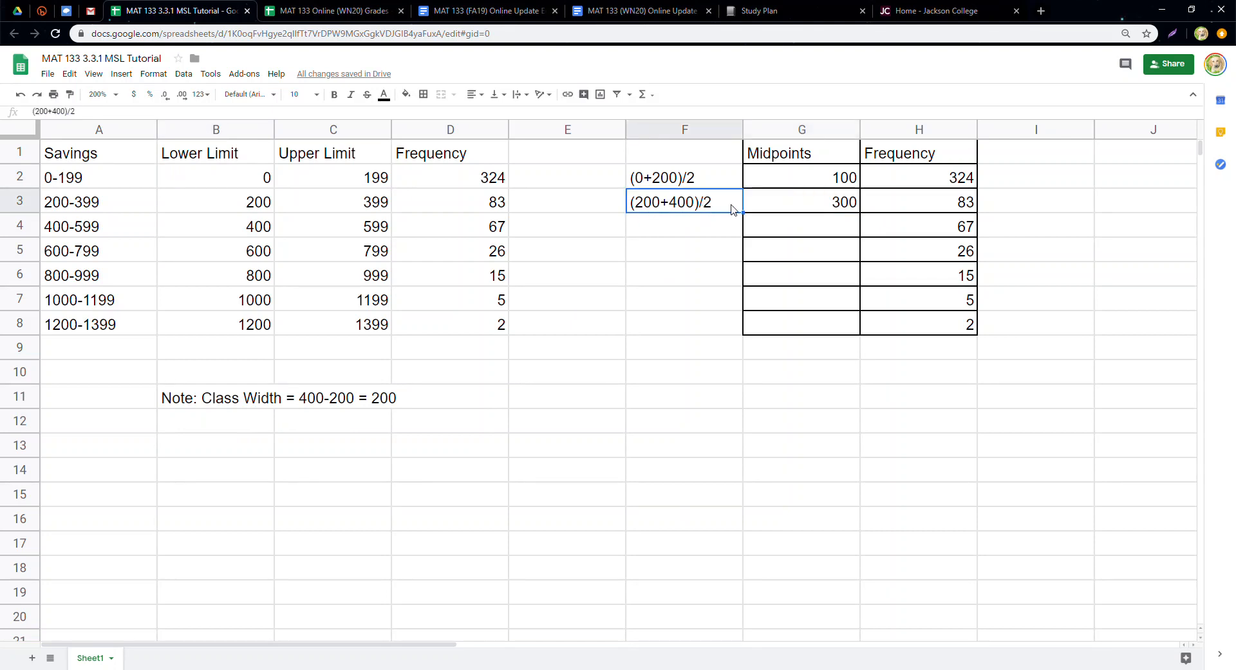
left_click(801, 178)
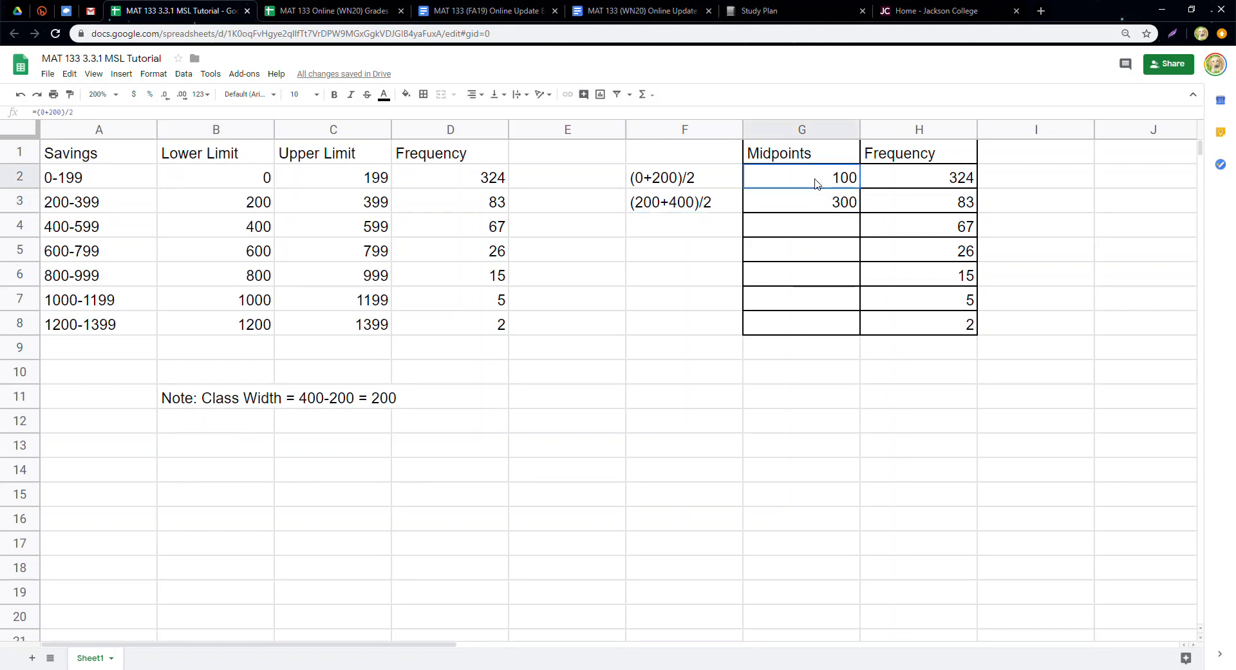
left_click(801, 201)
type("+")
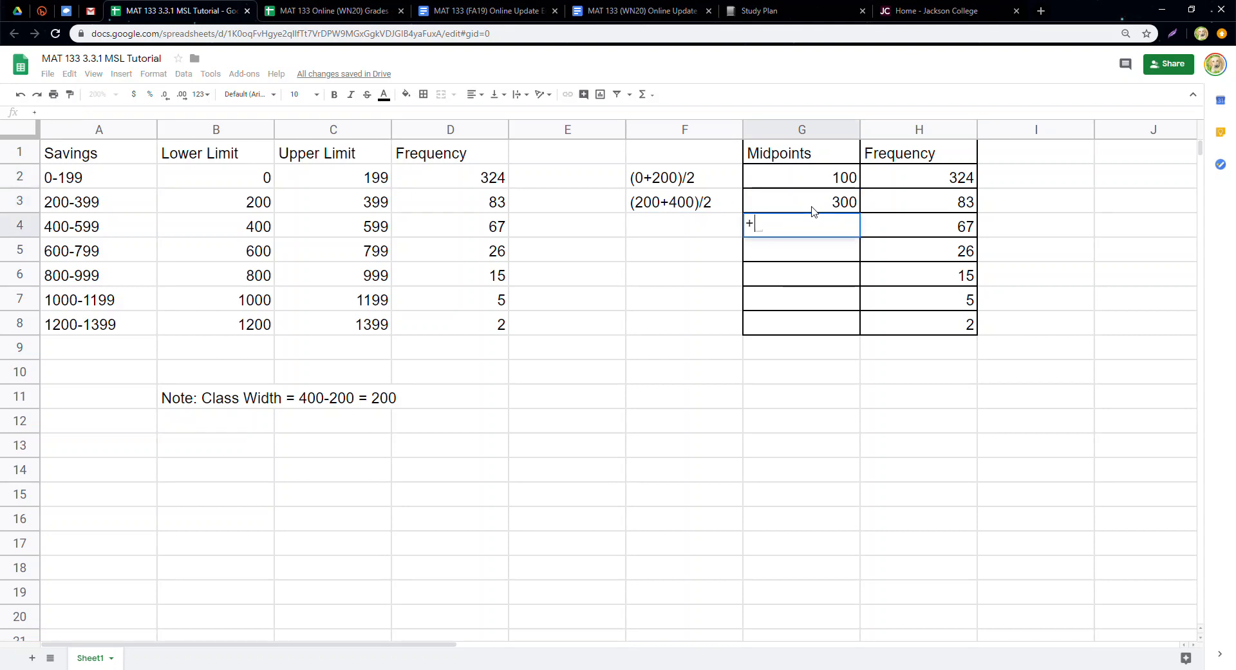
type("500")
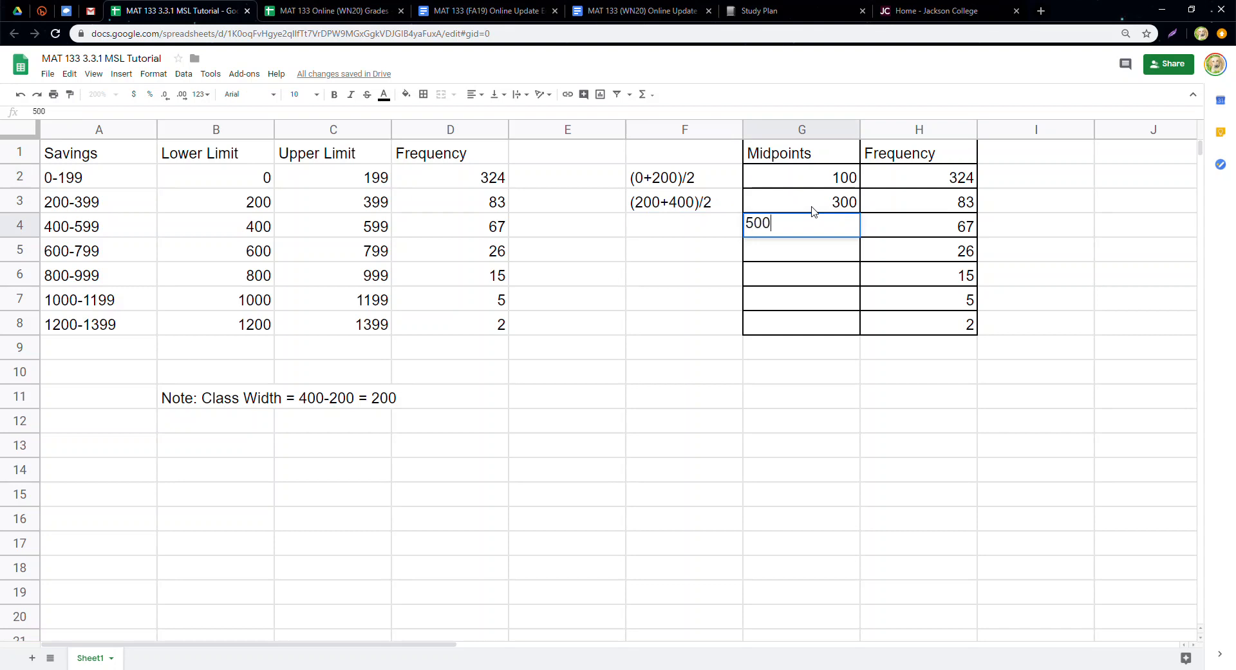
type("700")
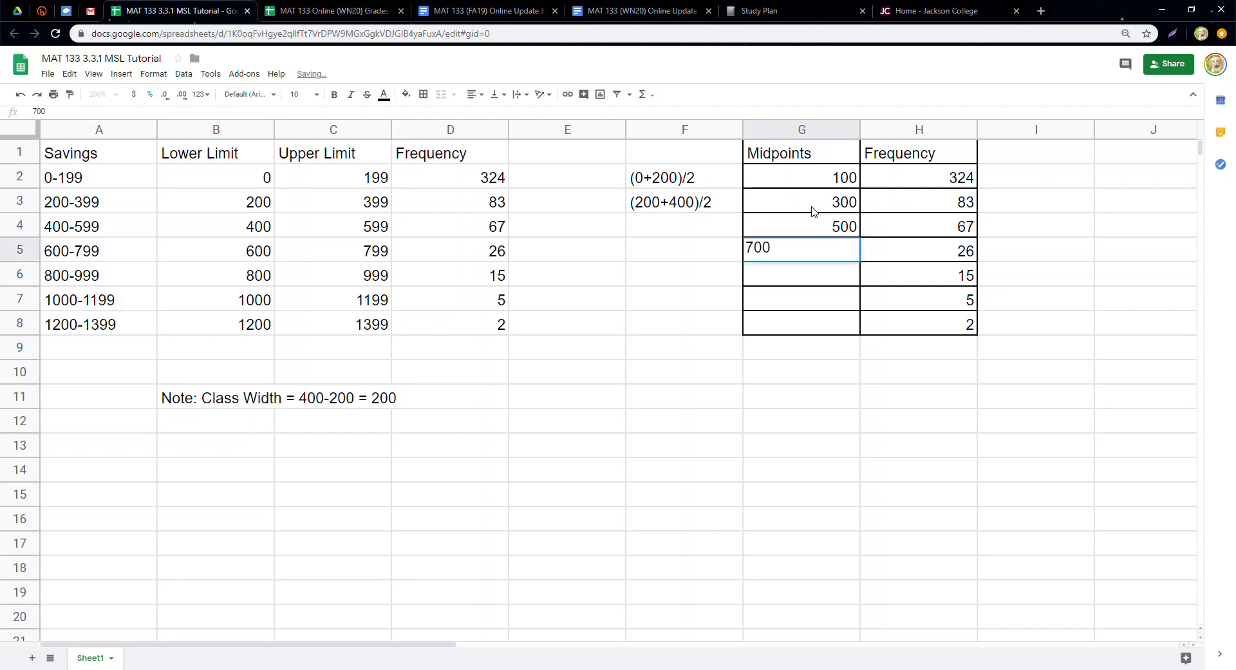
key("Enter")
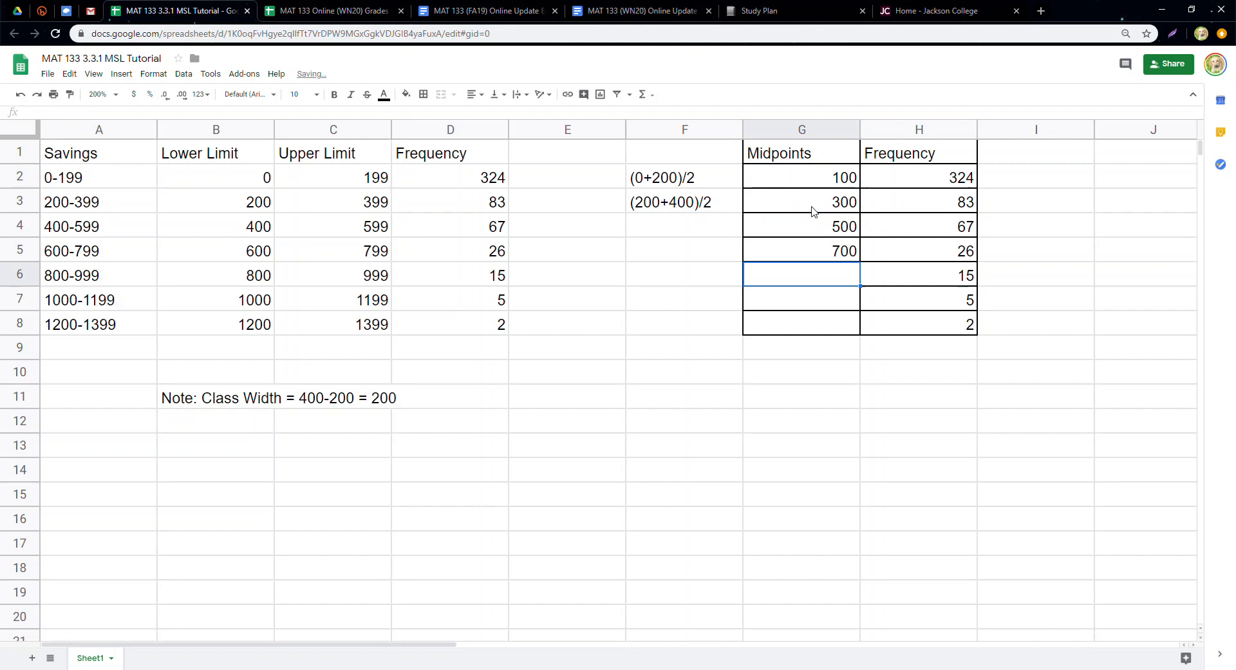
type("11")
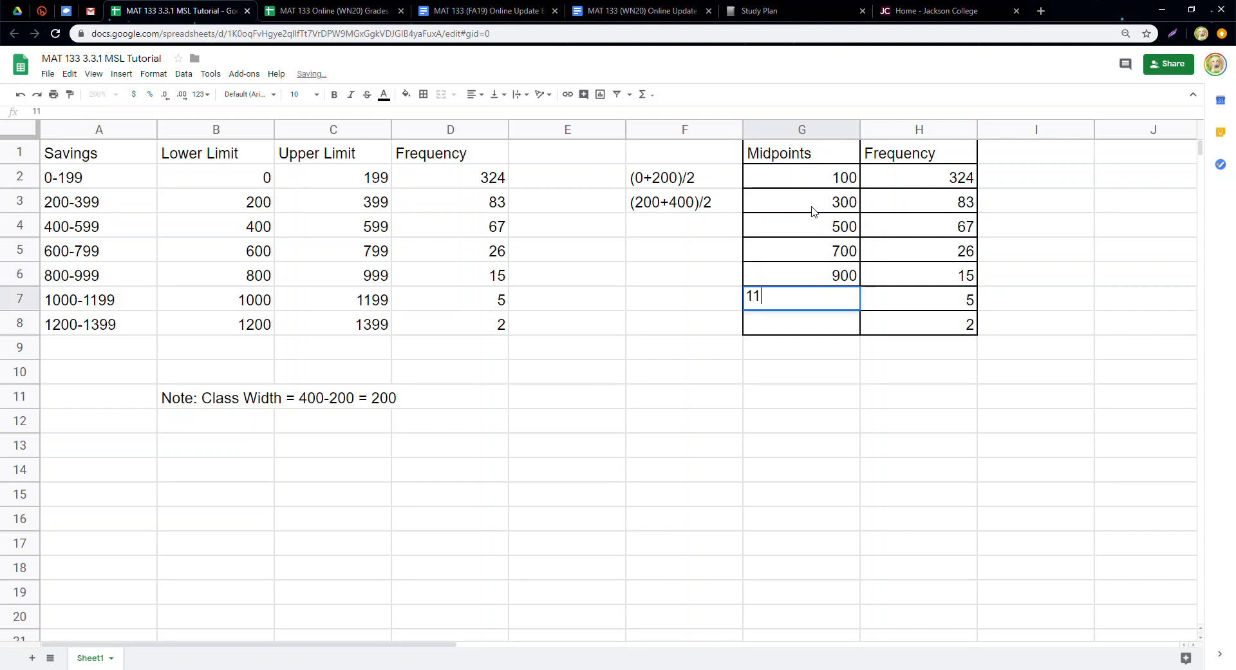
type("1300")
left_click(684, 202)
type("+200")
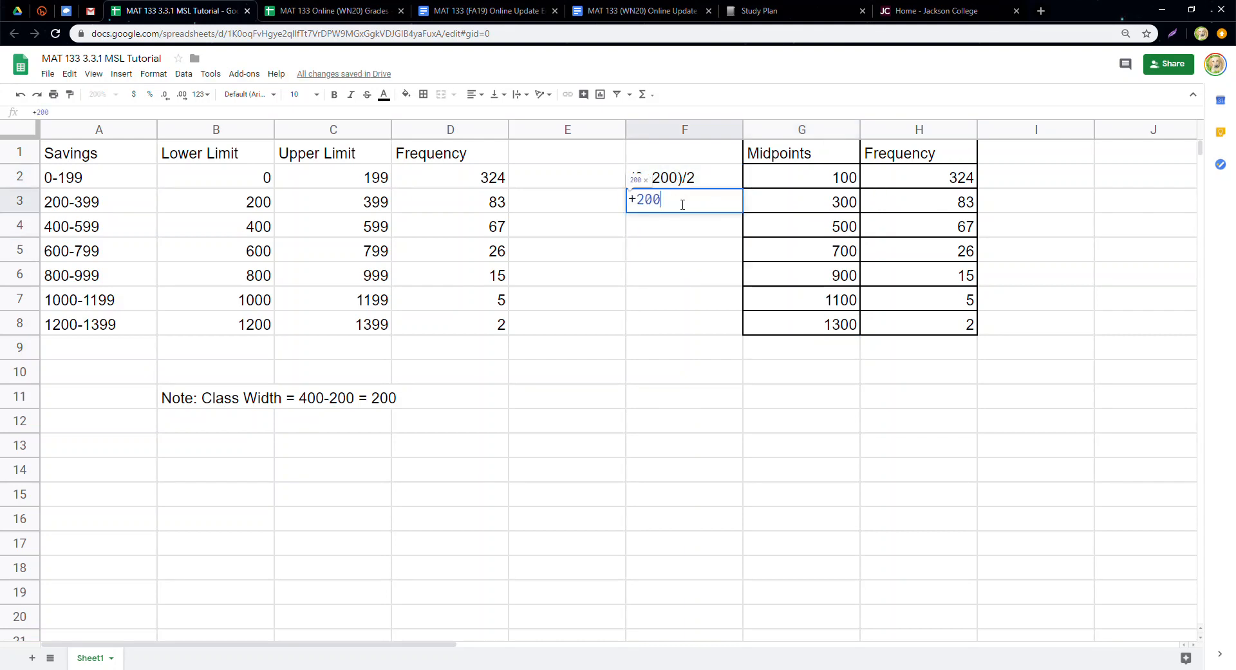
Step: Add the "+200" step working and make the Midpoints and Frequency headers bold
key("Enter")
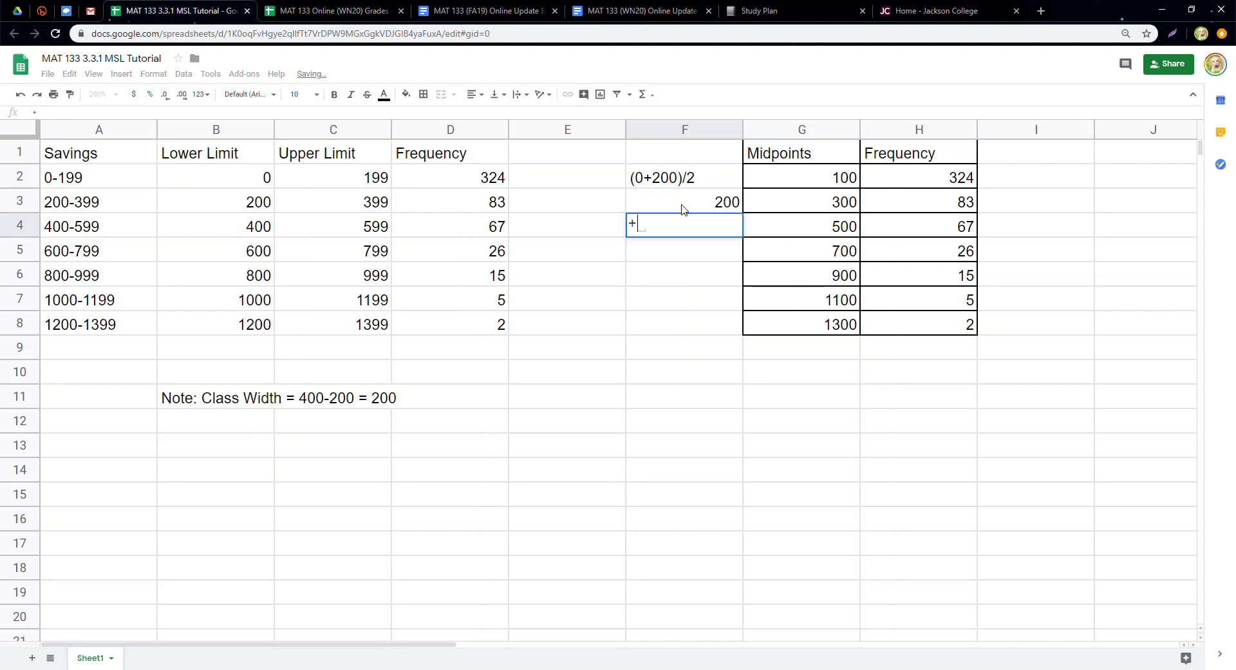
type("\"+2")
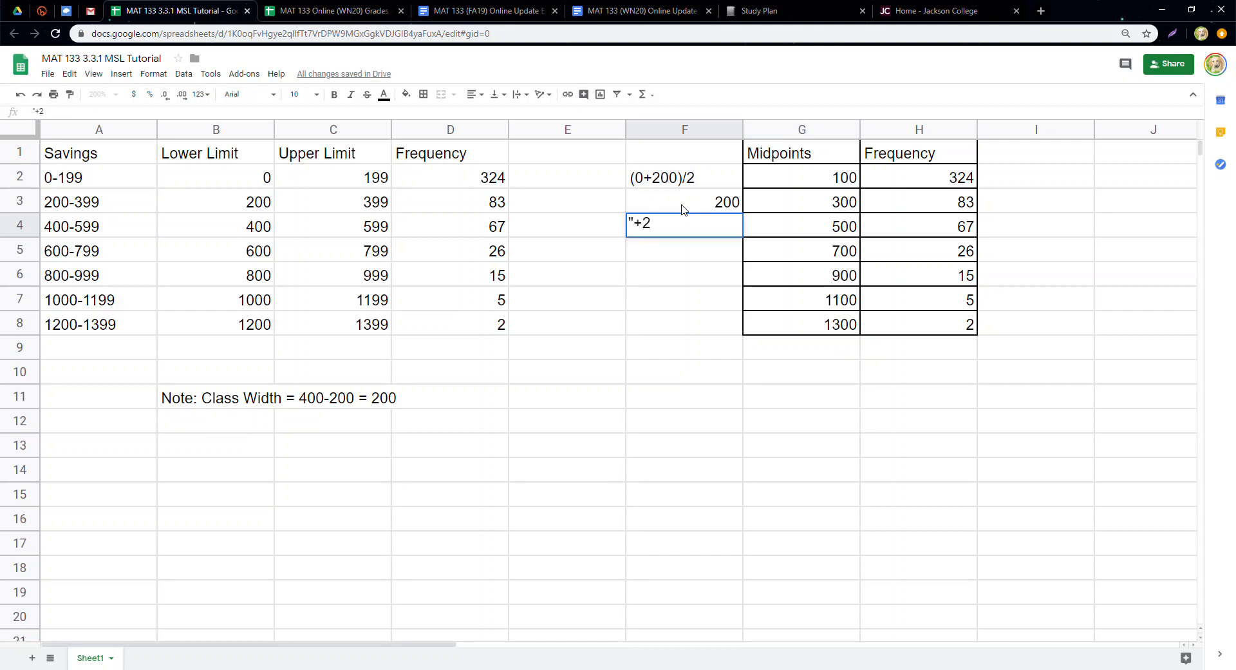
type("00\"")
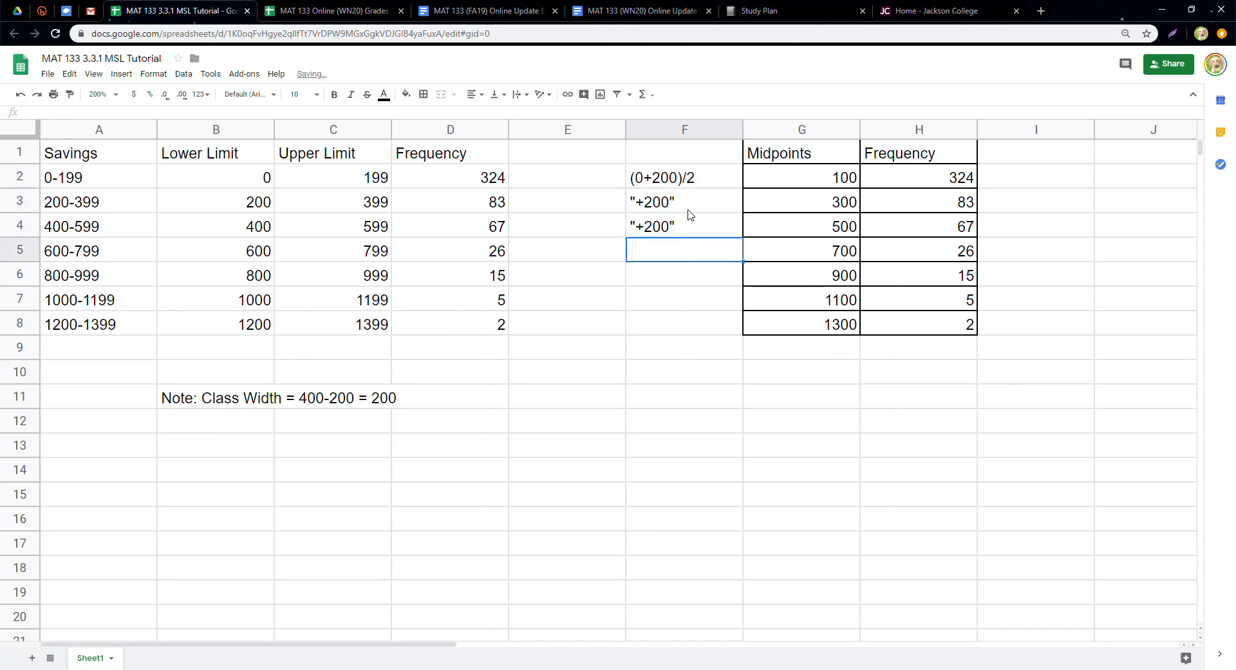
left_click(801, 177)
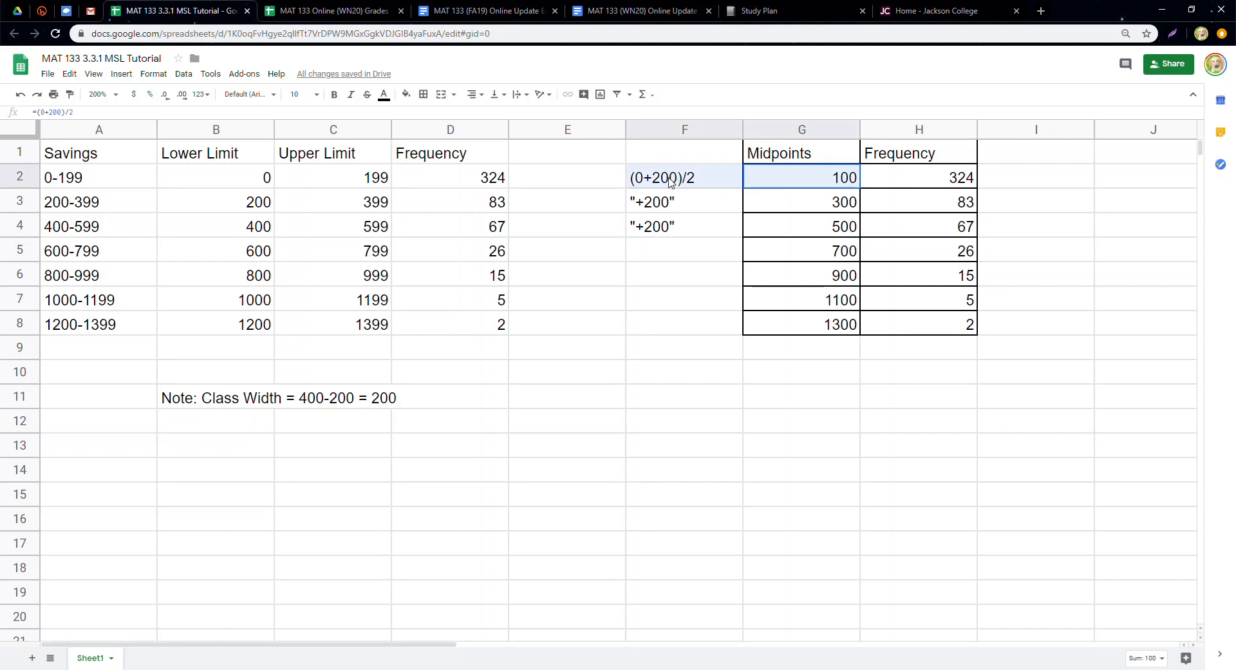
left_click(801, 153)
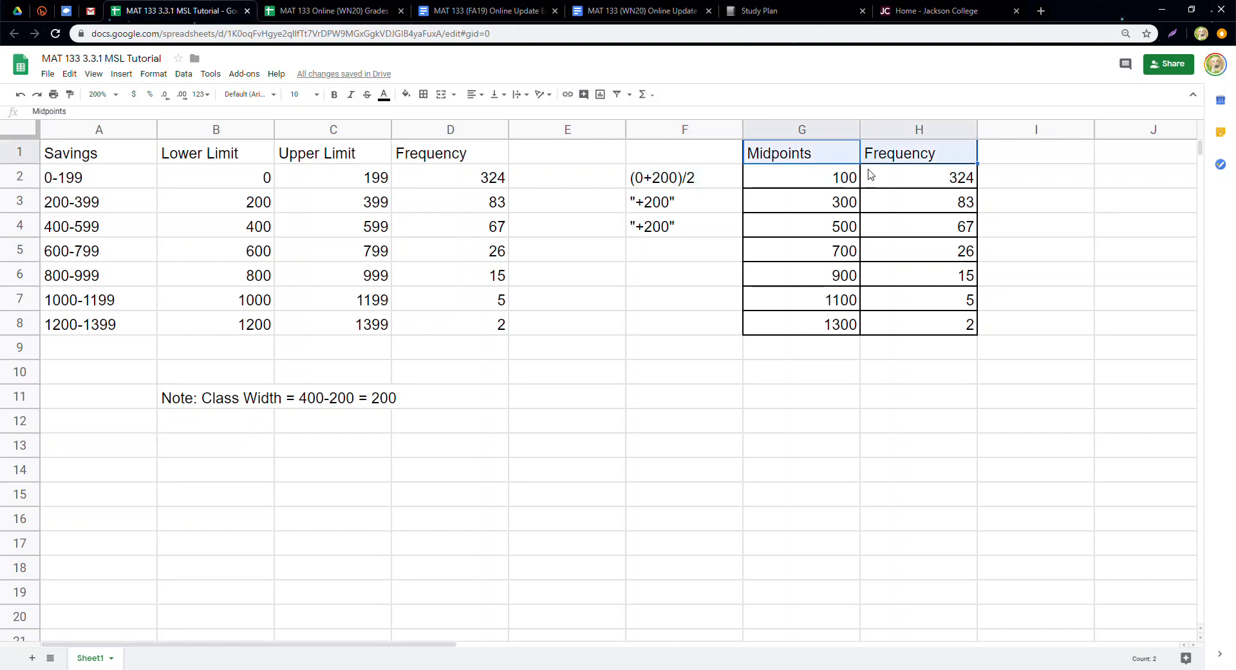
left_click(684, 201)
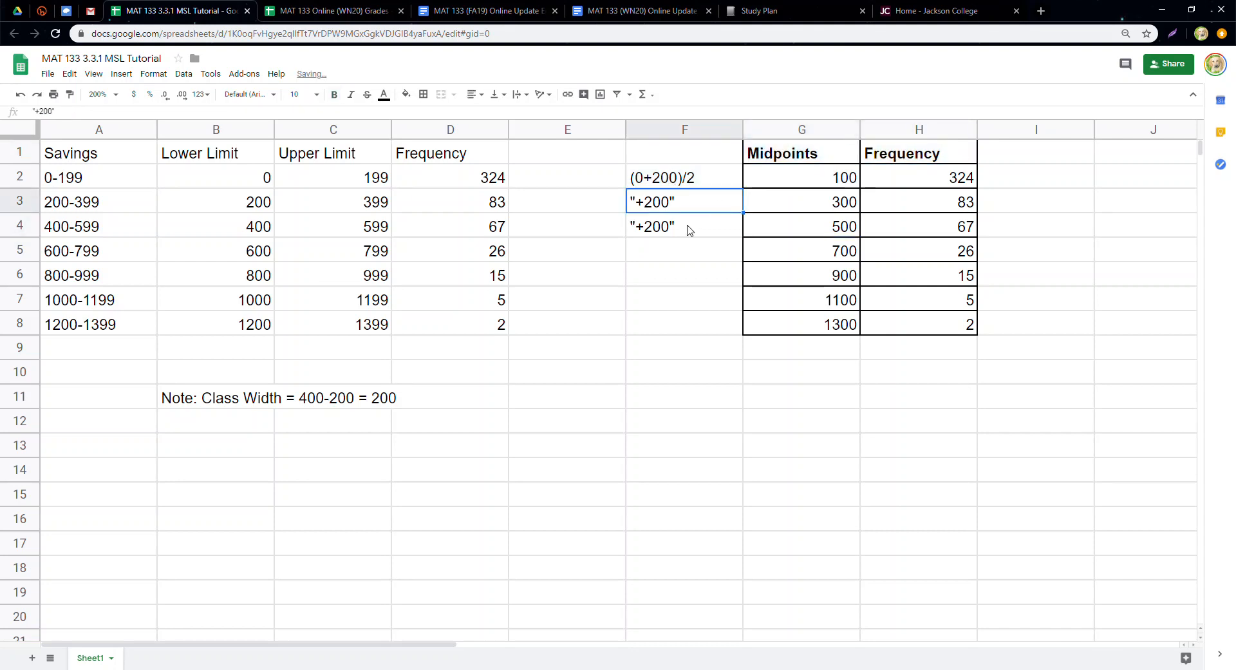
left_click(801, 226)
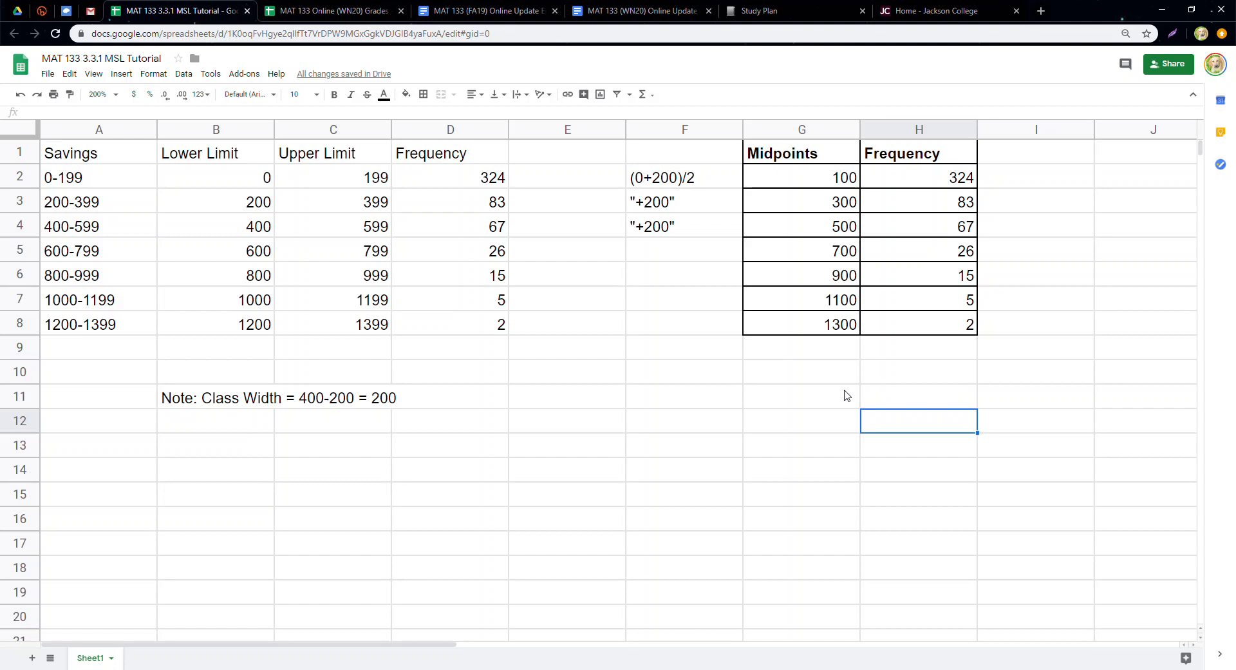
mouse_move(624, 132)
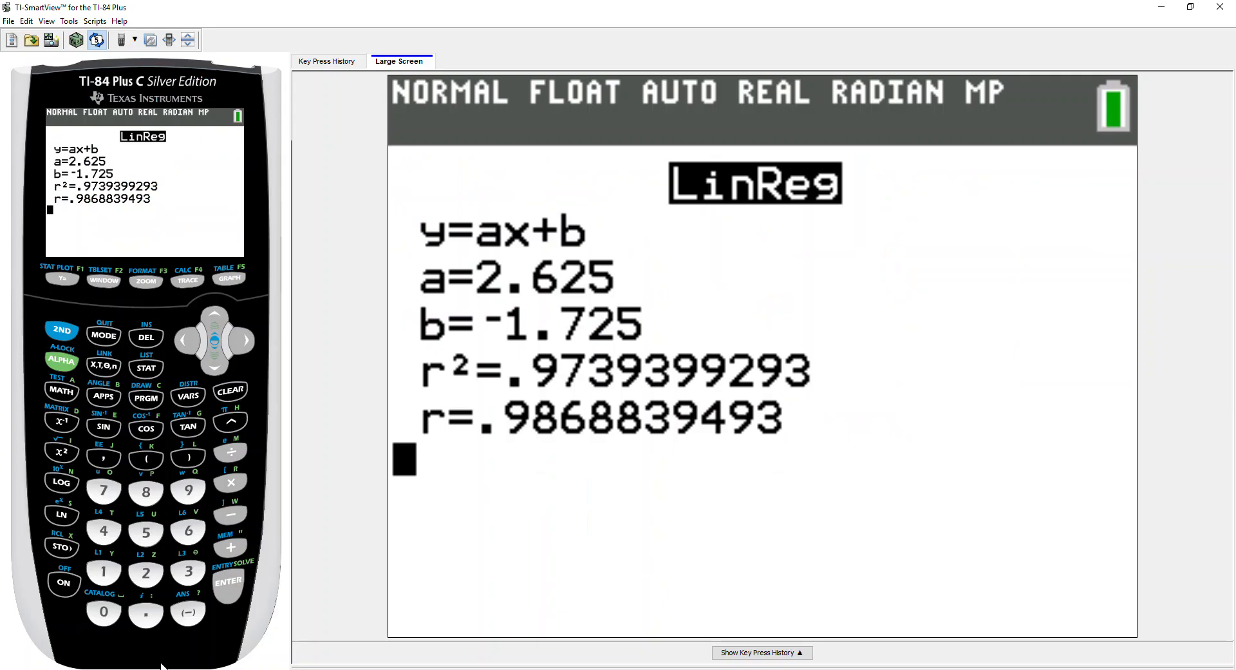
mouse_move(146, 428)
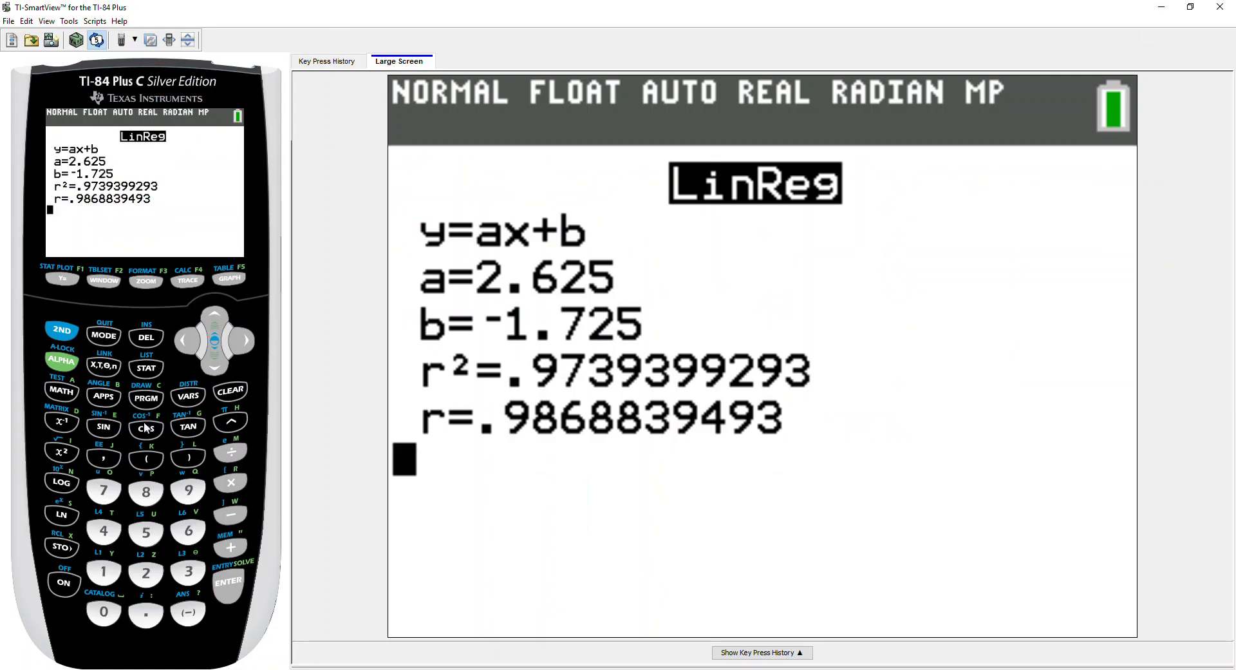
Step: Bring up the TI-84 STAT list editor with empty lists L1 through L5
left_click(147, 368)
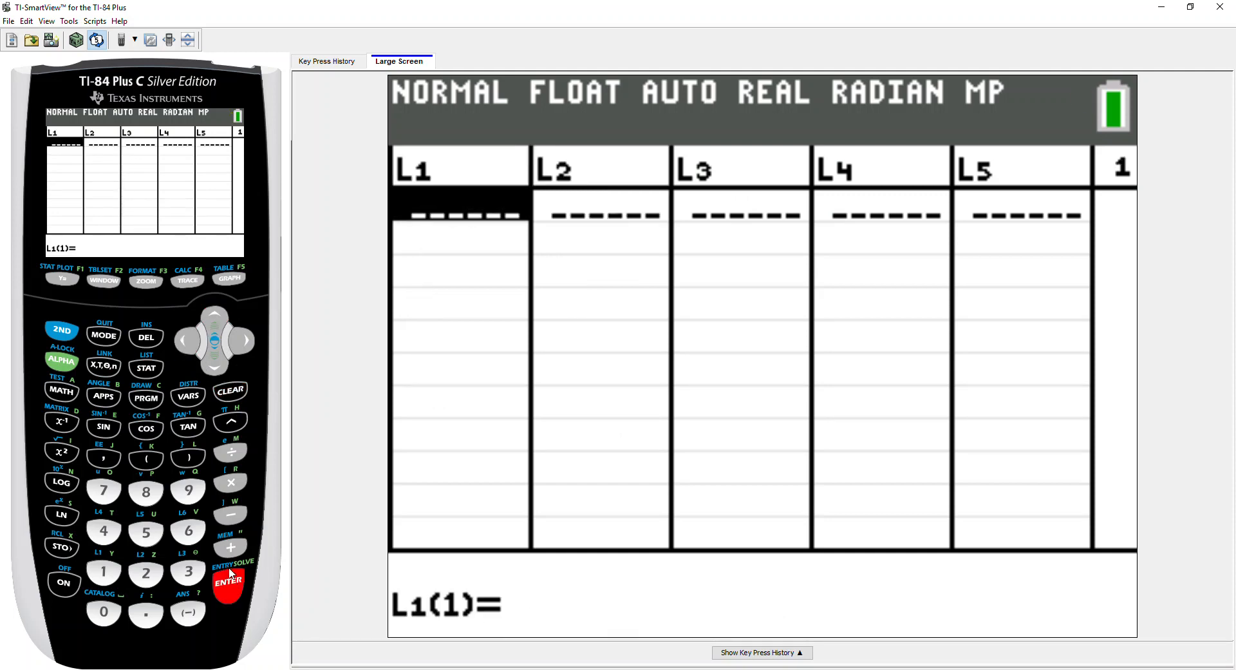
mouse_move(868, 265)
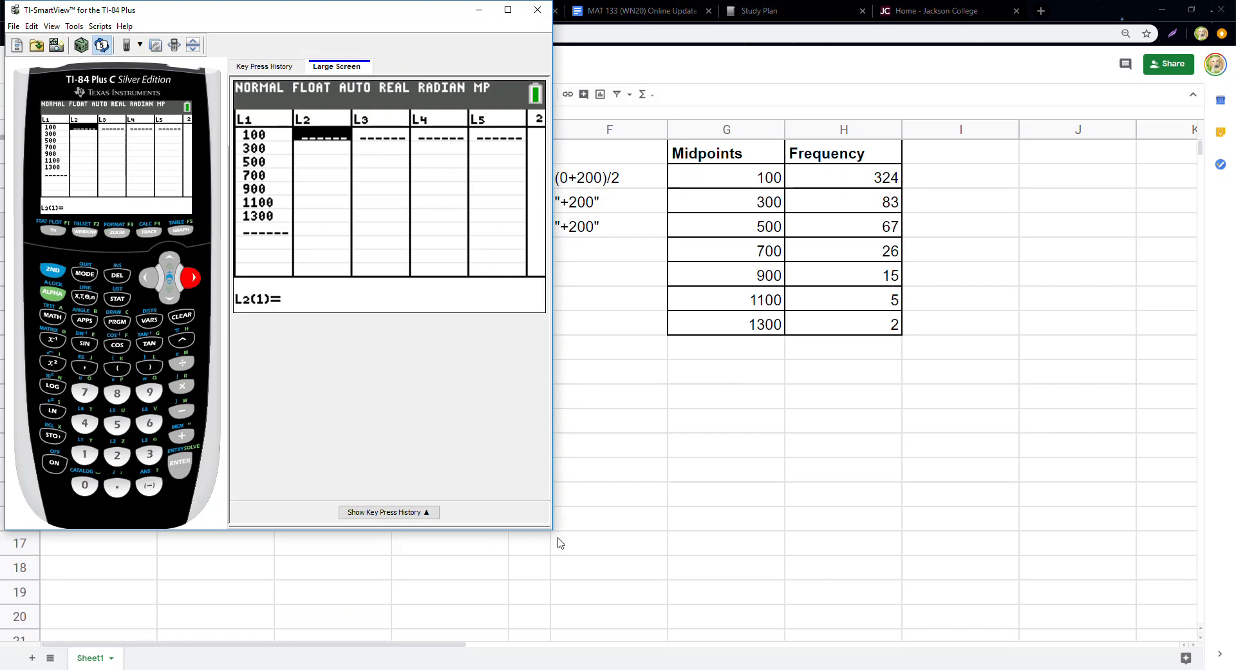
mouse_move(554, 546)
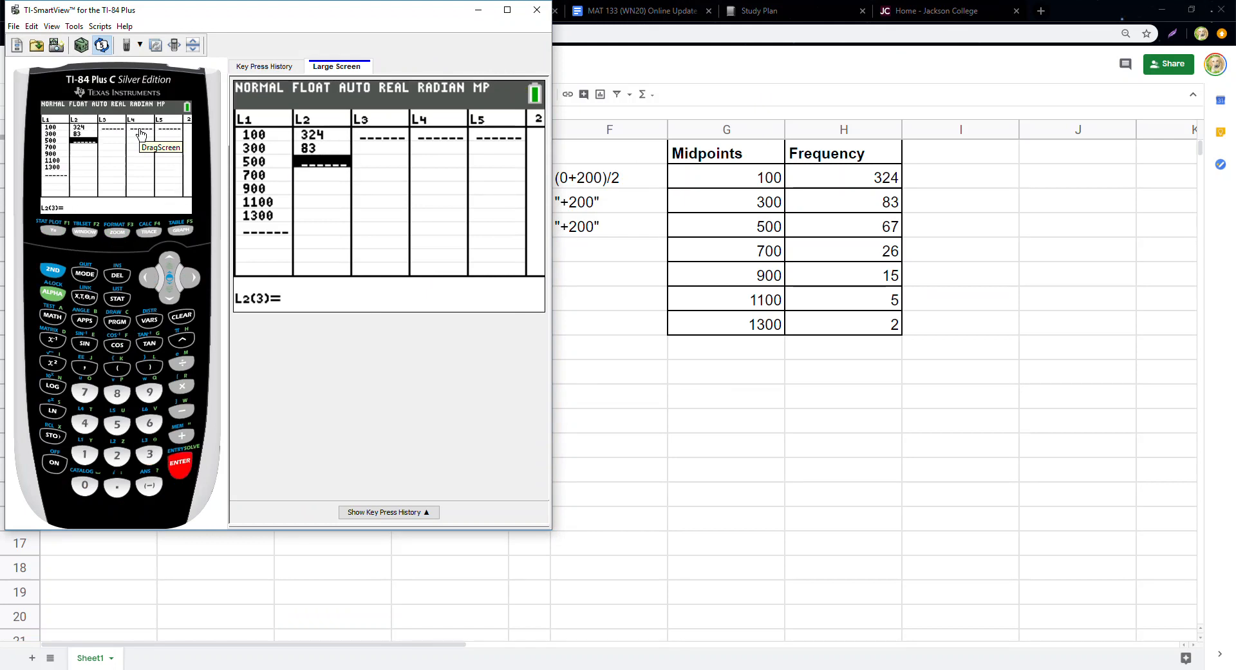
Step: Enter the frequencies 324 down to 2 into L2 and maximize the emulator window
left_click(116, 425)
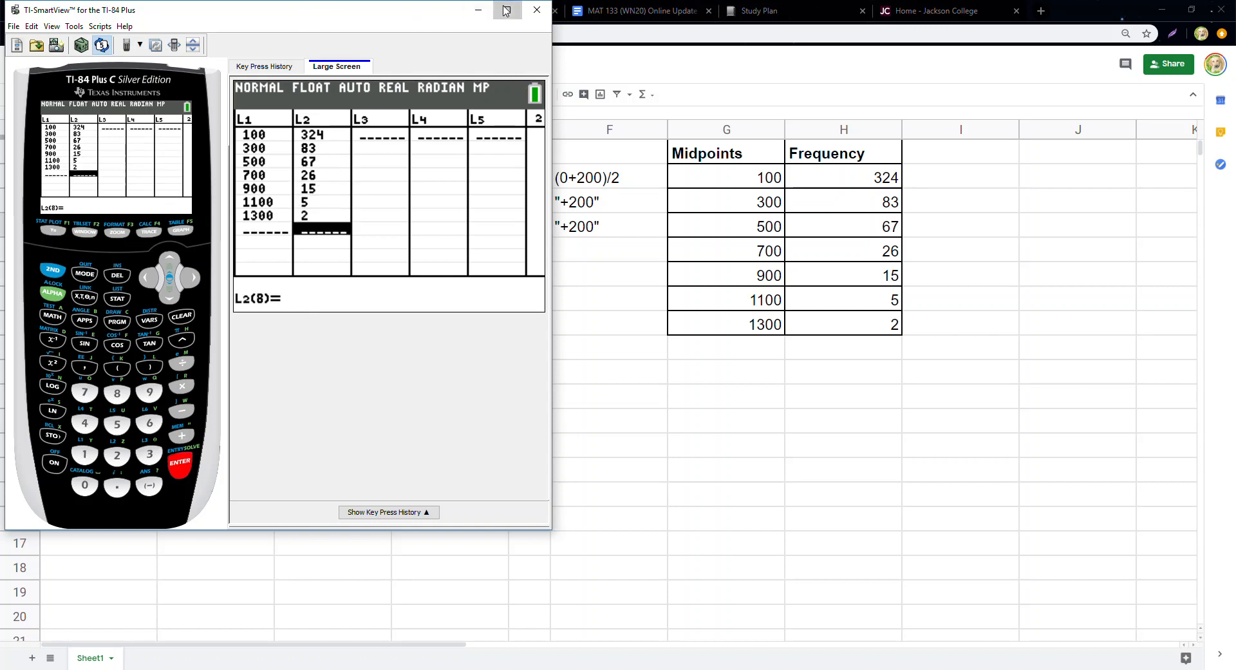
left_click(502, 12)
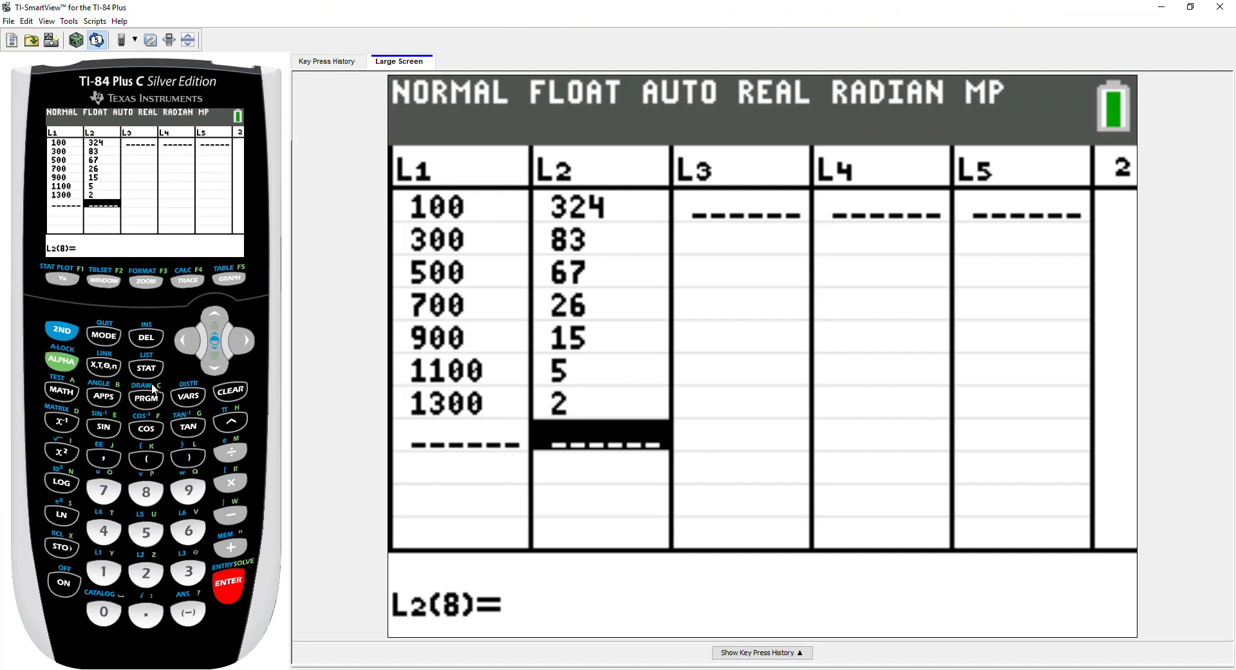
Step: Start 1-Var Stats with List set to L1 and select the Midpoints header in Sheets for relabelling
left_click(147, 367)
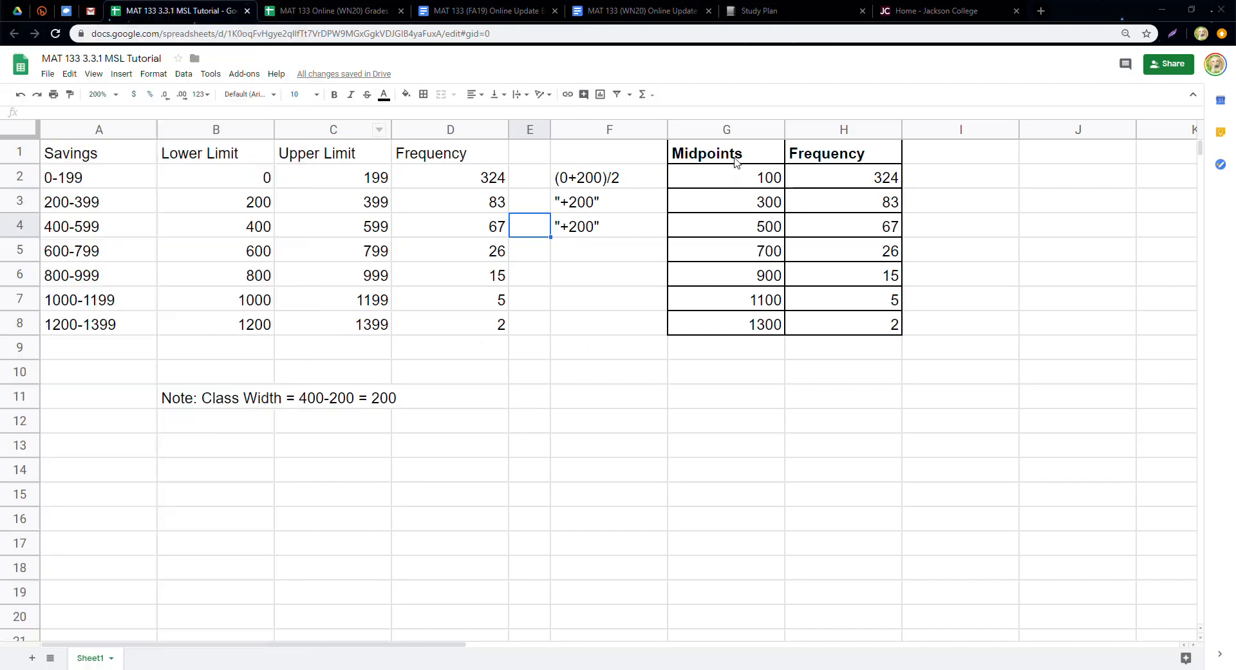
left_click(709, 153)
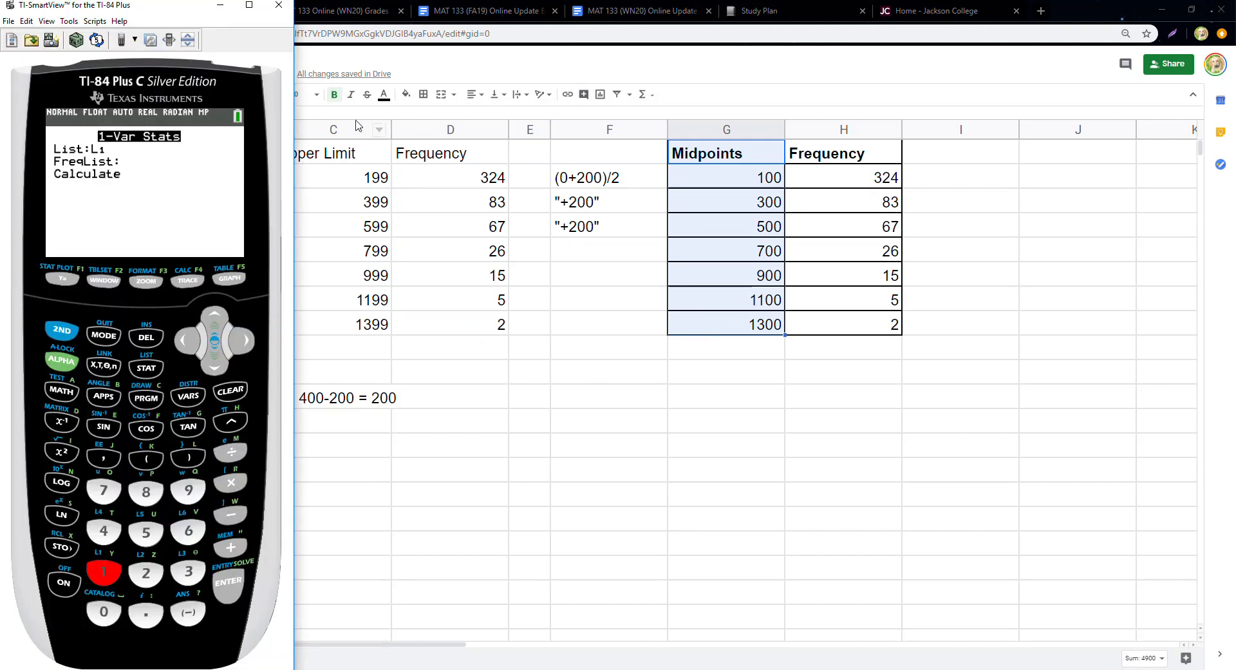
mouse_move(847, 213)
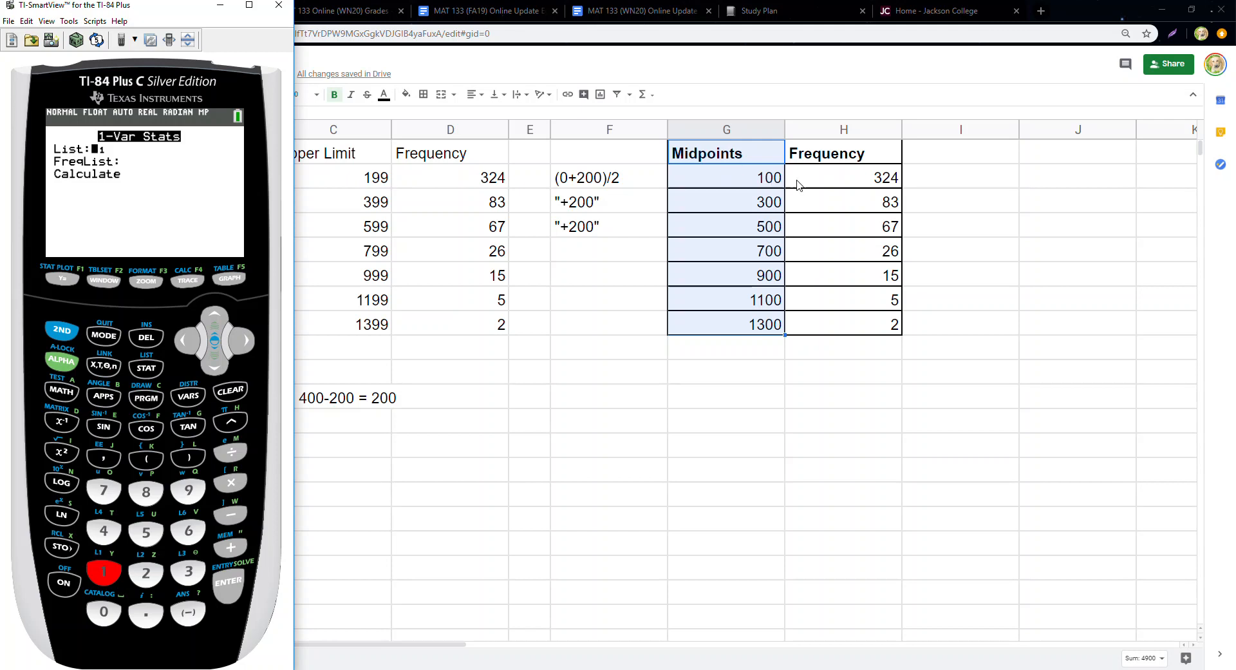
mouse_move(849, 174)
type(" = L1")
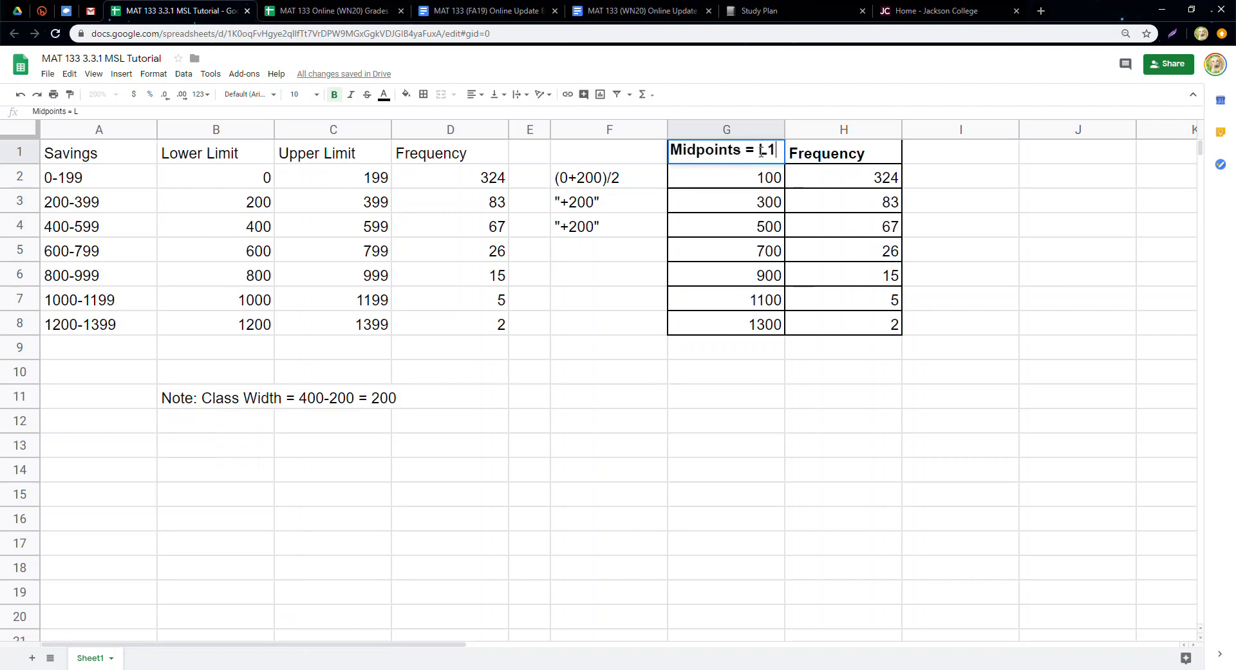
Step: Confirm the Midpoints = L1 header in G1
left_click(844, 153)
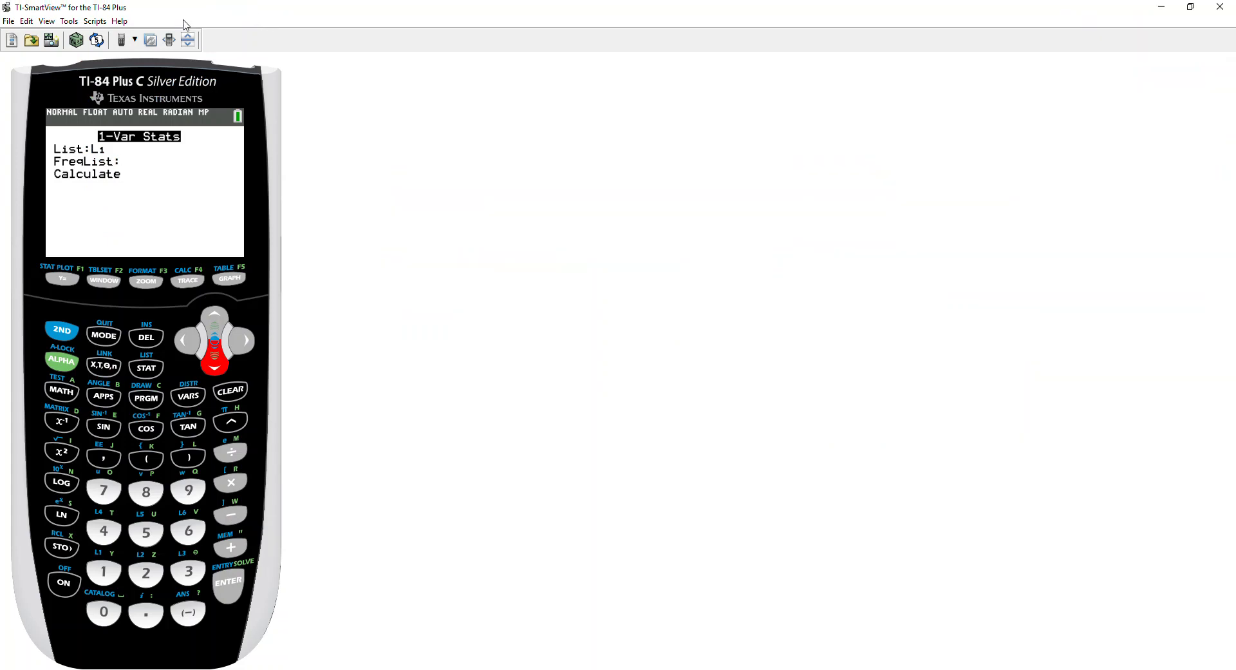
Step: Run 1-Var Stats on L1 with FreqList L2, giving mean 250.1915709 and Sx 236.3550017, then start a Mean label
left_click(99, 39)
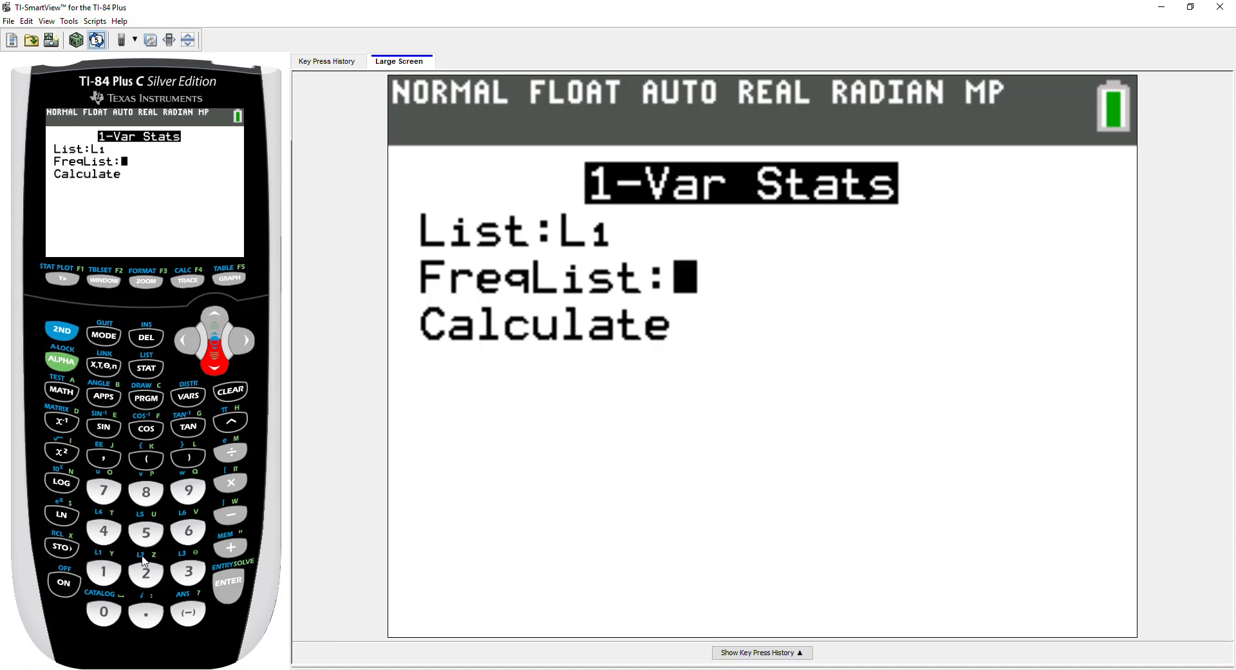
left_click(61, 330)
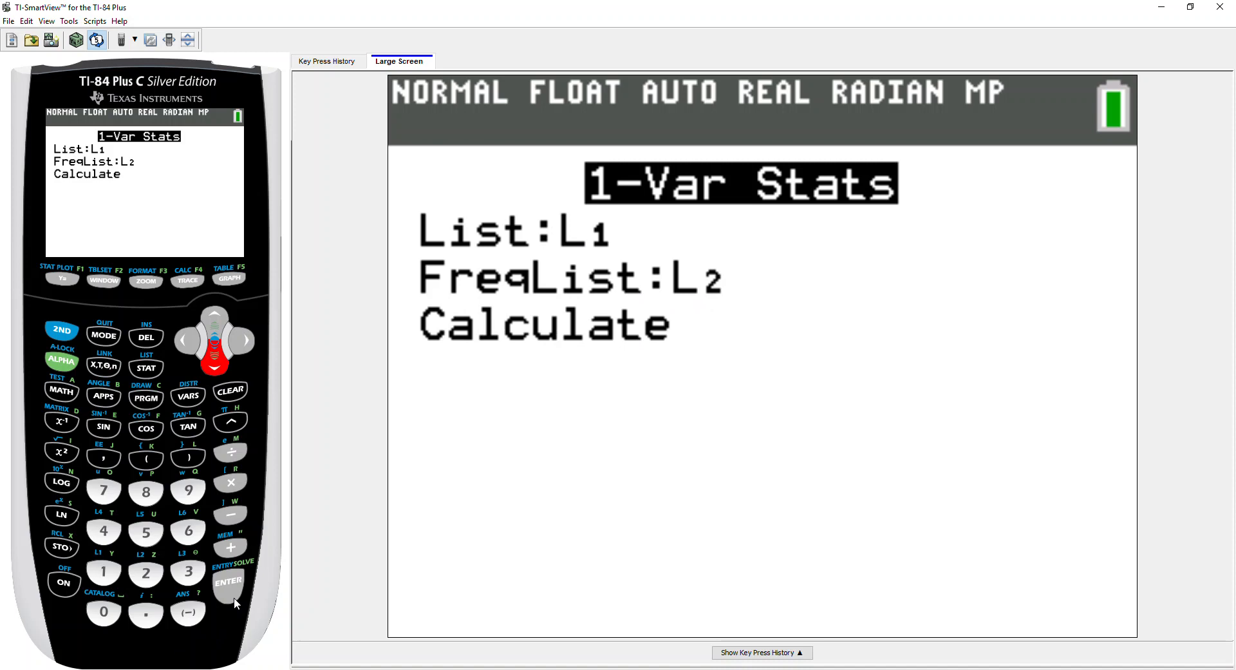
left_click(230, 582)
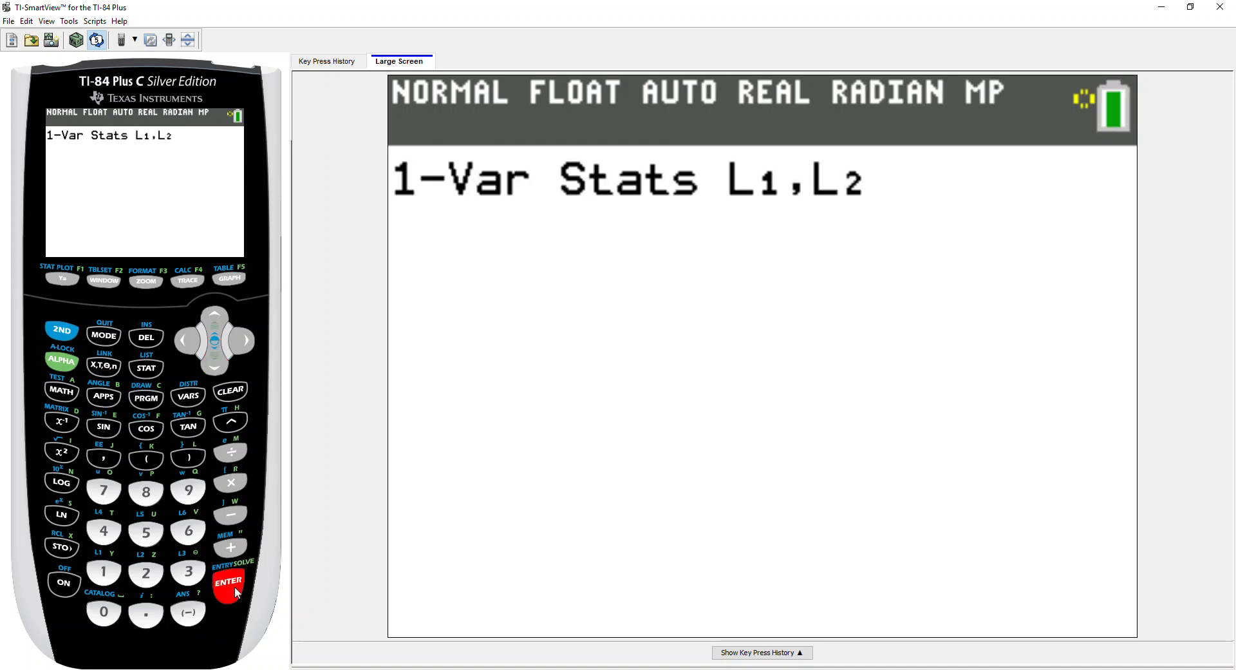
left_click(230, 582)
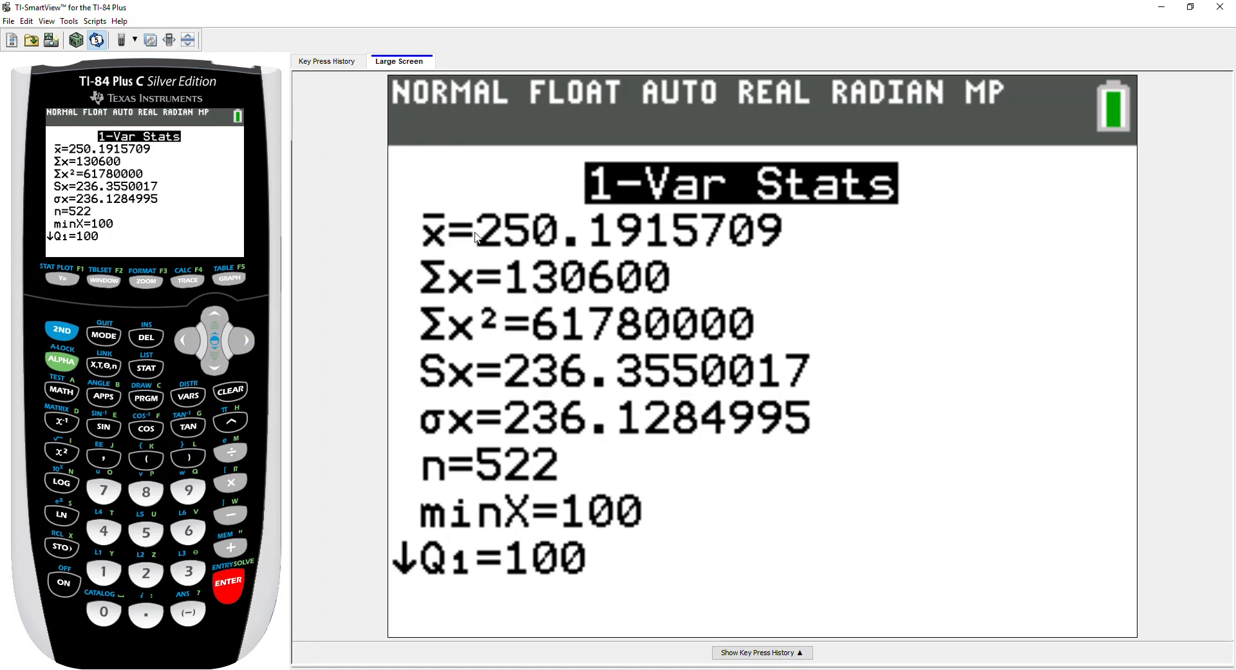
mouse_move(623, 229)
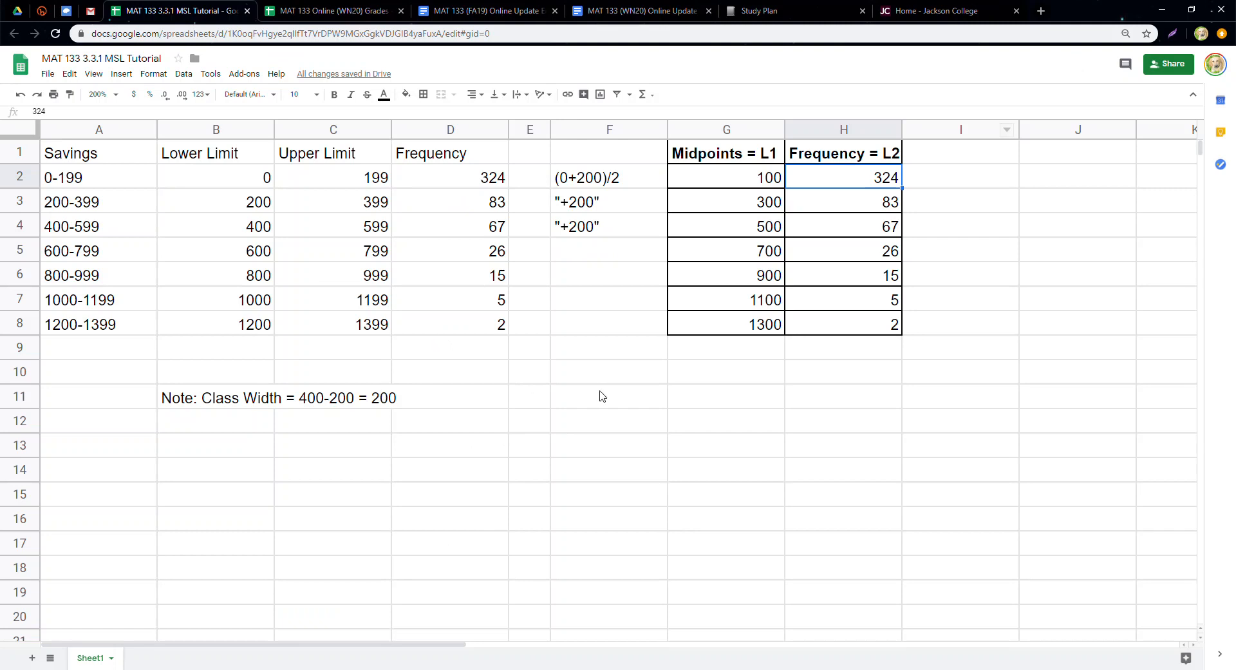
type("Mean")
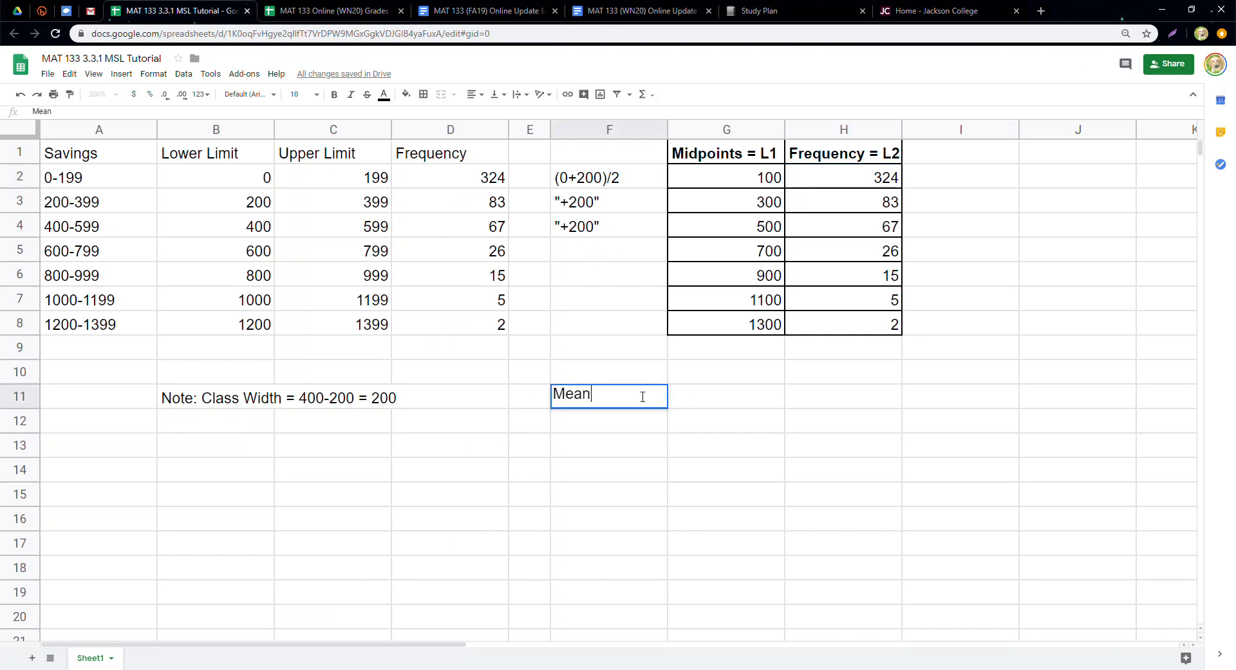
Step: Enter Mean = 250.192 in F11 and begin the Stdev = label in F12
type("= 2")
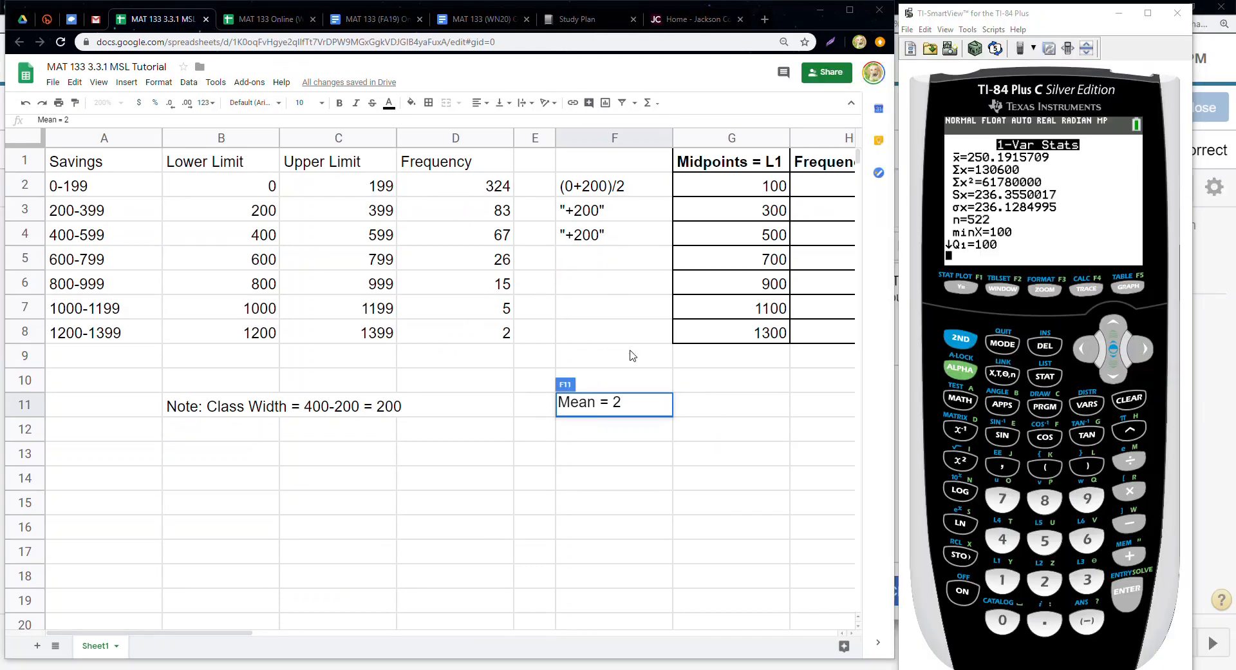
type("50.192")
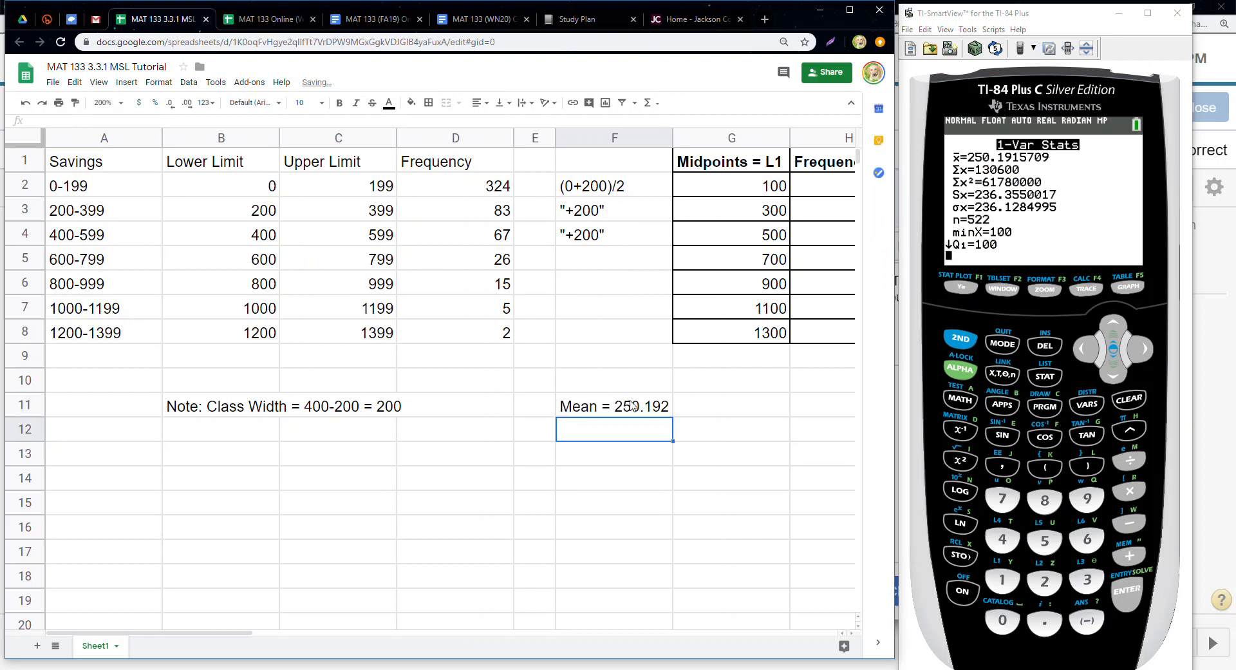
type("Stdev")
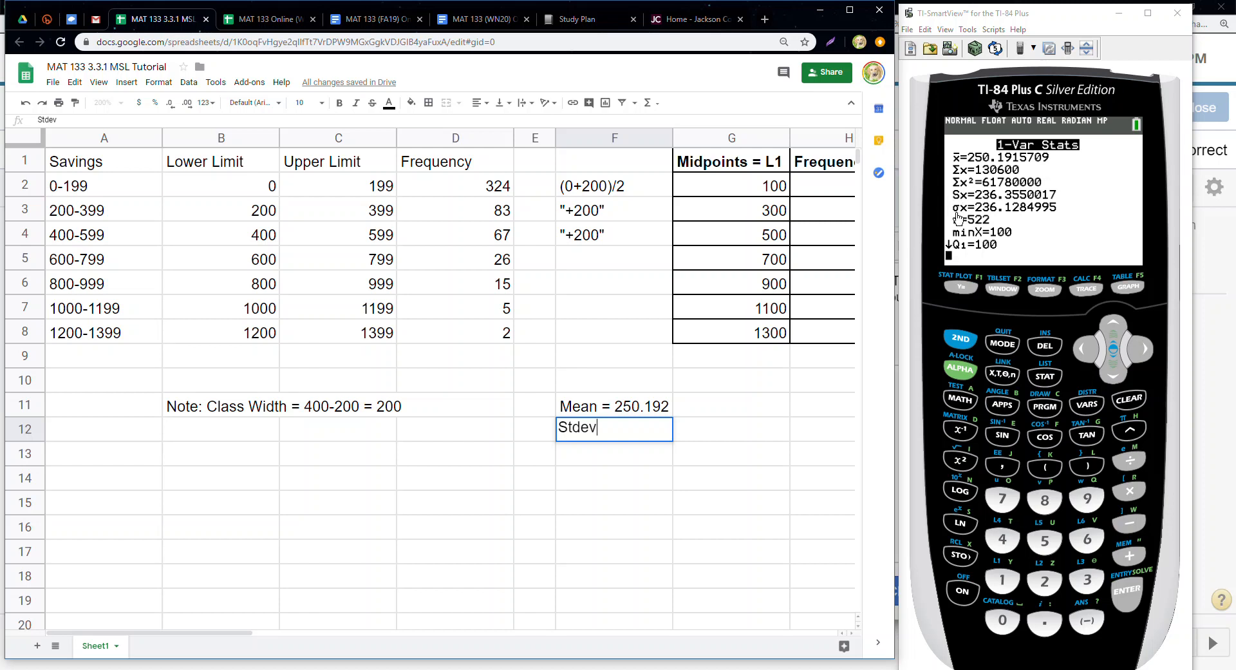
mouse_move(1033, 220)
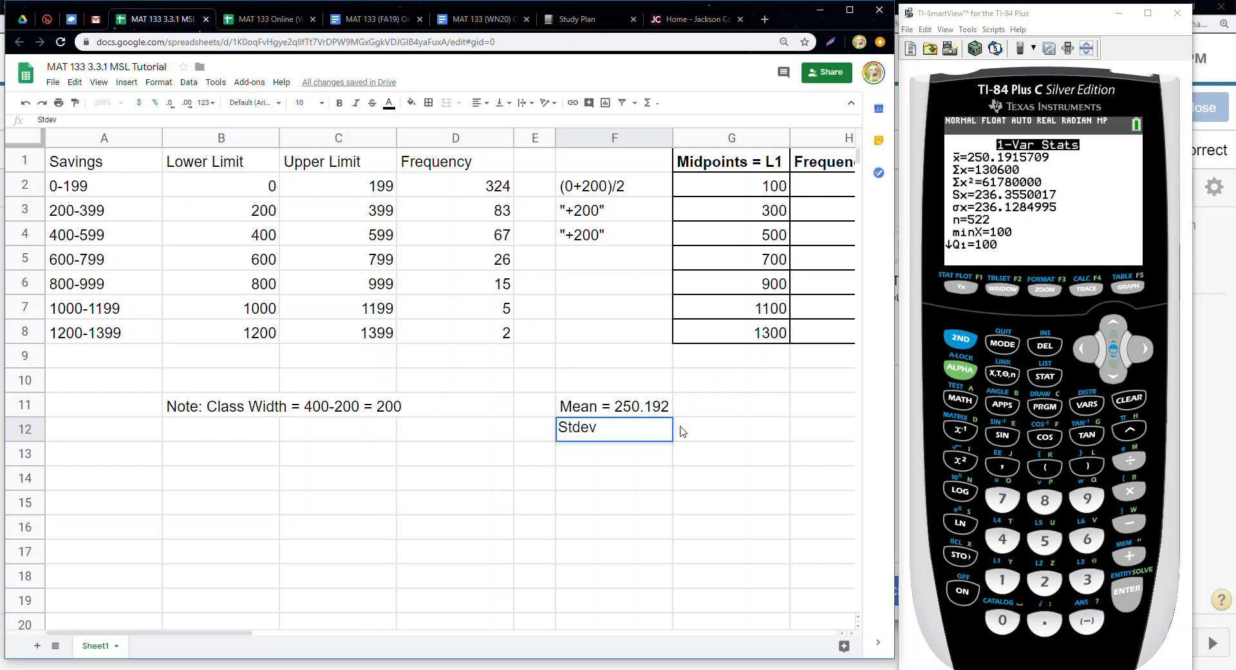
type("=")
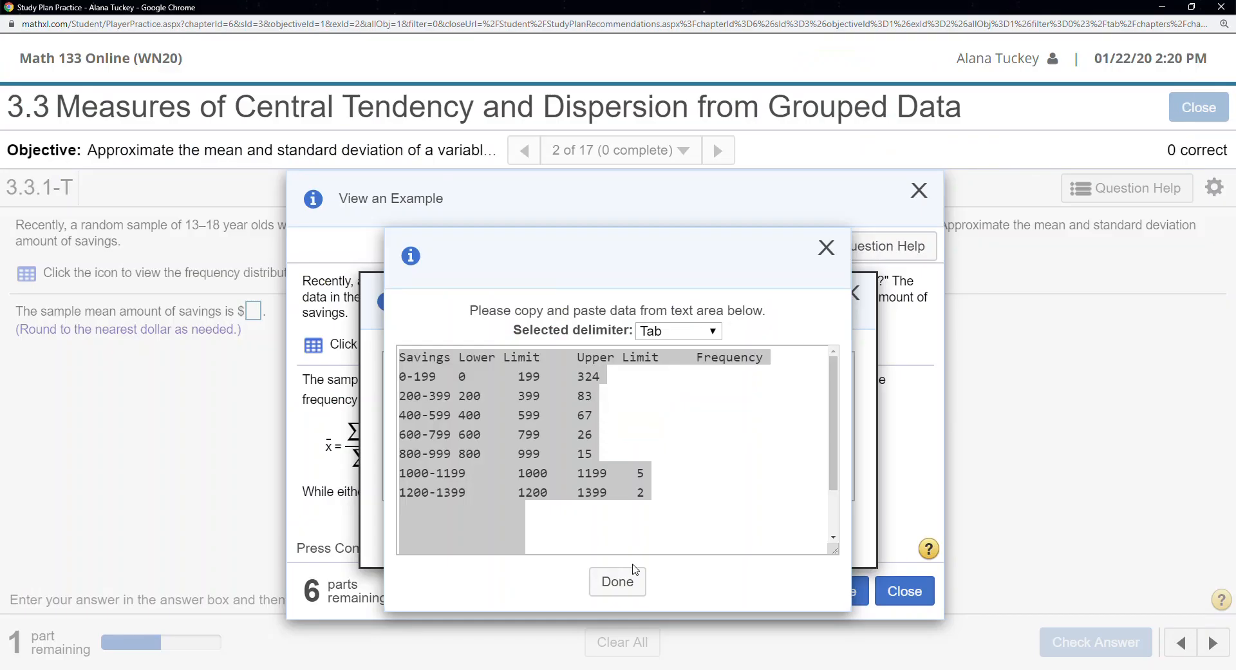
Step: Close the data-copy and frequency table windows and return to the spreadsheet
left_click(619, 582)
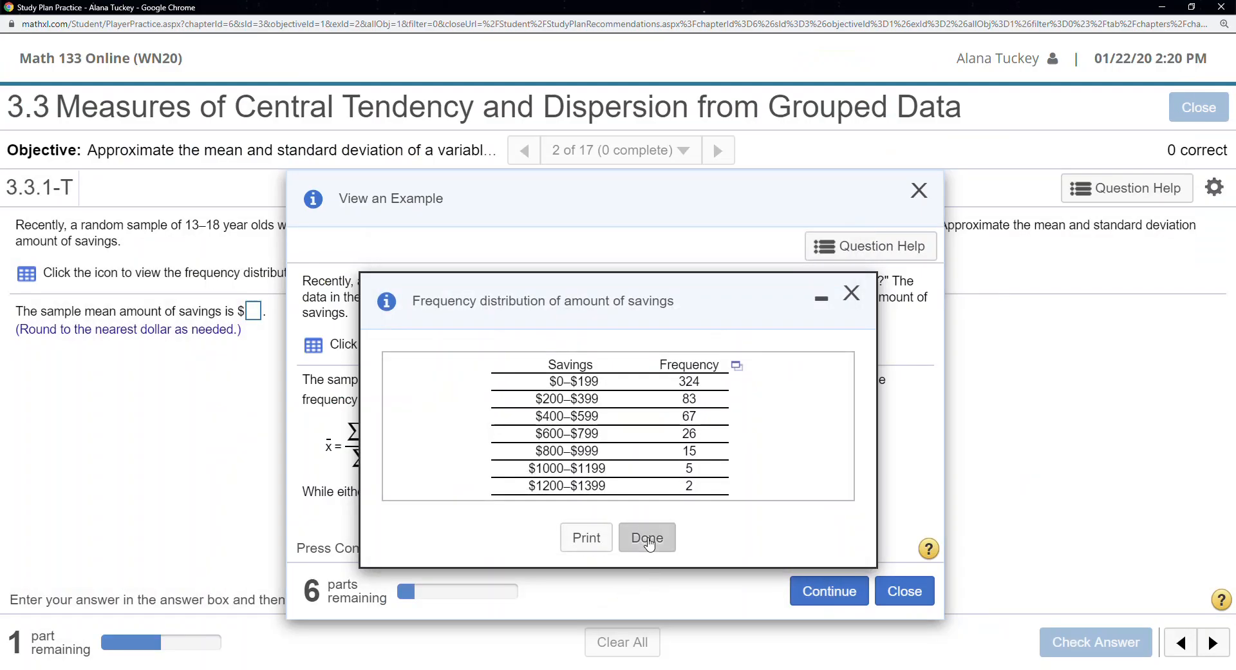
left_click(646, 539)
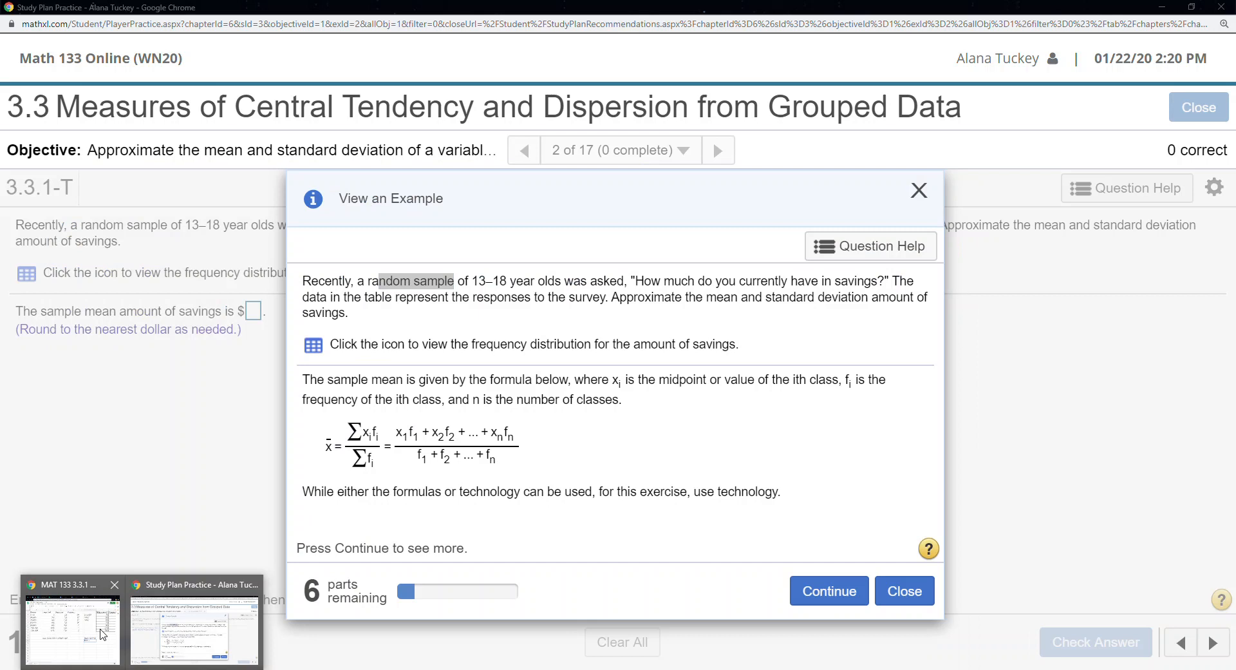
left_click(72, 629)
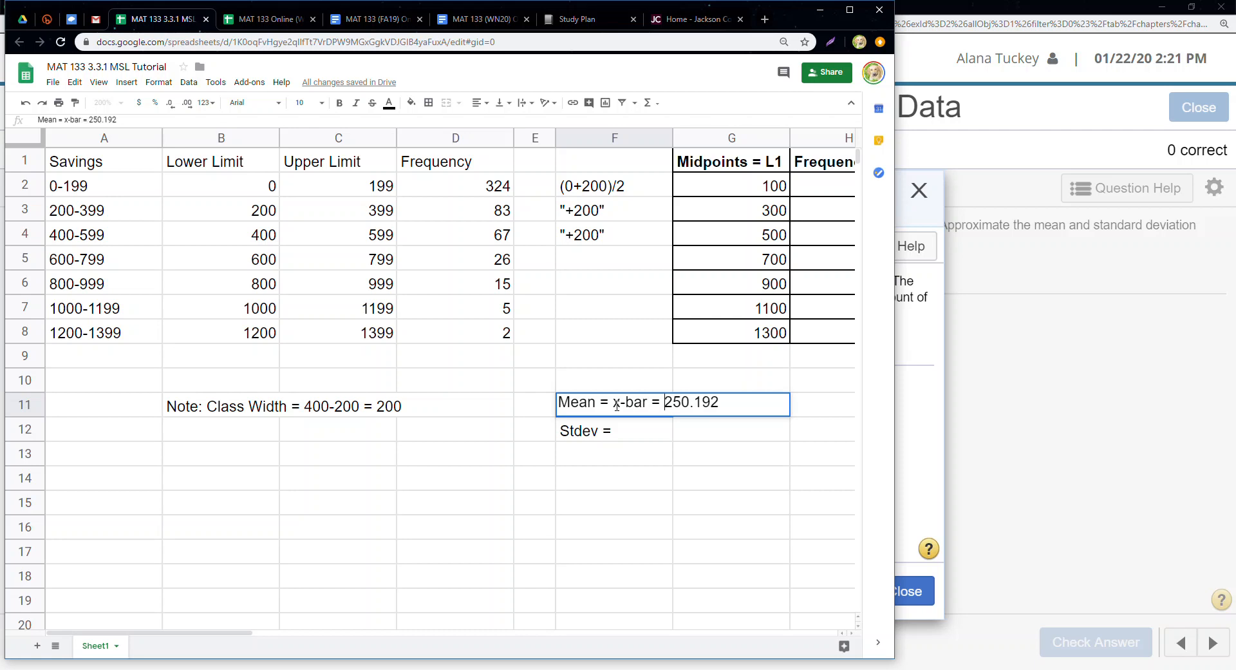
Step: Complete F12 as Stdev = s = 236.355 beneath the mean
left_click(629, 430)
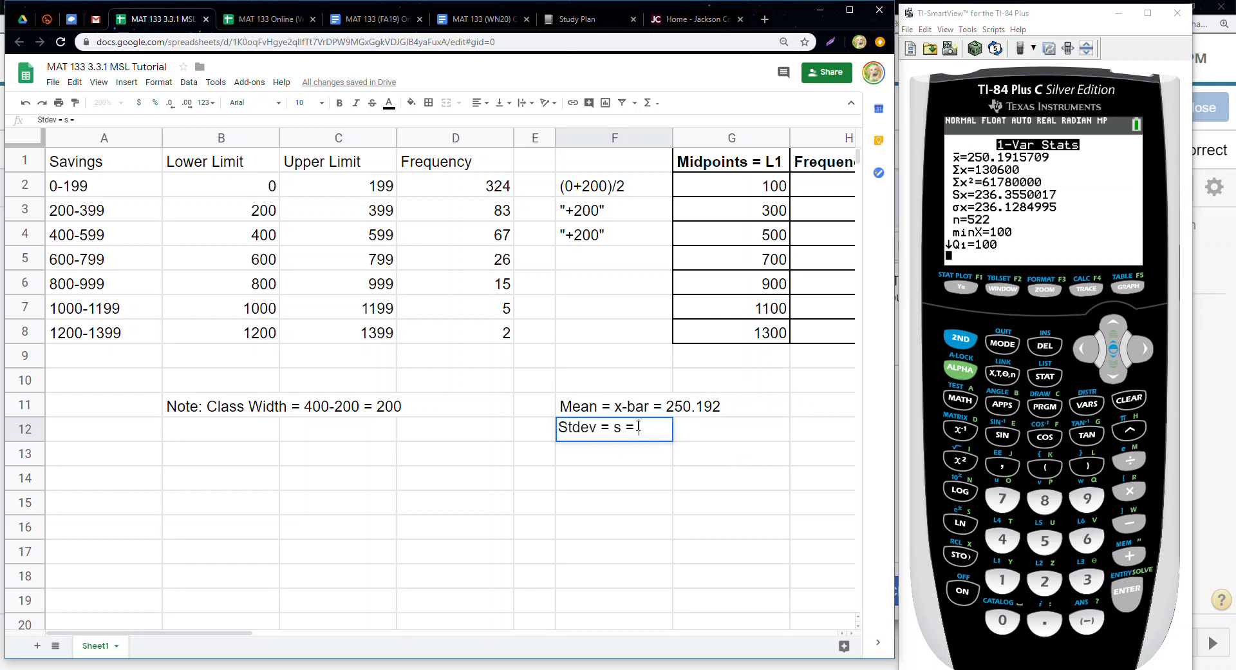
type("236.355")
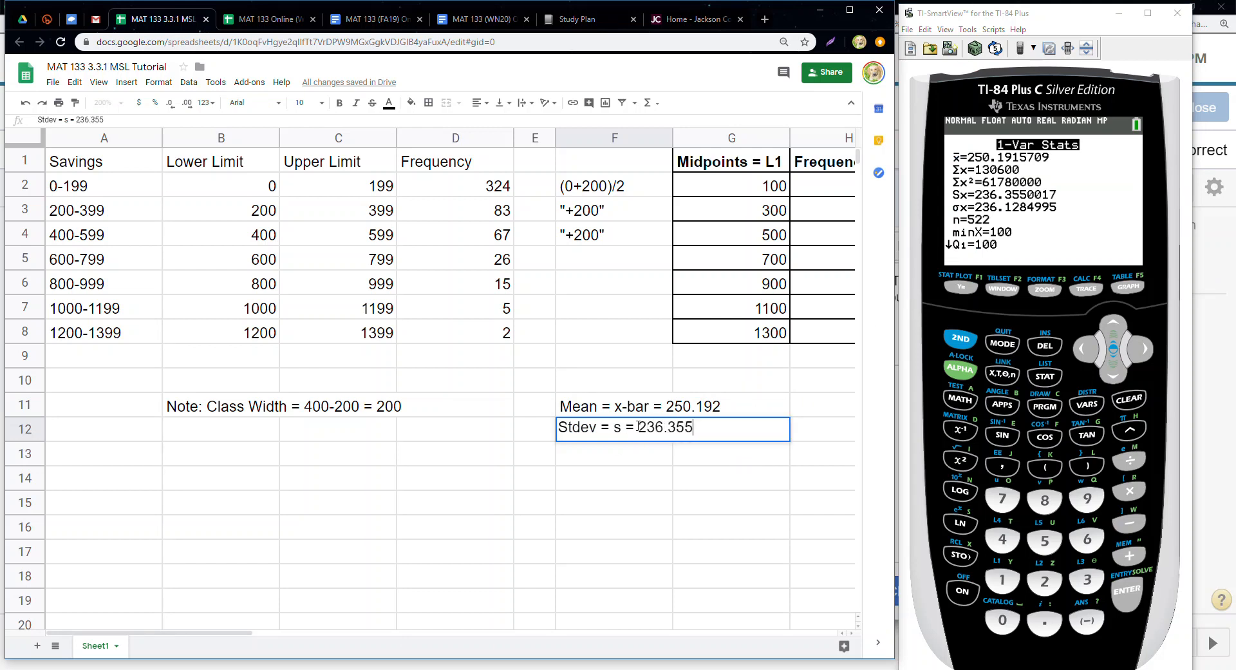
key("Enter")
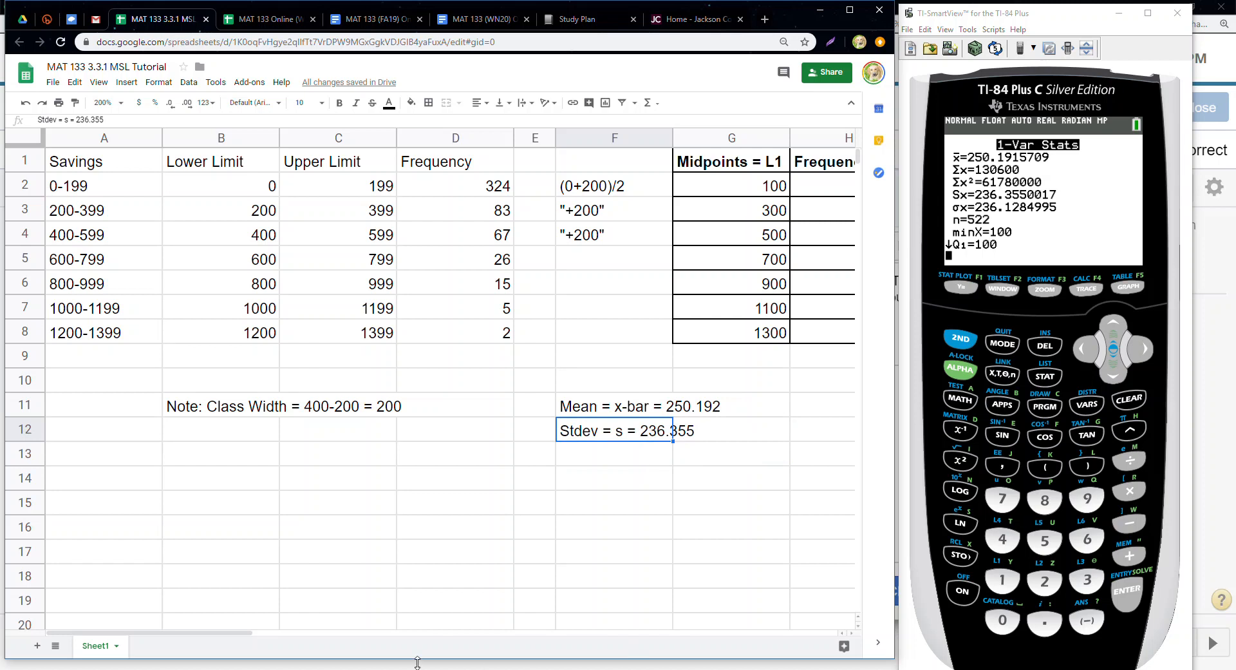
mouse_move(234, 640)
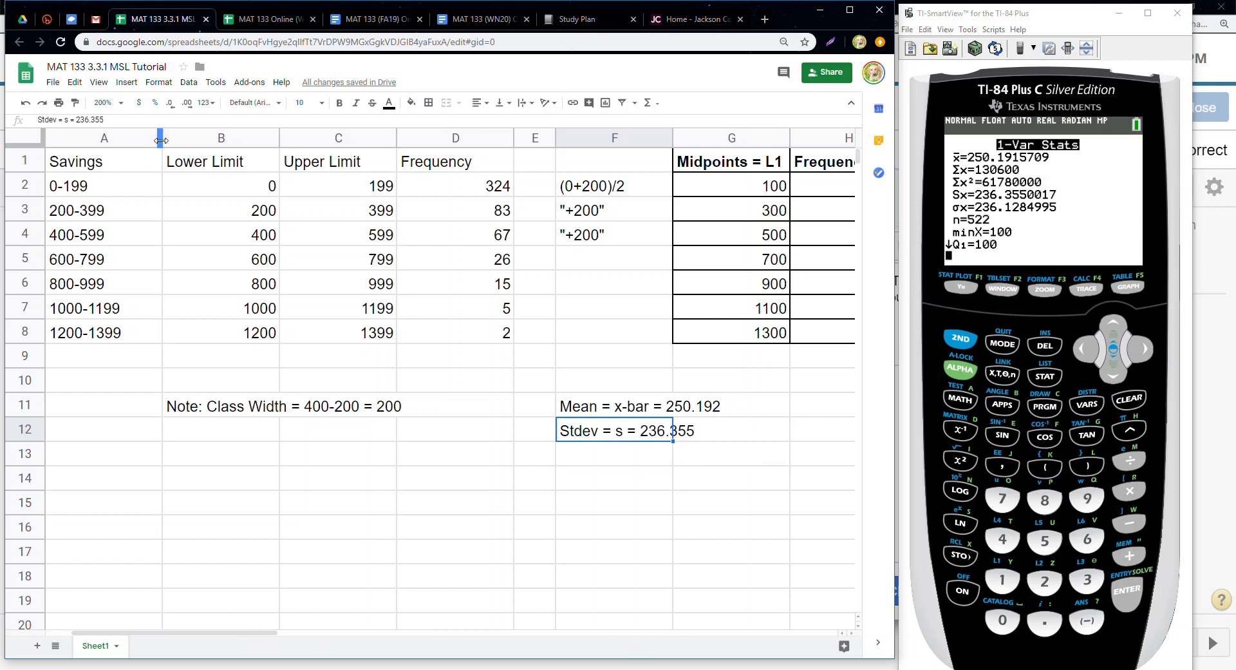
left_click(193, 258)
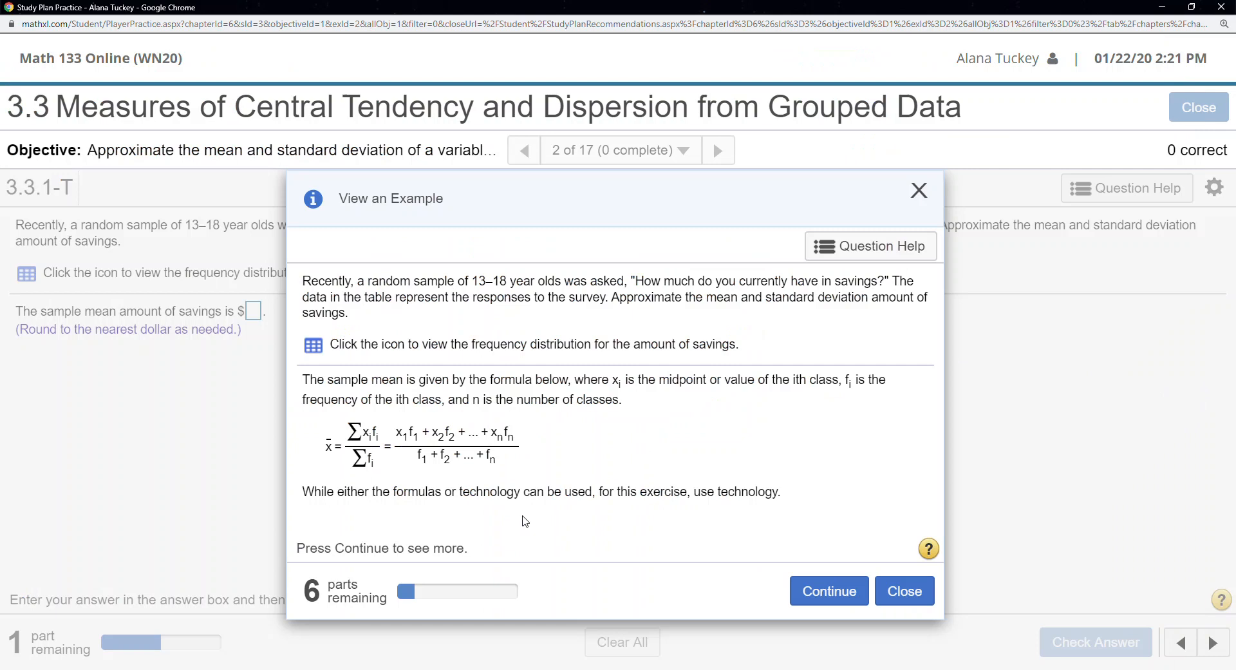
Step: Continue the worked example until it shows the rounded standard deviation s = 236
left_click(829, 591)
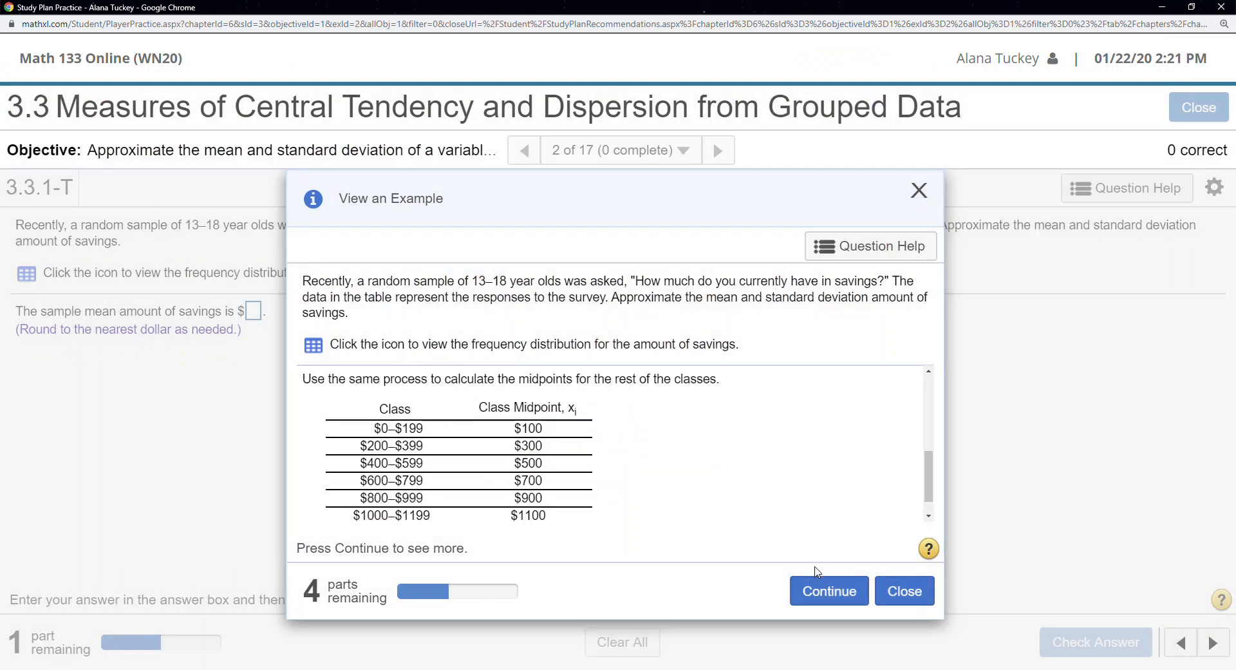
mouse_move(926, 547)
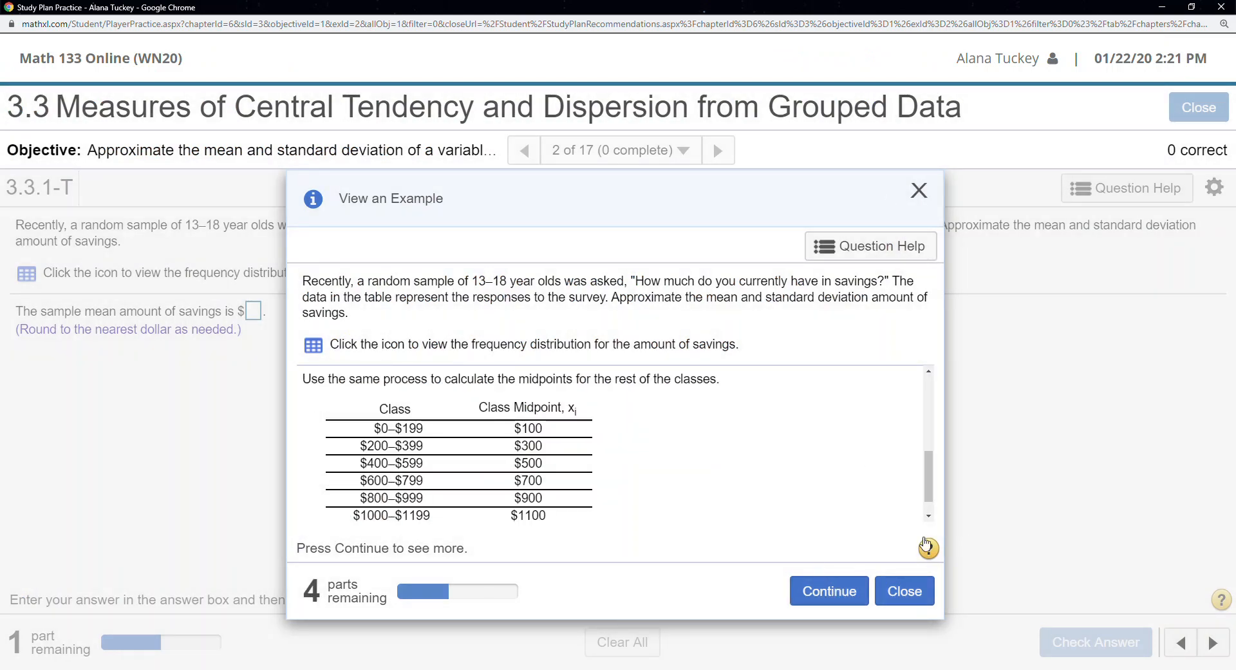
scroll("down", 3)
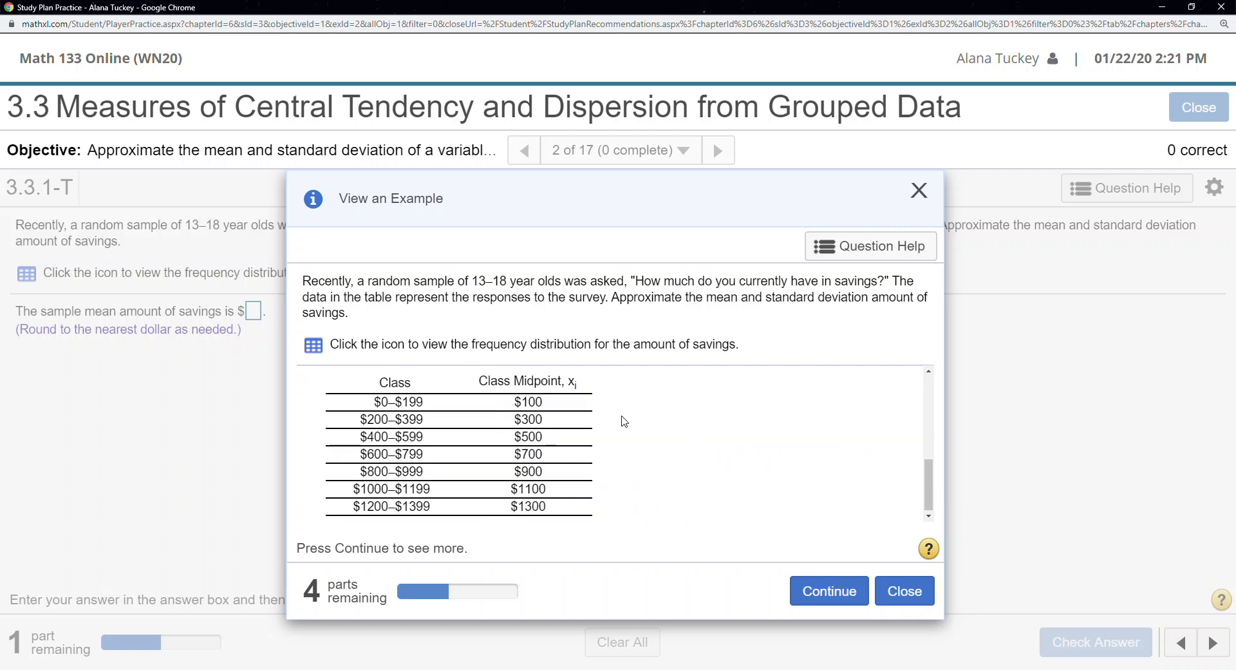
left_click(829, 591)
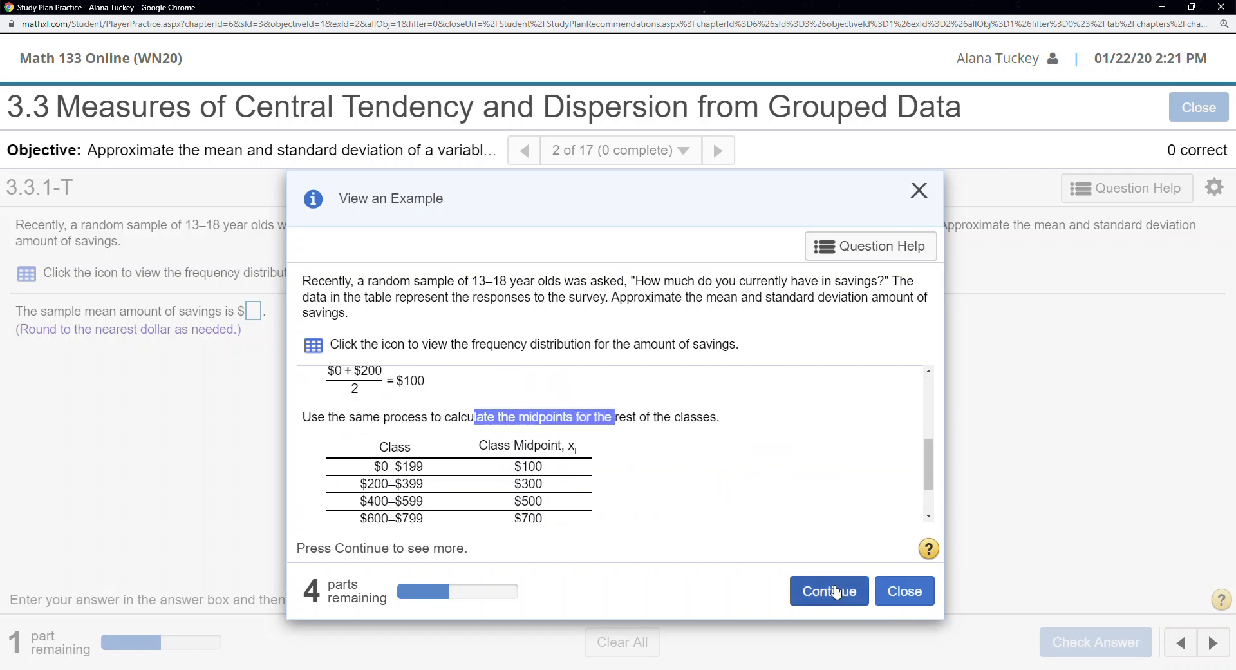
left_click(829, 591)
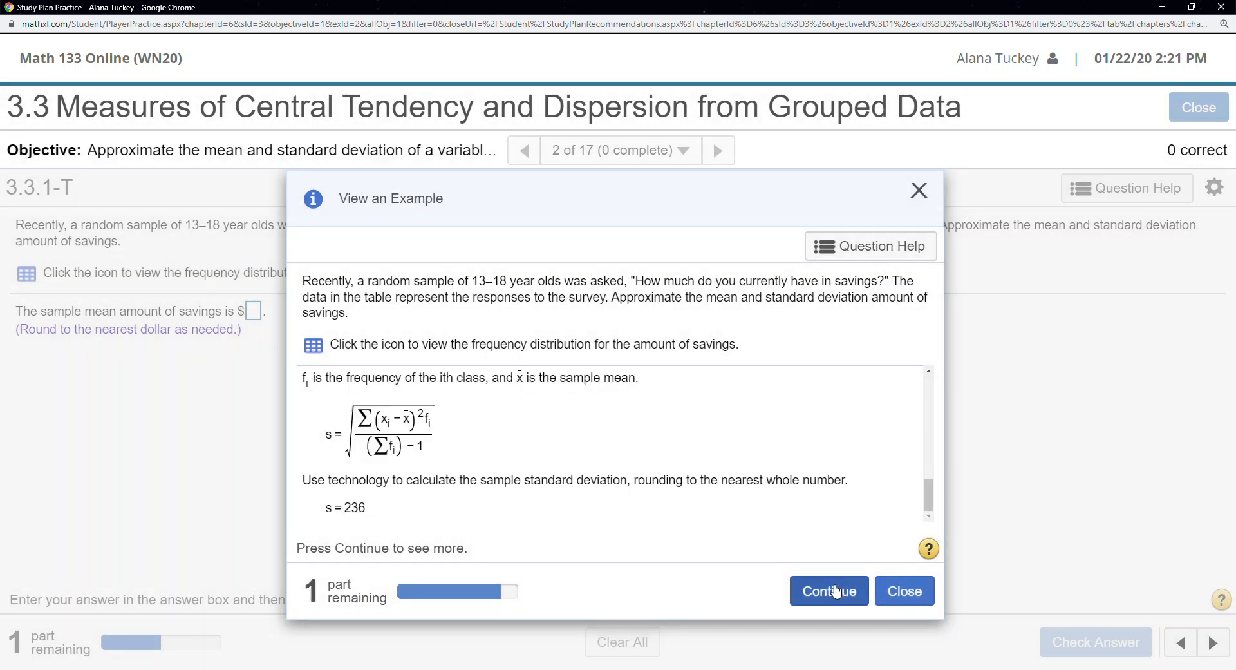
left_click(829, 591)
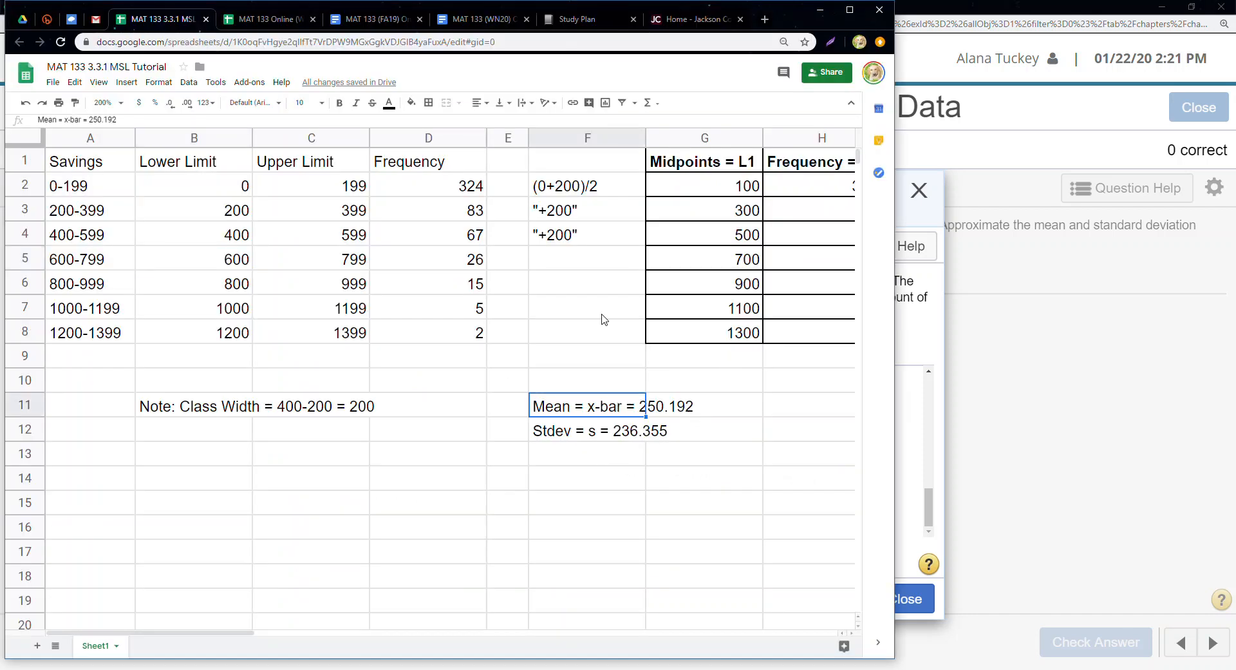
mouse_move(123, 122)
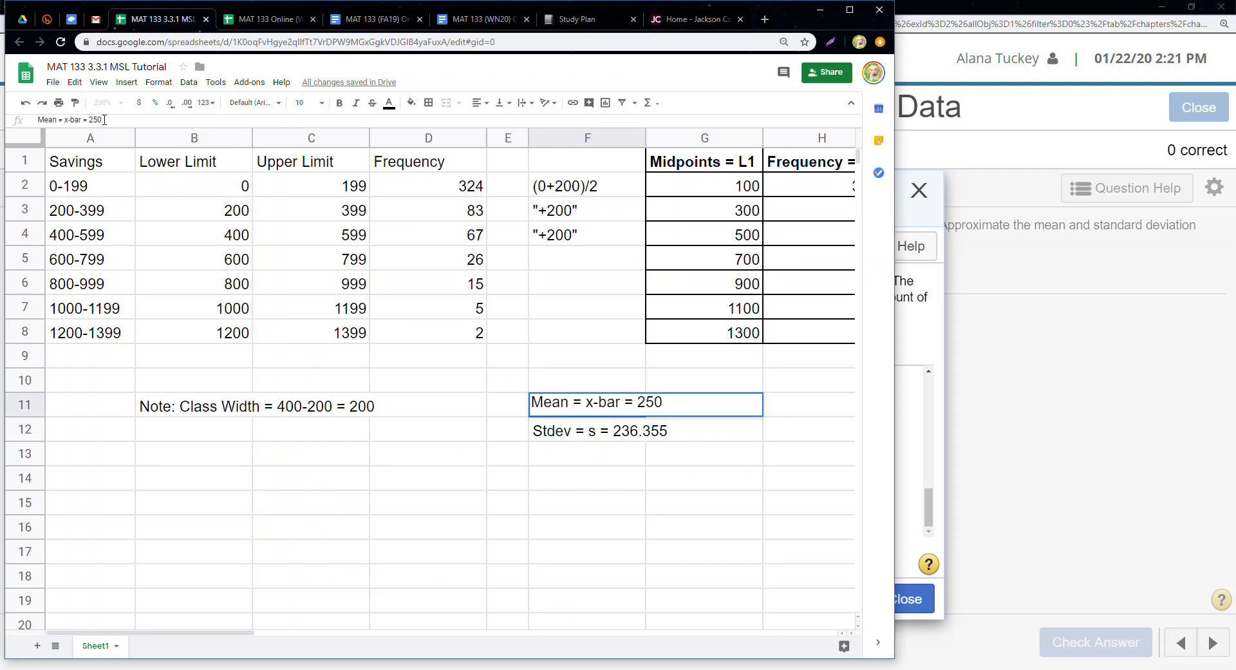
Step: Confirm the rounded mean so F11 reads Mean = x-bar = 250
left_click(613, 429)
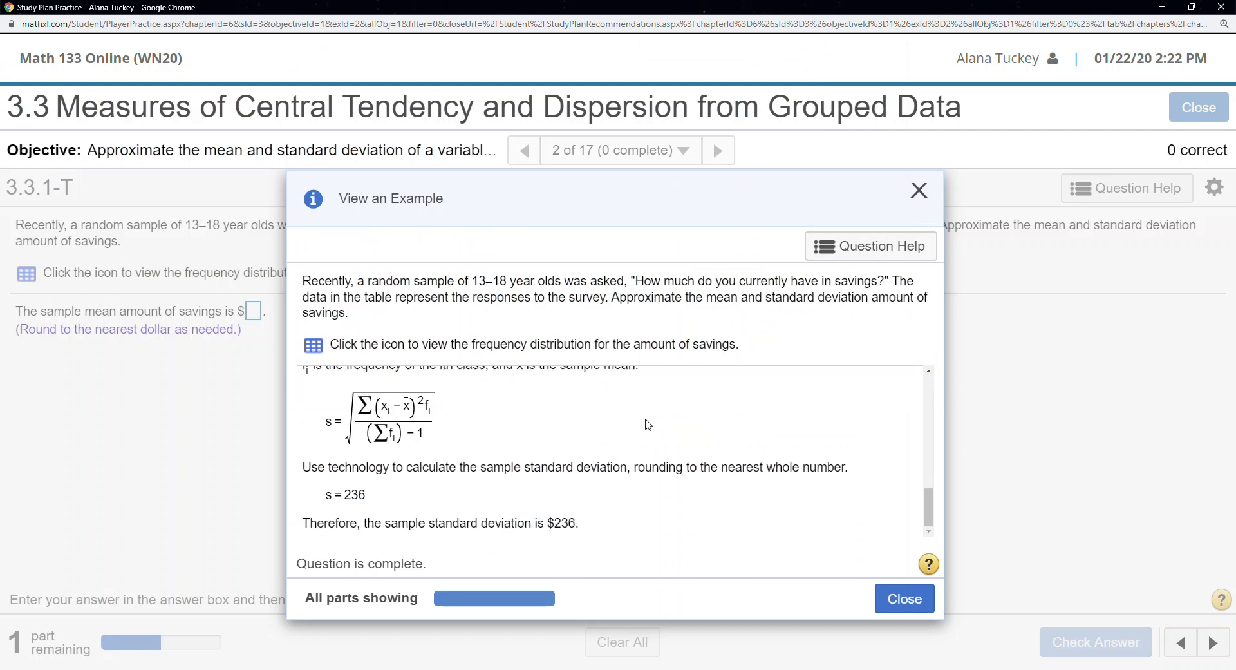
mouse_move(503, 519)
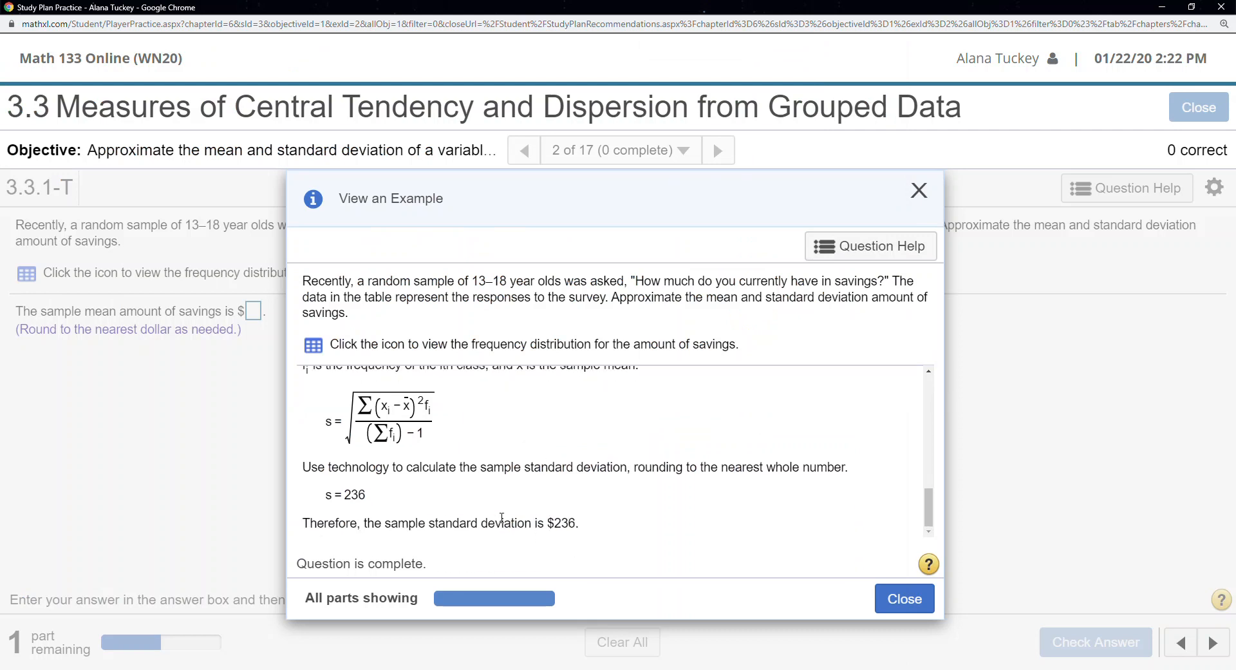
mouse_move(103, 358)
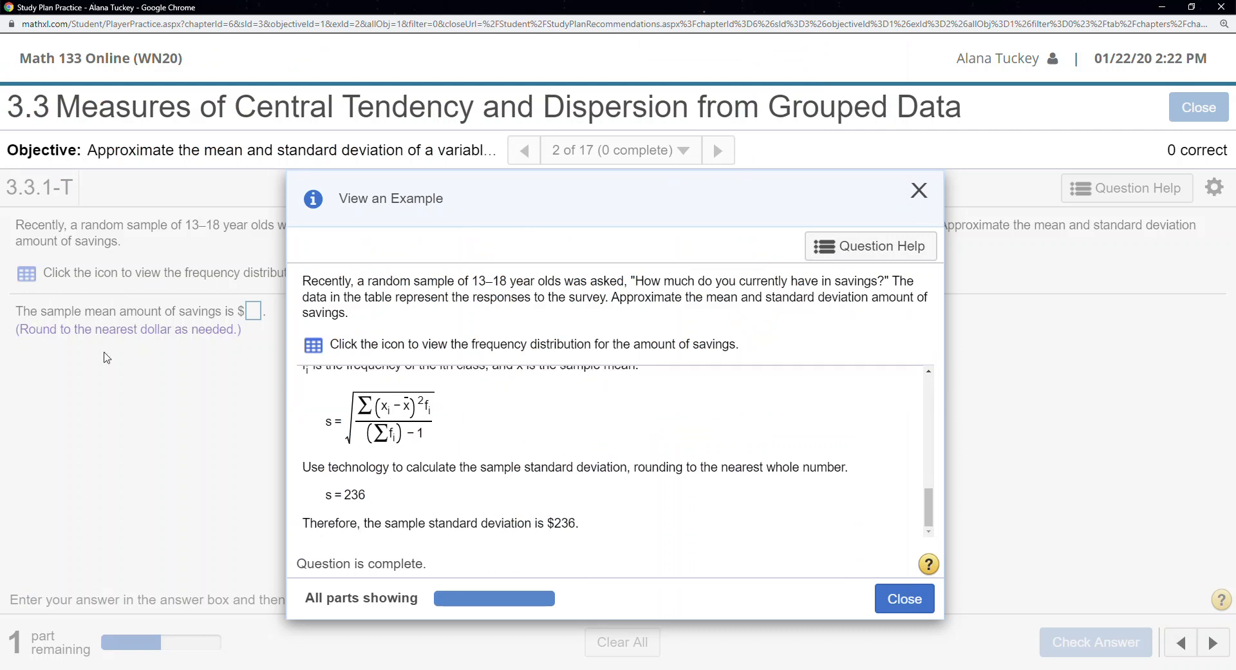
left_click(905, 599)
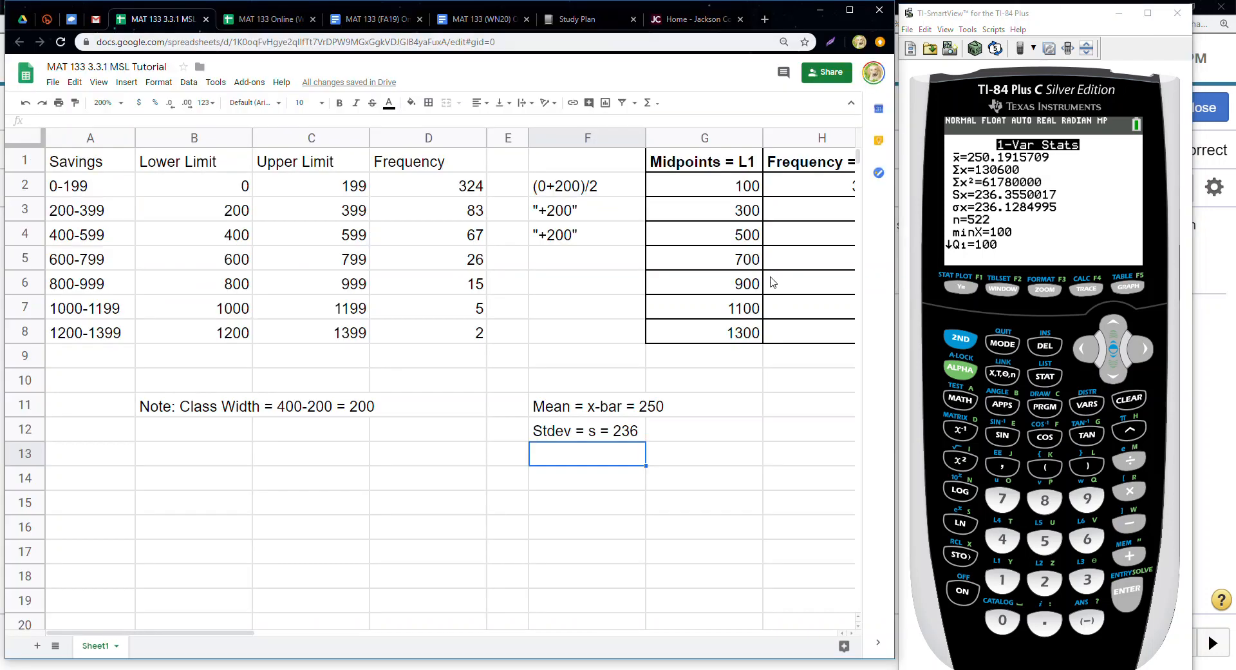
mouse_move(239, 635)
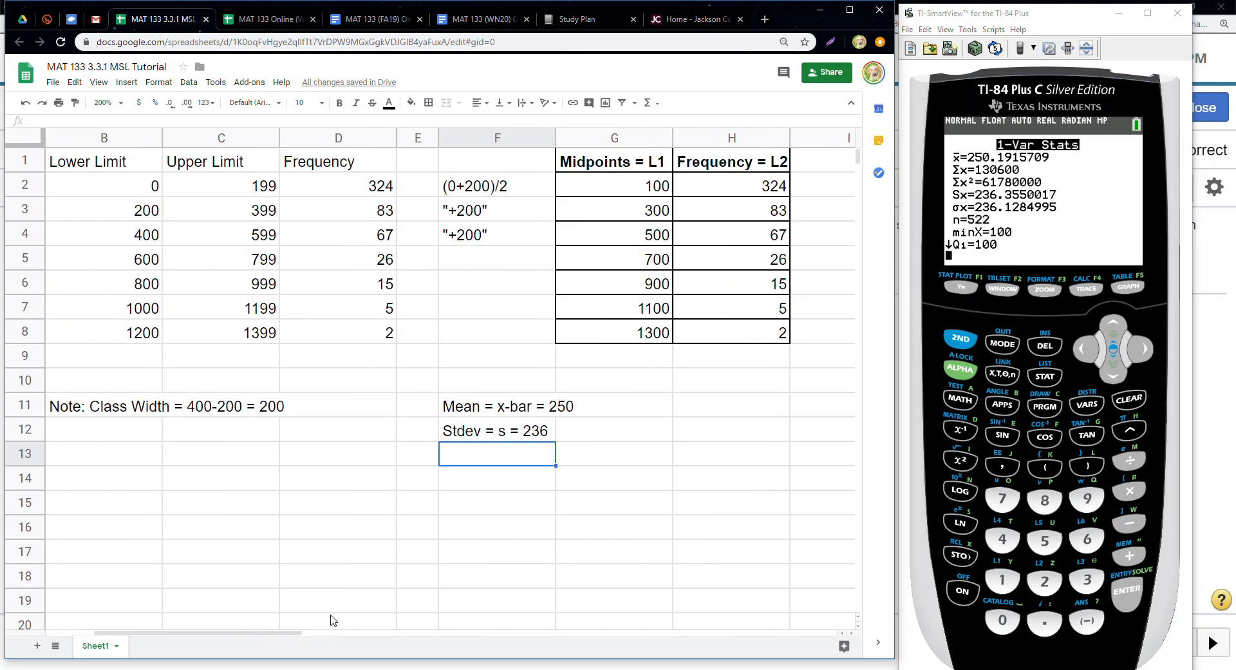
mouse_move(1060, 361)
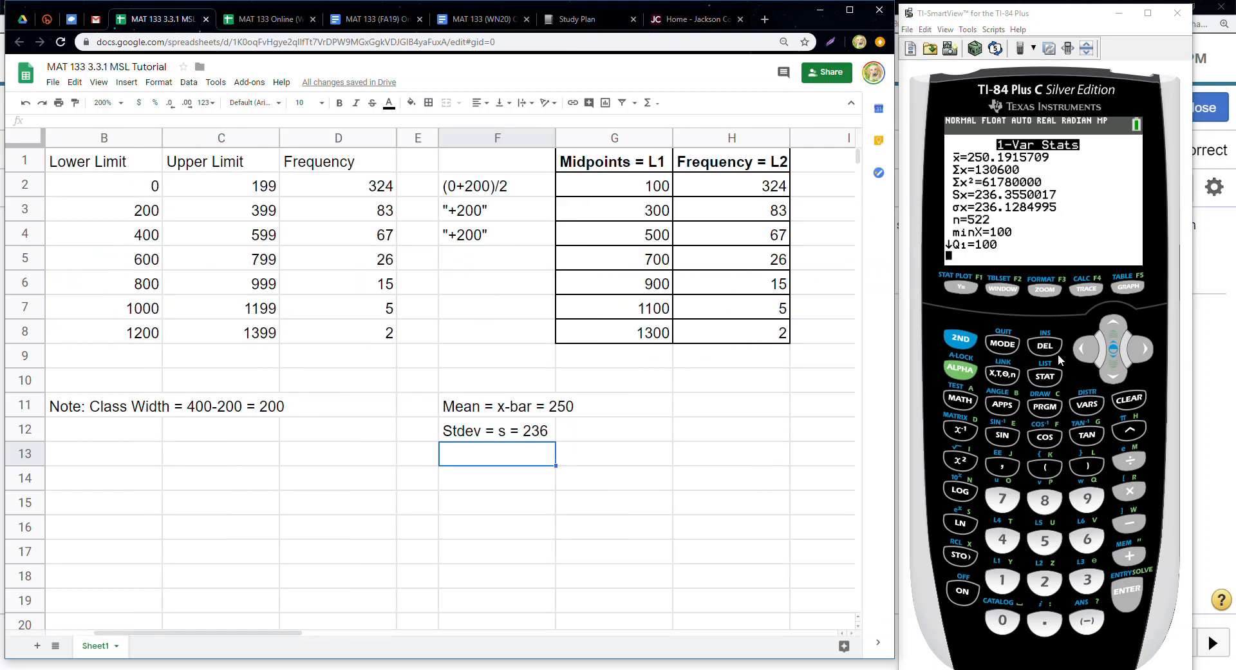
Step: Reopen 1:1-Var Stats from the calculator's STAT CALC menu
left_click(1045, 376)
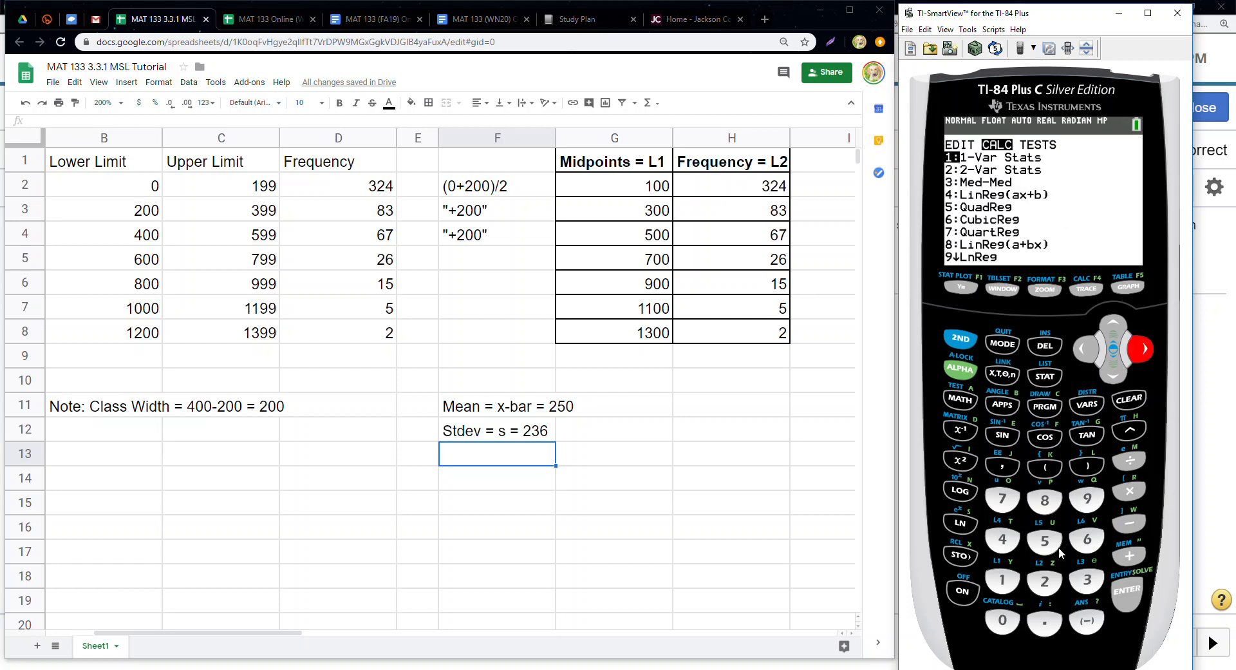
left_click(1002, 581)
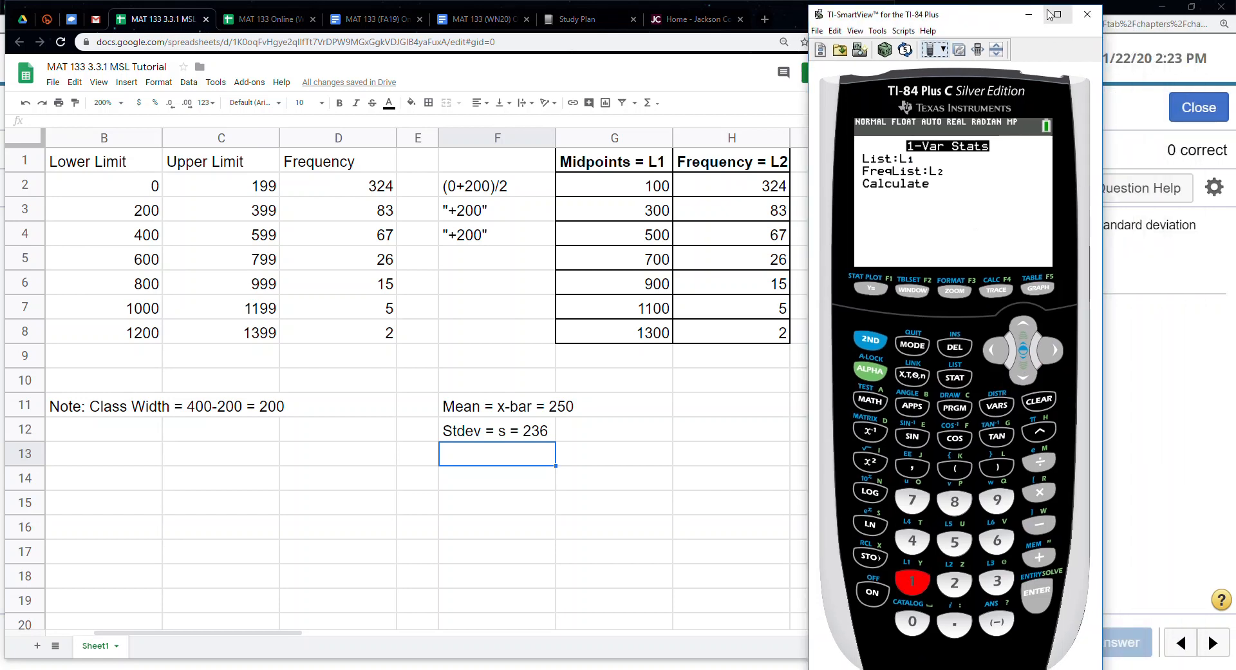
Step: Maximize TI-SmartView and show the Large Screen view of the 1-Var Stats setup (L1, L2)
left_click(1054, 14)
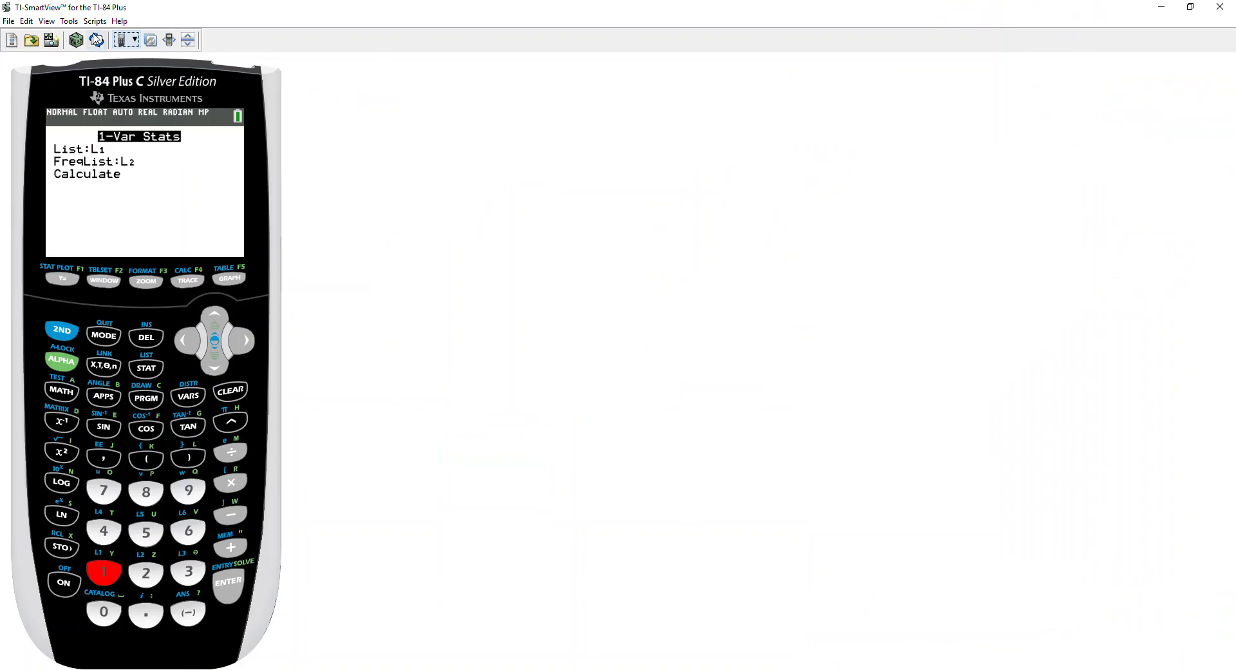
left_click(97, 40)
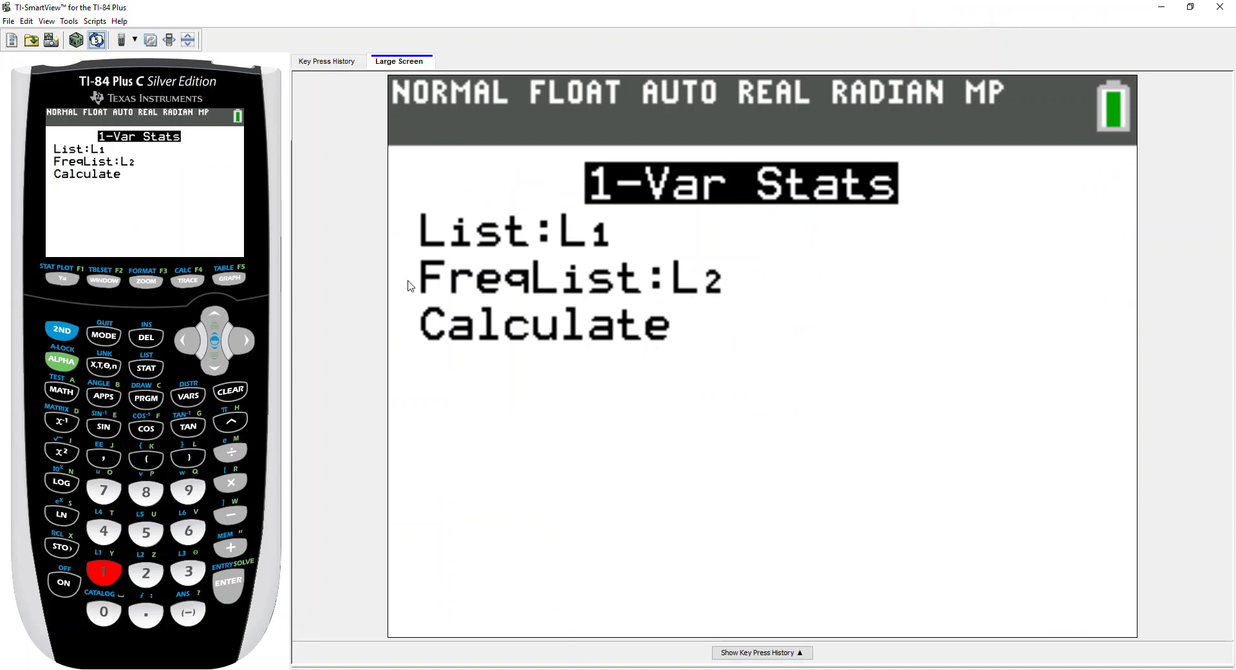
mouse_move(676, 288)
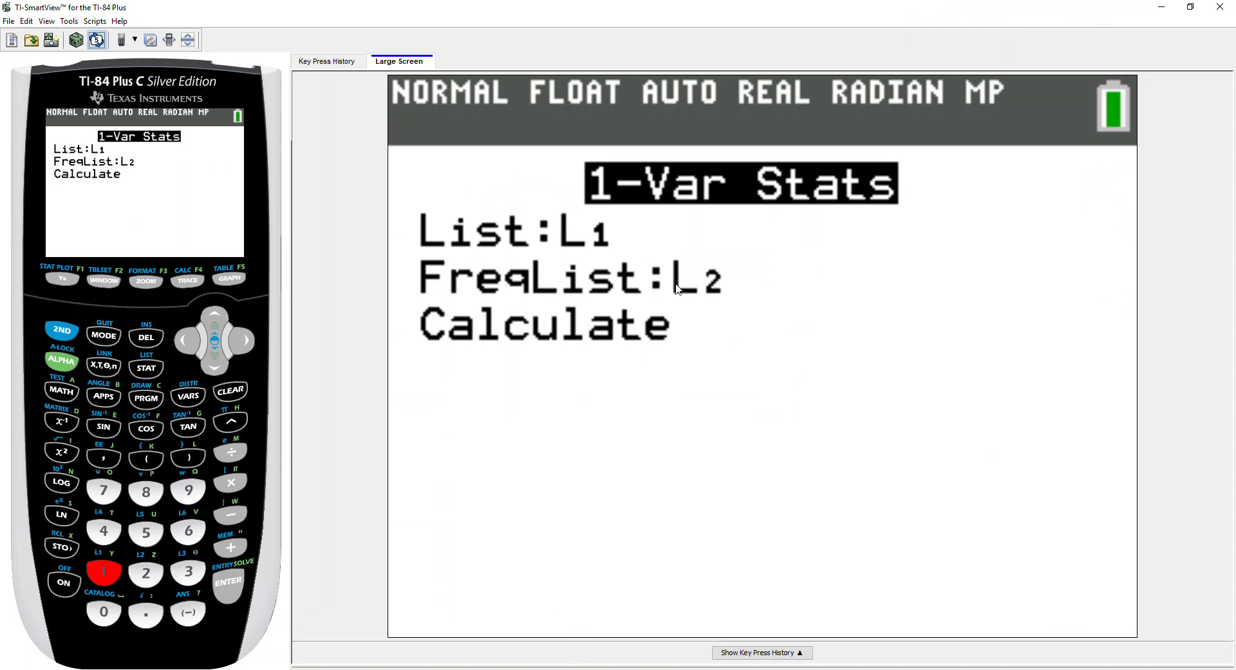
mouse_move(590, 313)
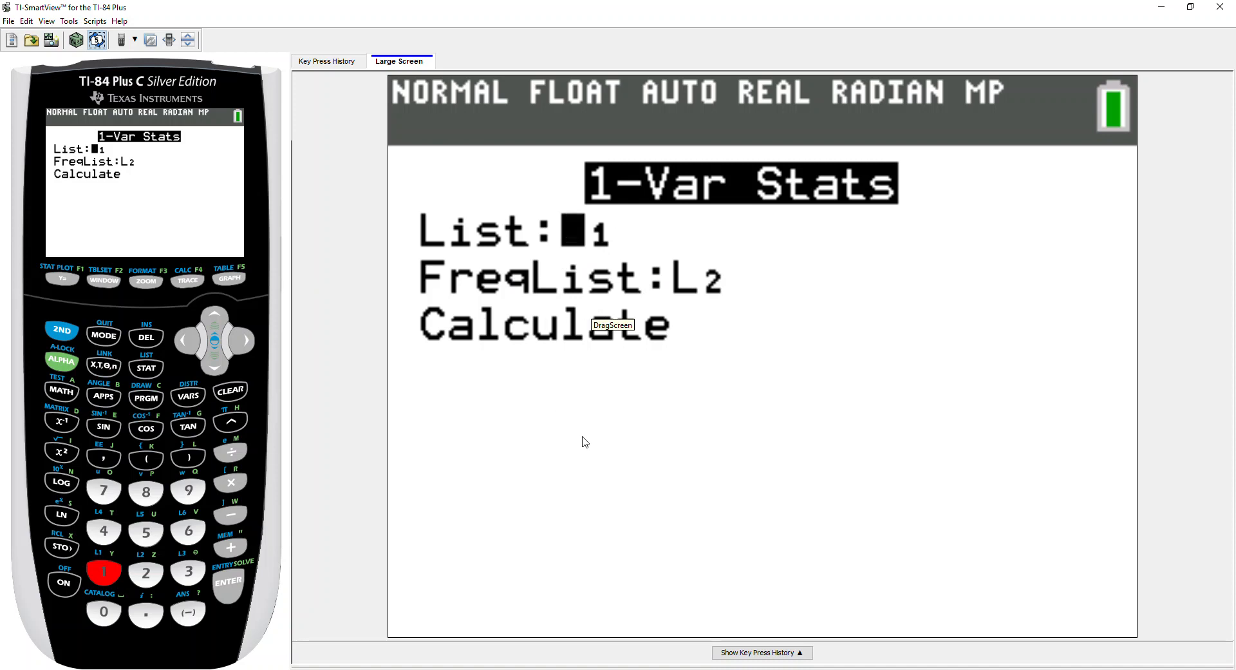
mouse_move(595, 436)
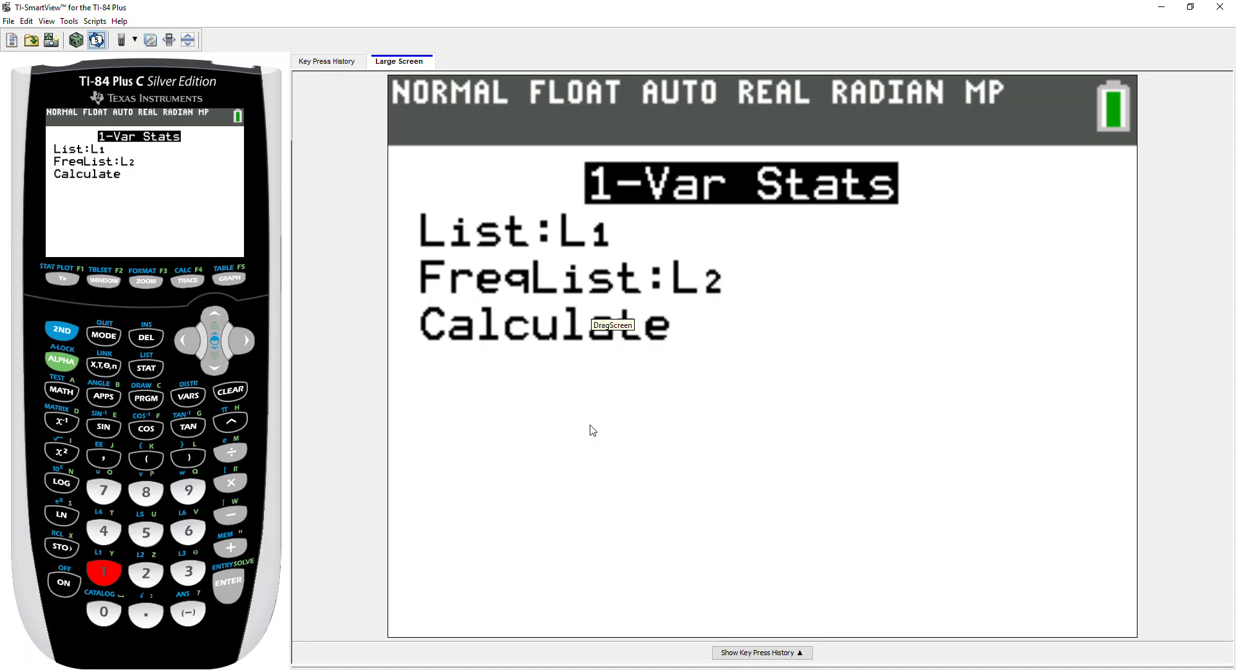
mouse_move(592, 430)
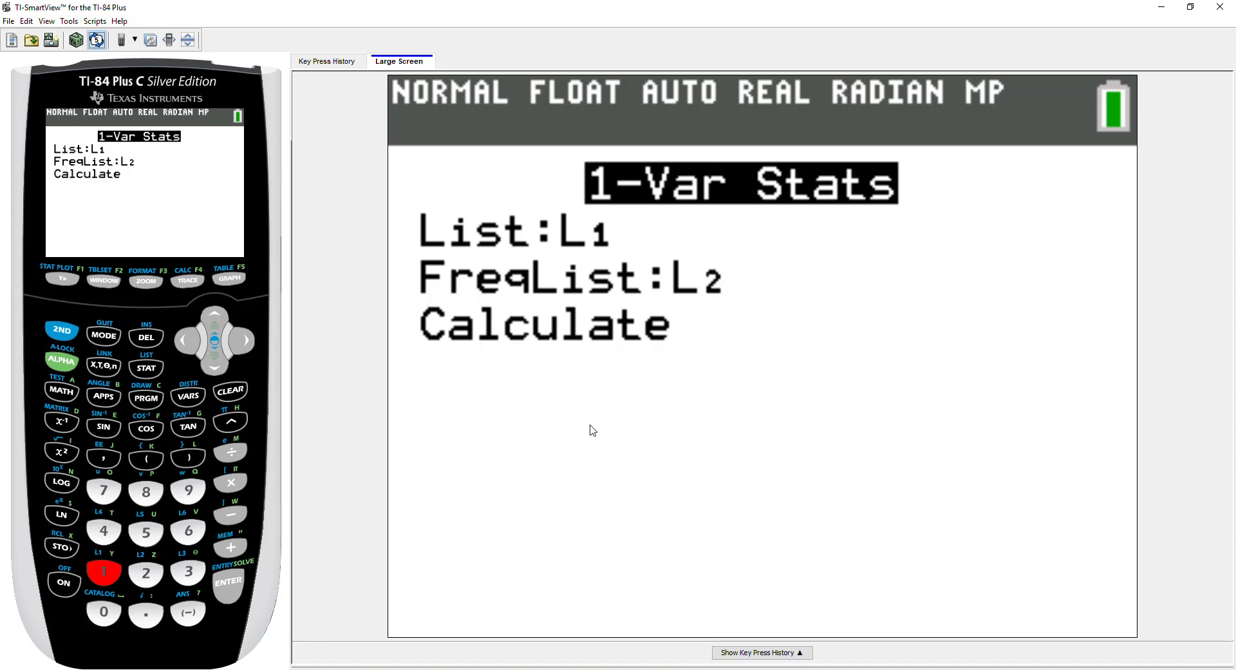
mouse_move(598, 426)
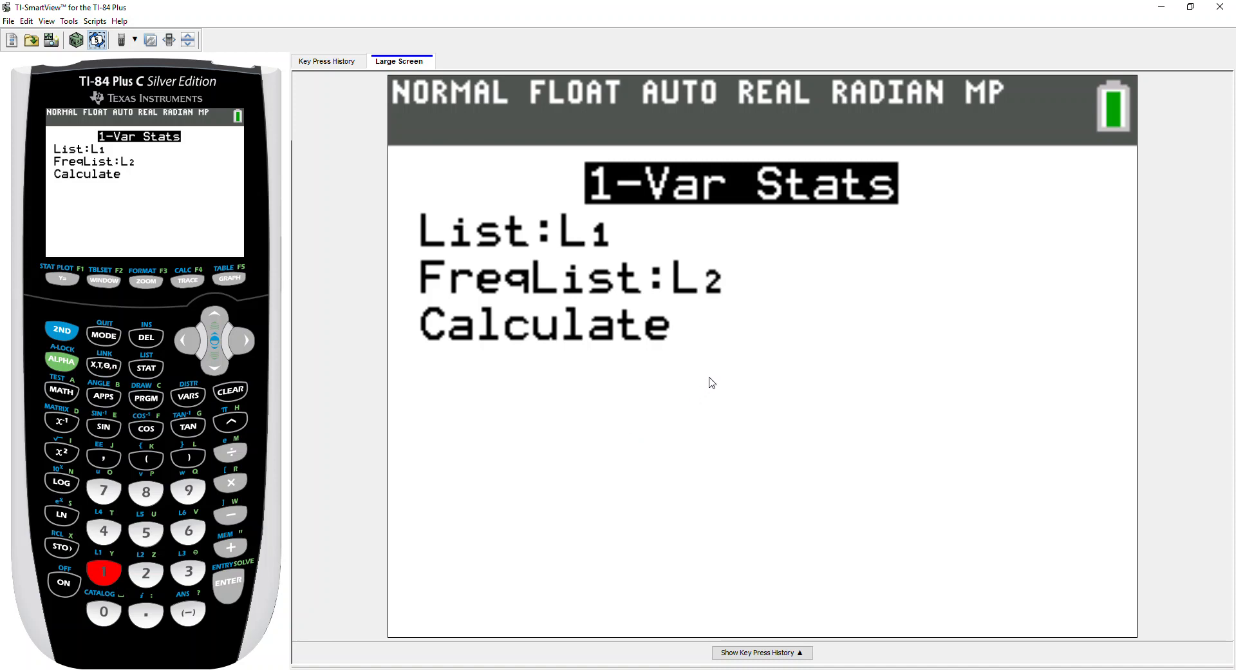
mouse_move(715, 366)
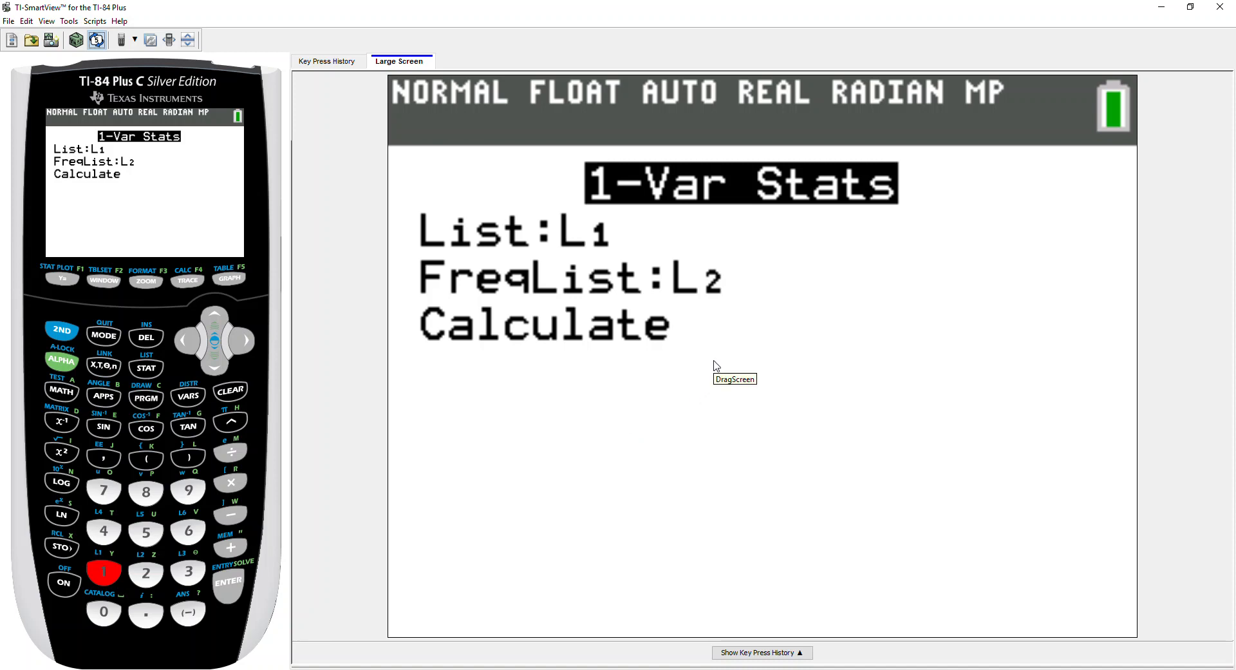